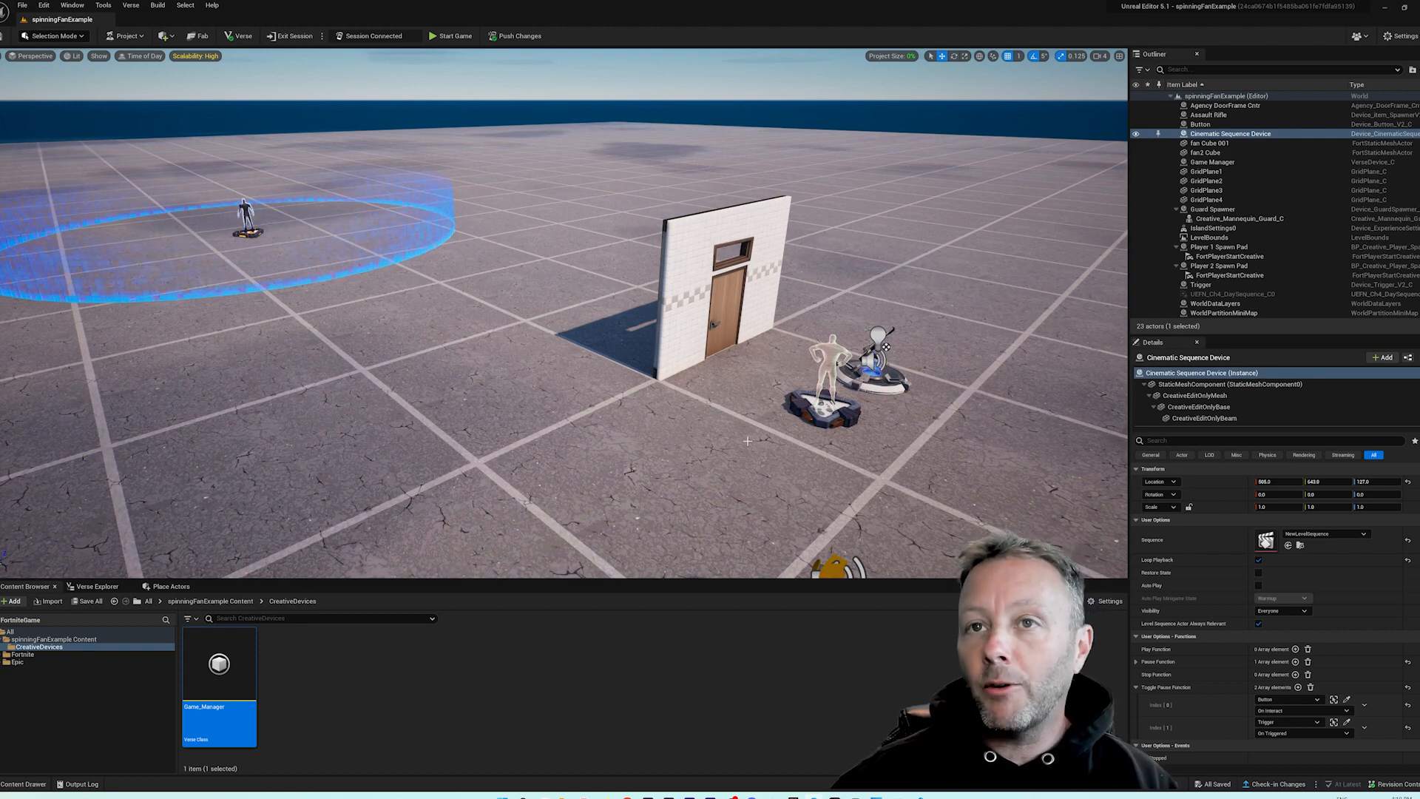
# Search the Fortnite content for 'guard' to find the Guard Spawner
pyautogui.click(1208, 191)
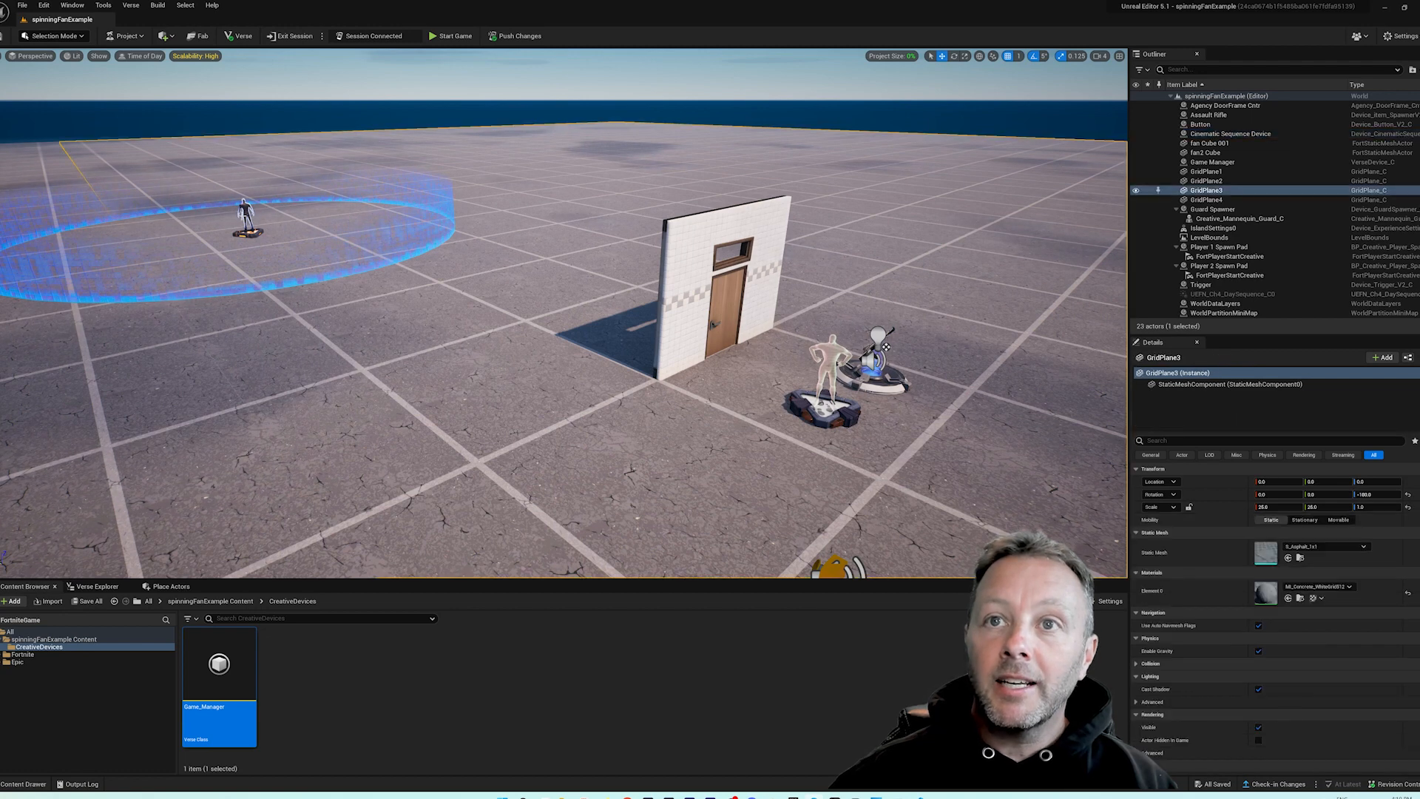
pyautogui.click(1211, 209)
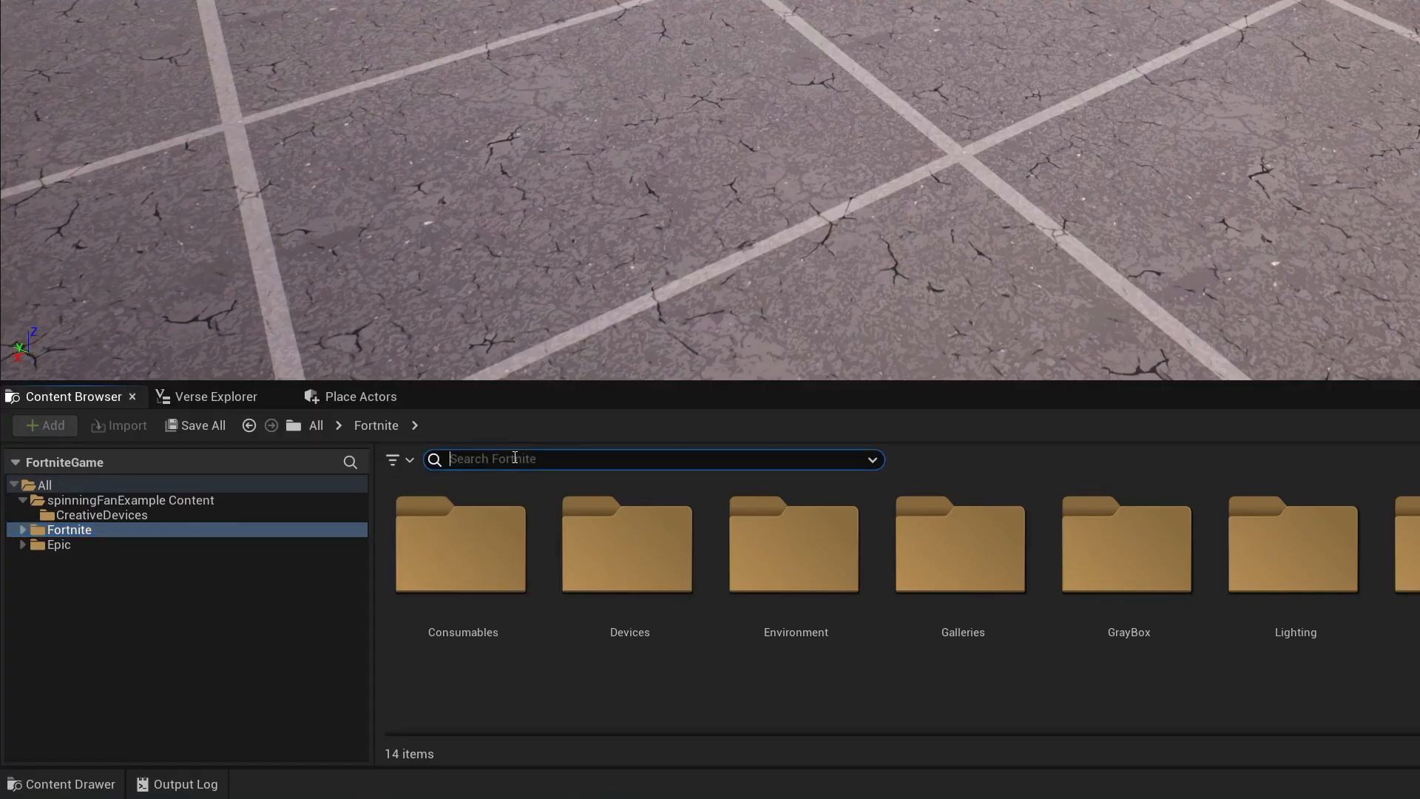
pyautogui.write('guard')
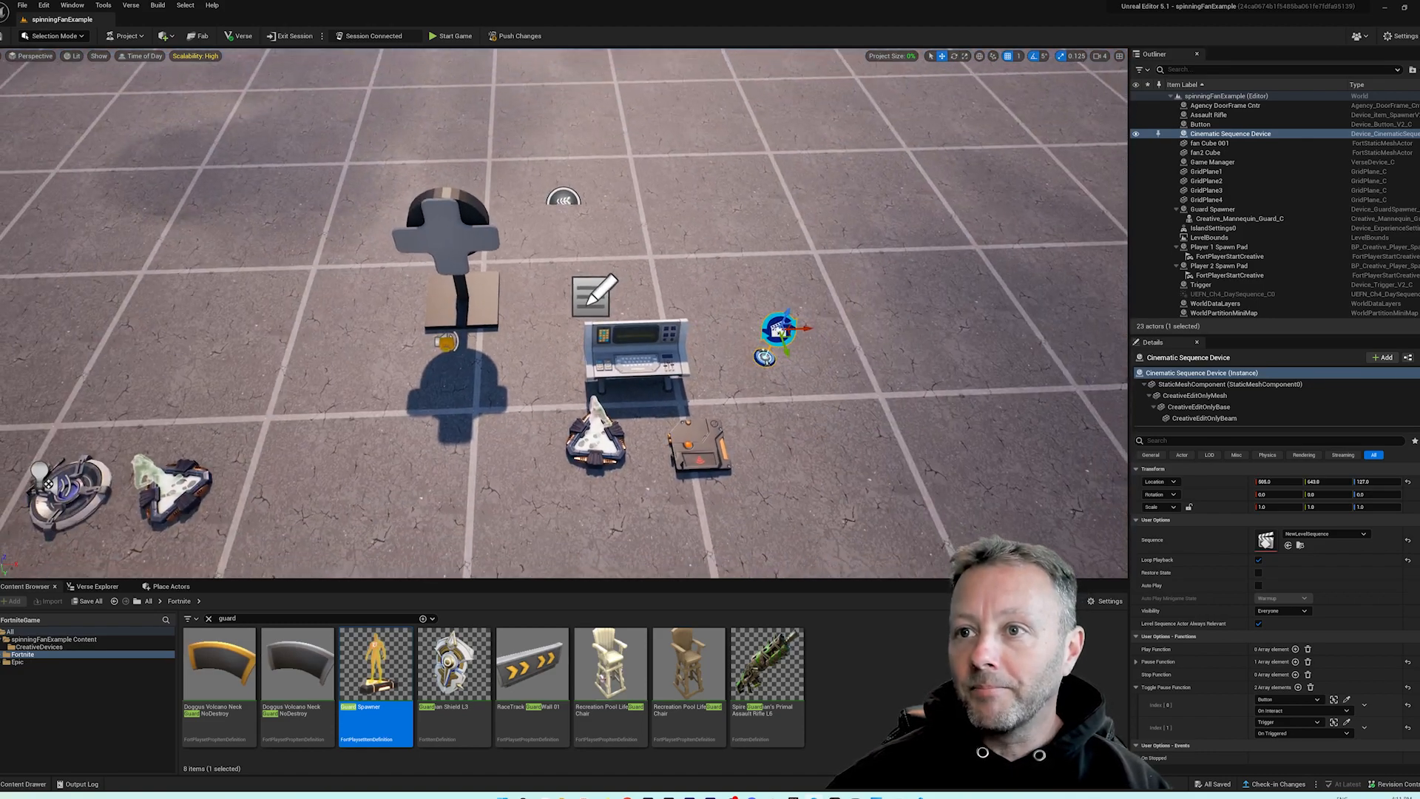
# Replace the search with 'trigger' to filter for Trigger devices
pyautogui.click(701, 449)
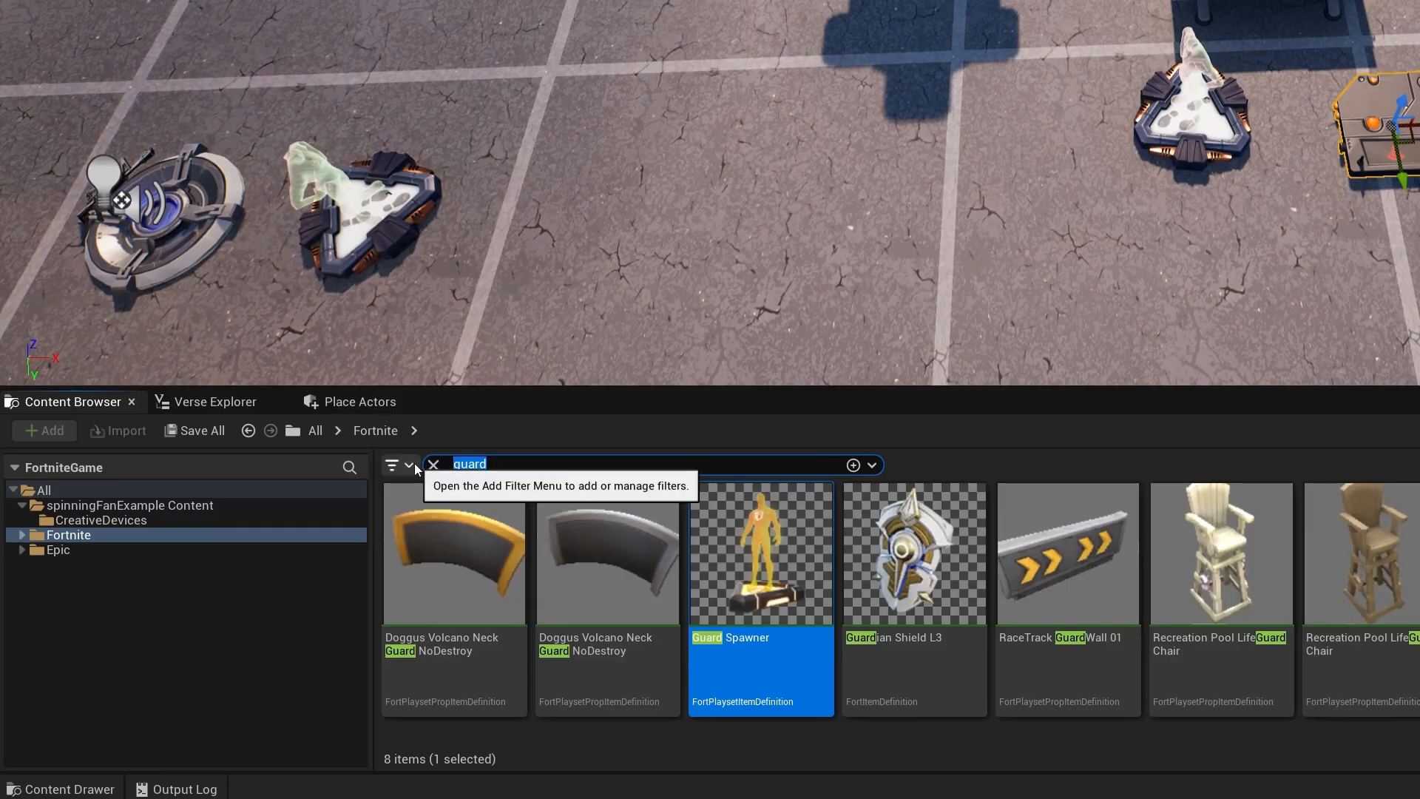
pyautogui.write('trigger')
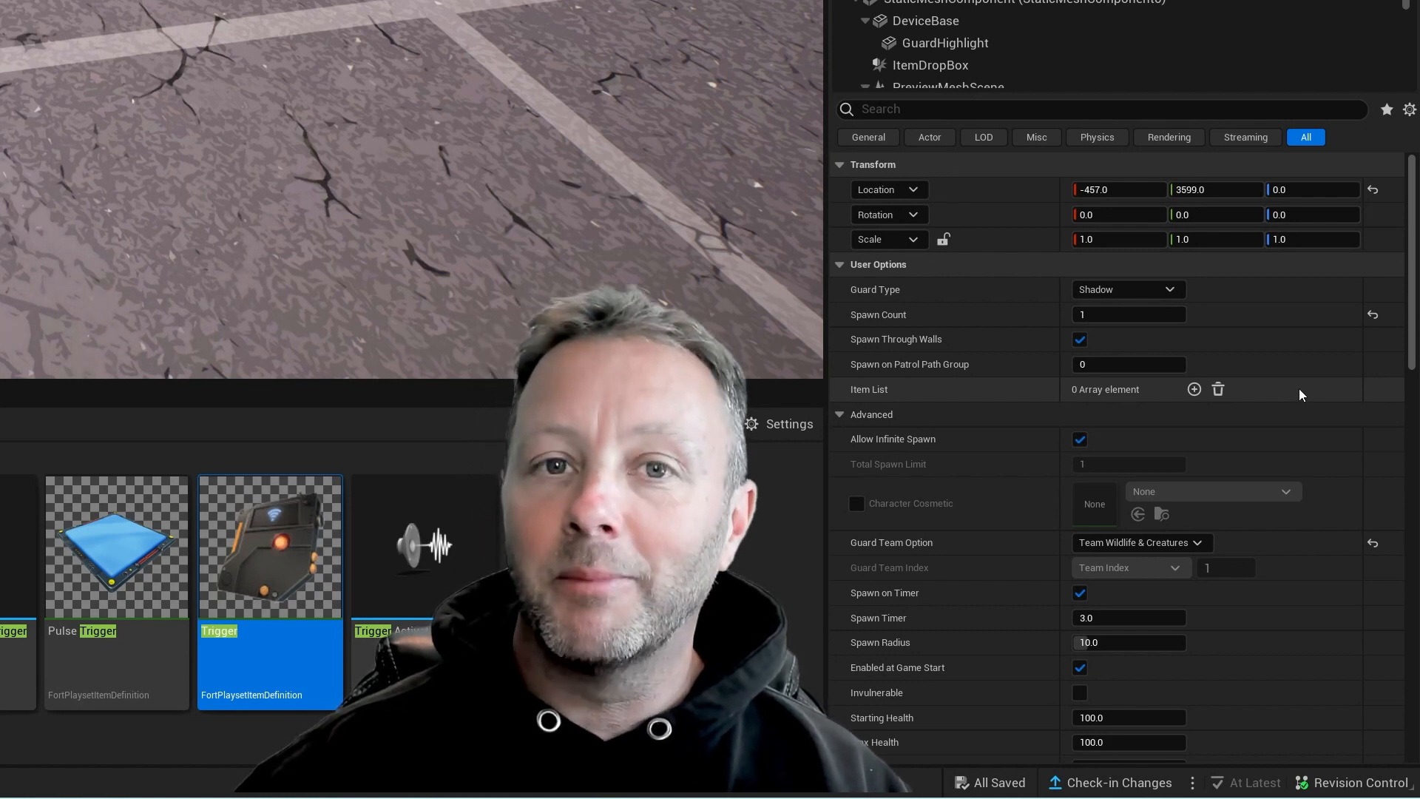
pyautogui.moveTo(892, 543)
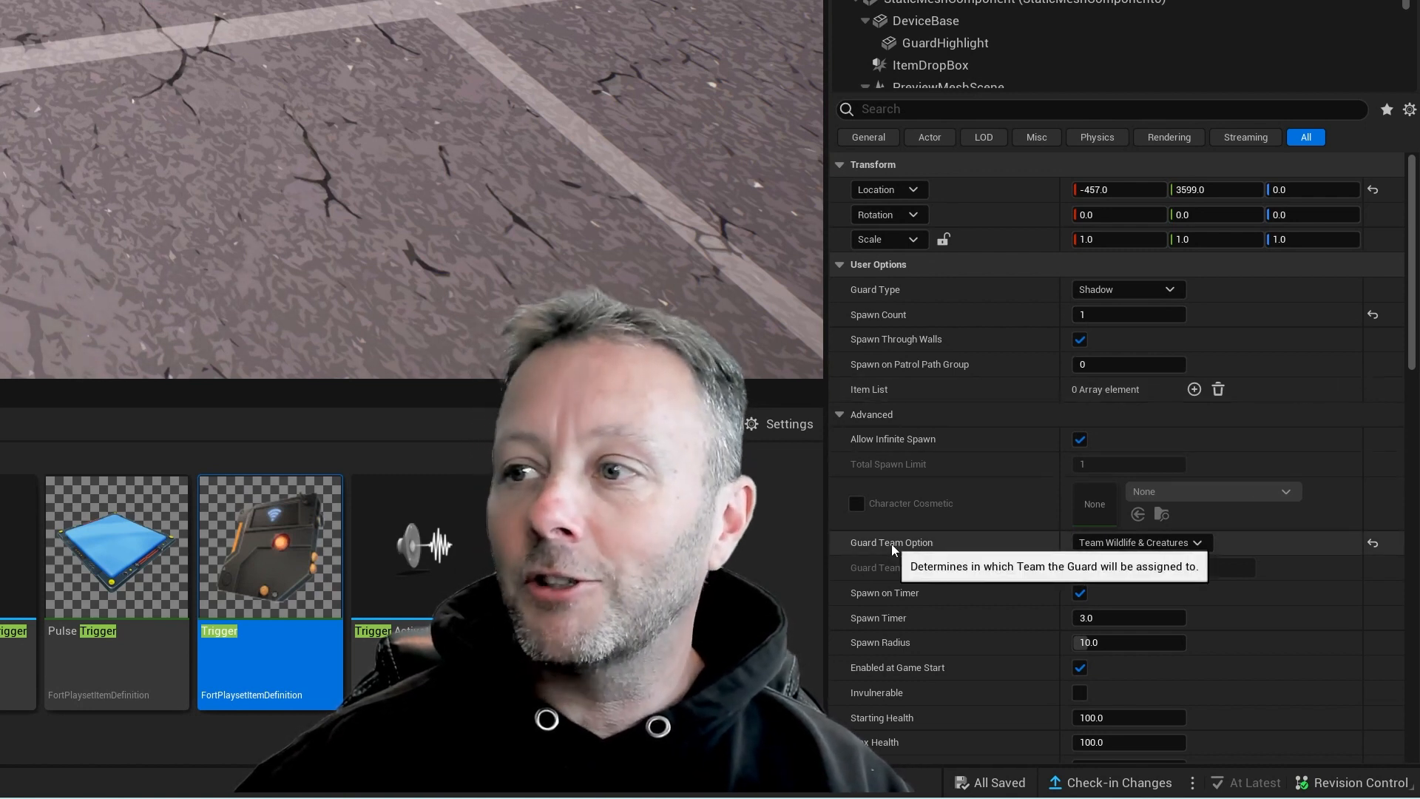
pyautogui.click(1139, 542)
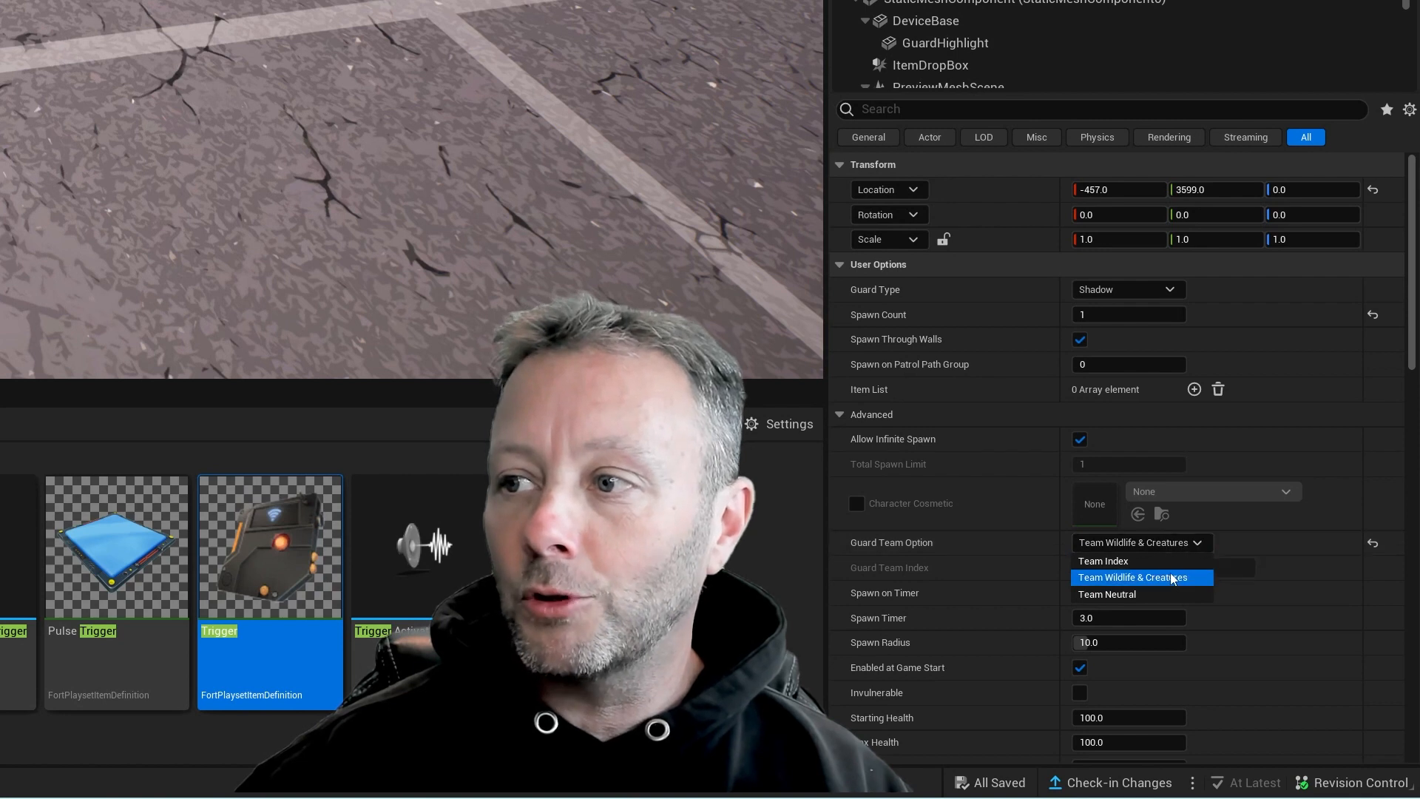
pyautogui.moveTo(1172, 583)
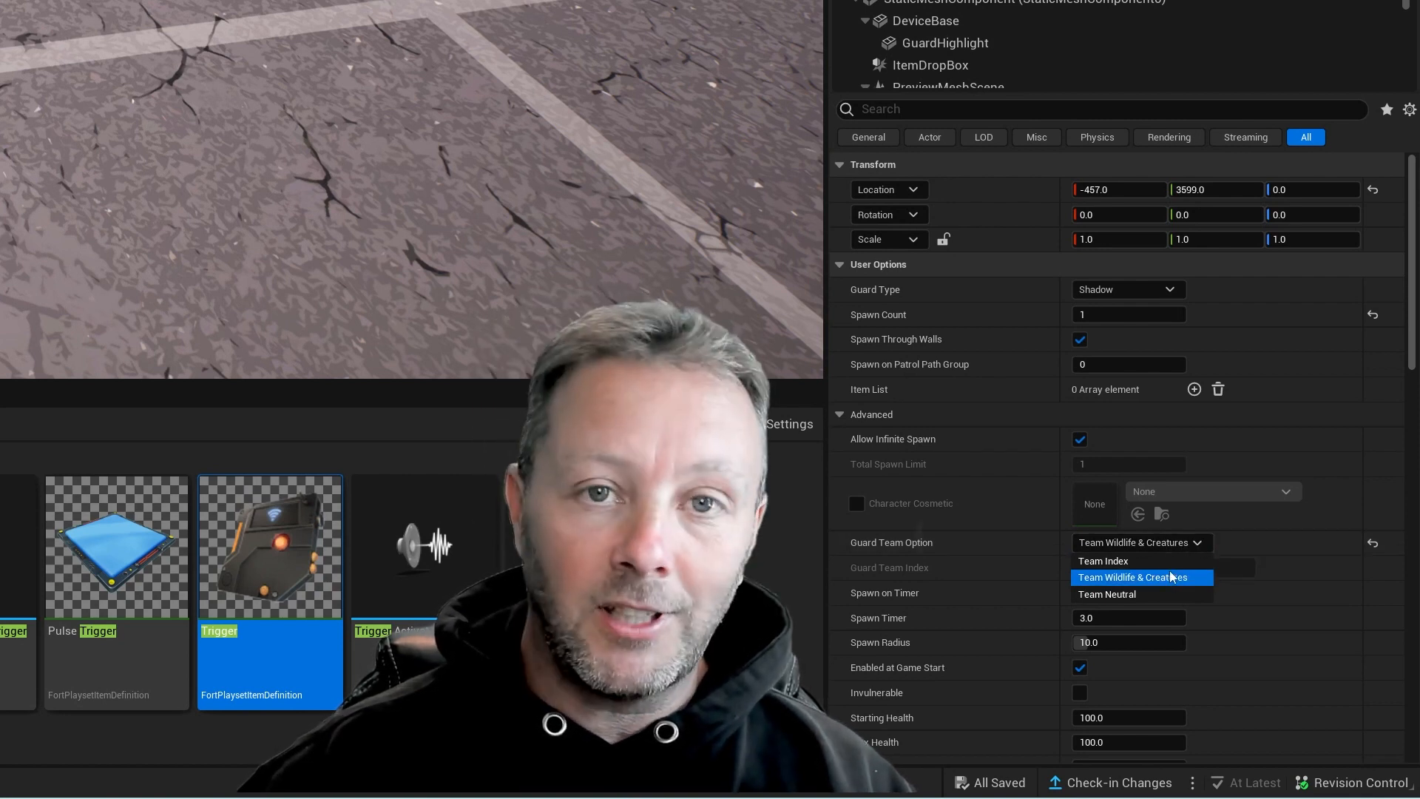
pyautogui.click(1141, 578)
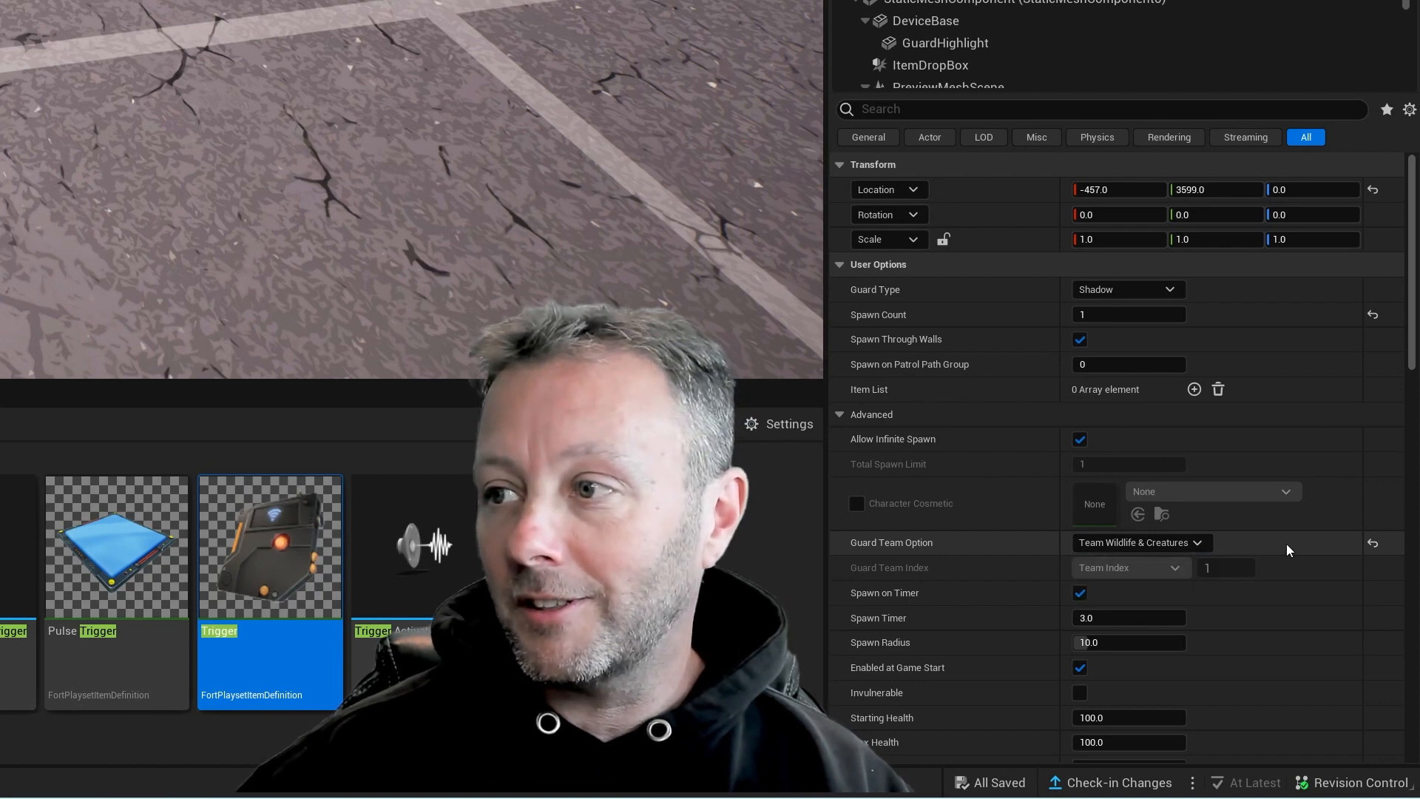
pyautogui.scroll(-3)
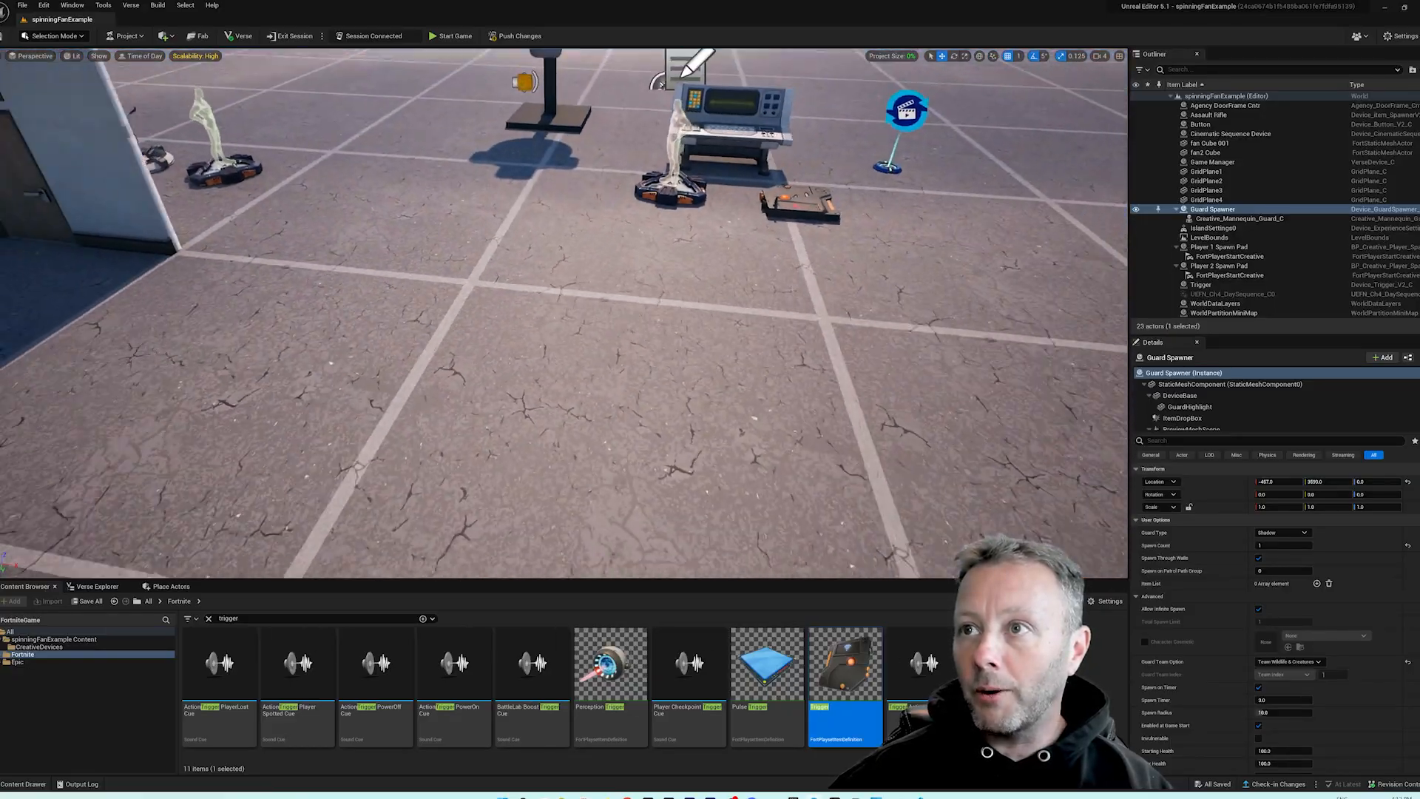
# Bind the Trigger device to the Guard Spawner's On Eliminated event, then show the Verse files
pyautogui.click(1202, 284)
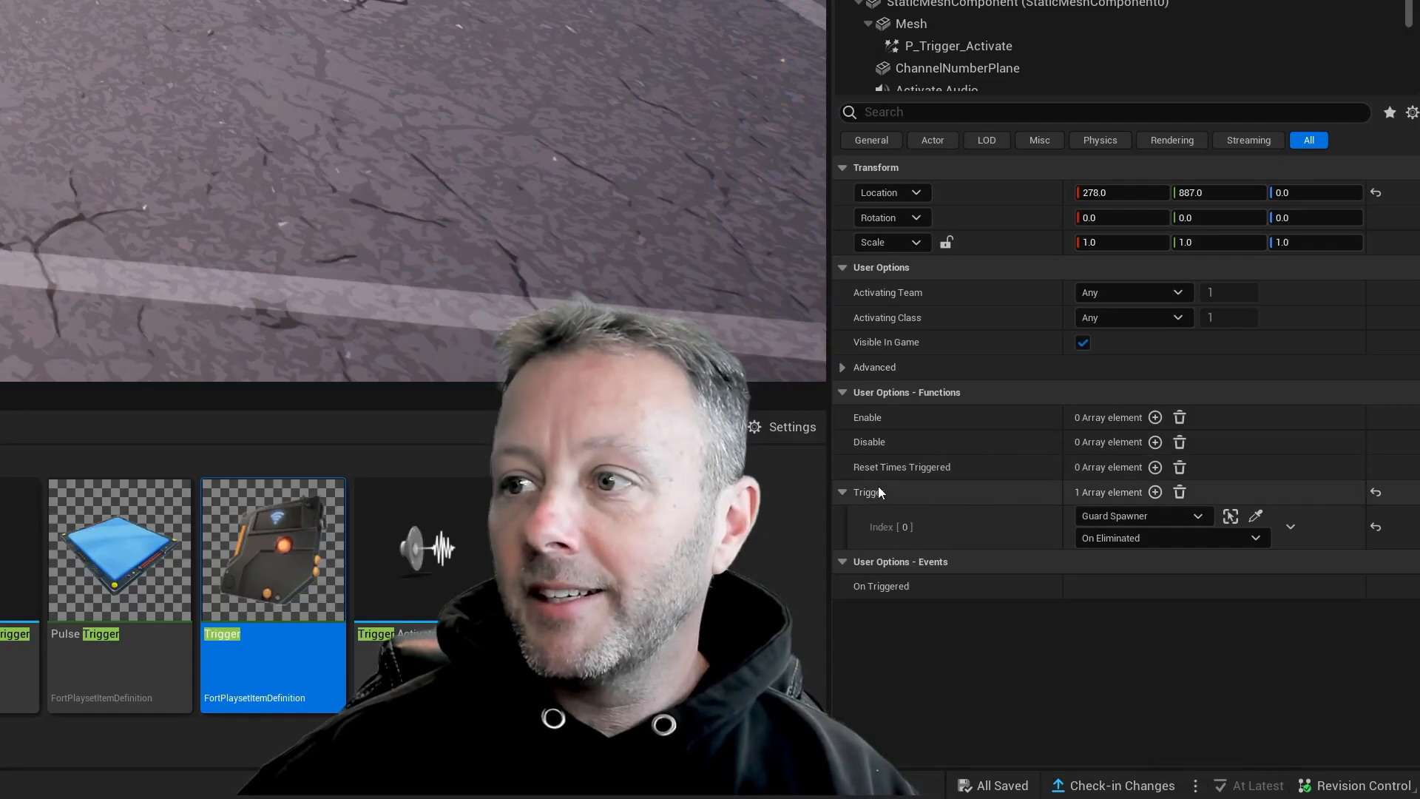
pyautogui.moveTo(869, 492)
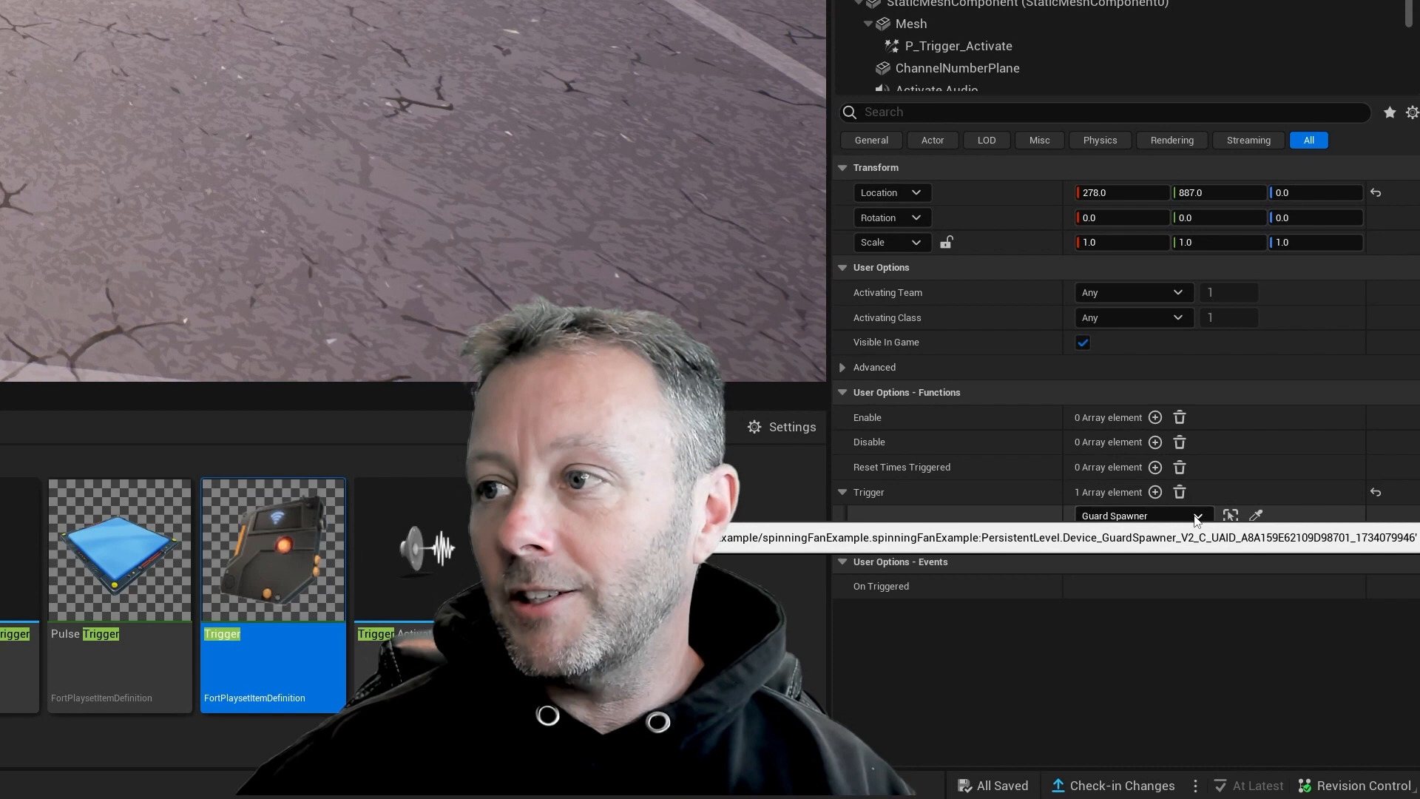
pyautogui.moveTo(1180, 491)
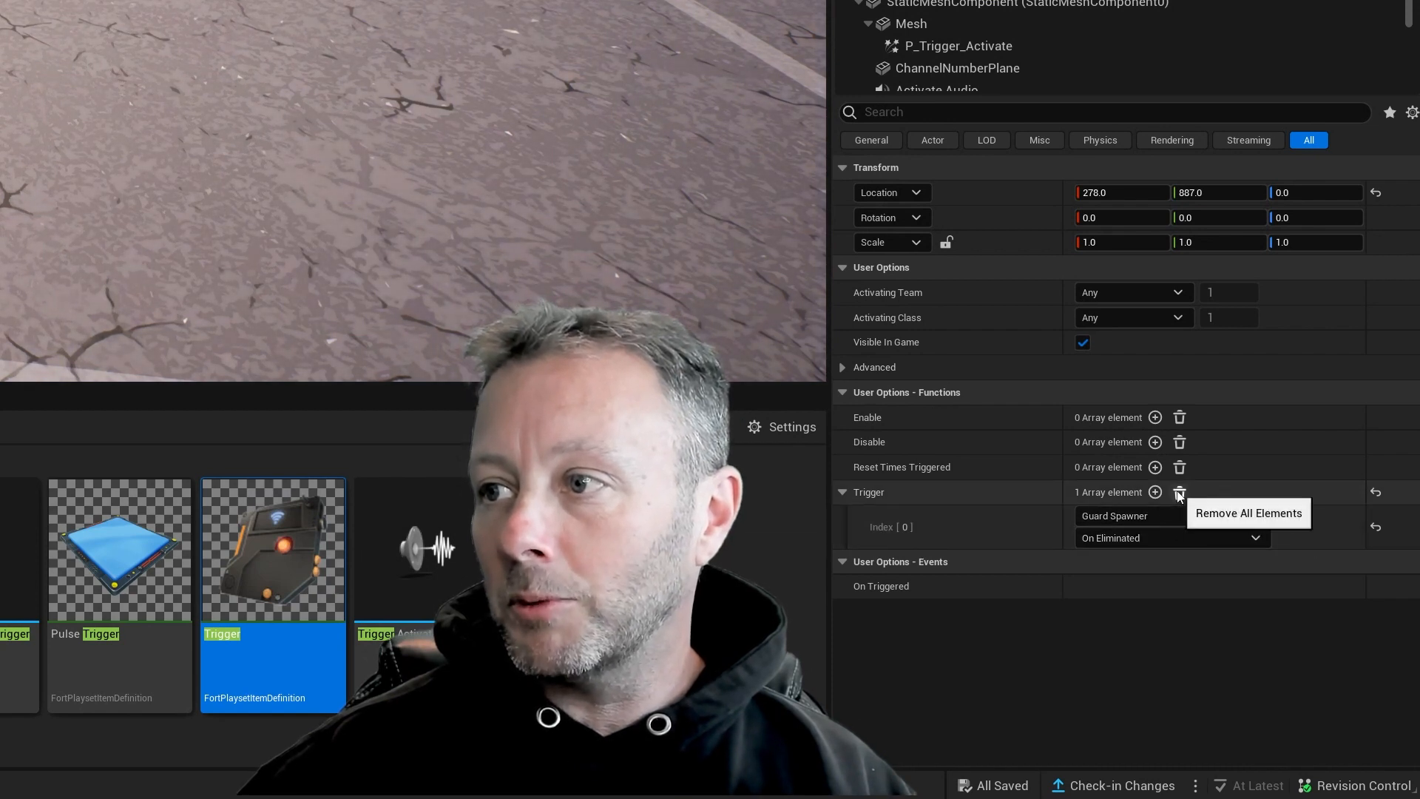
pyautogui.click(1179, 491)
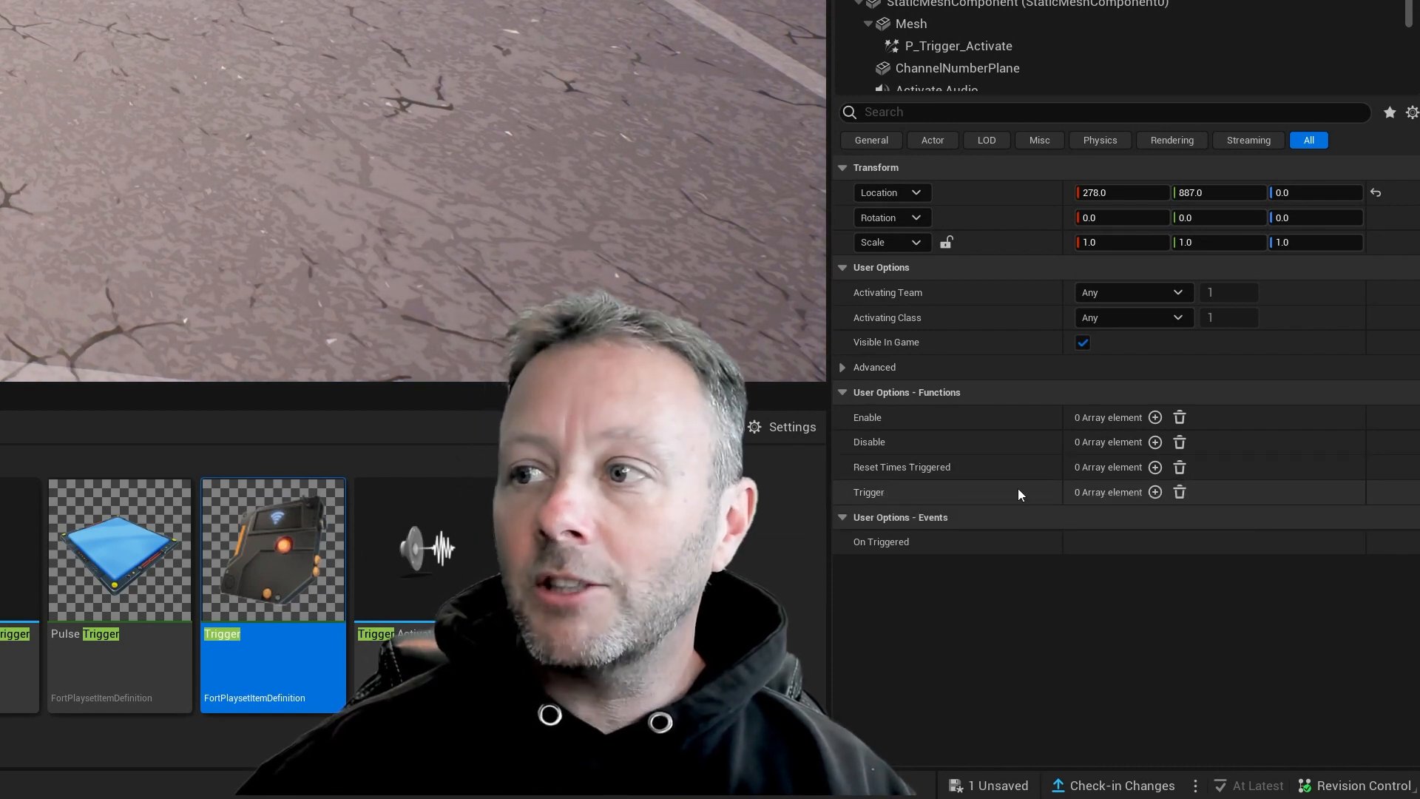
pyautogui.click(1154, 492)
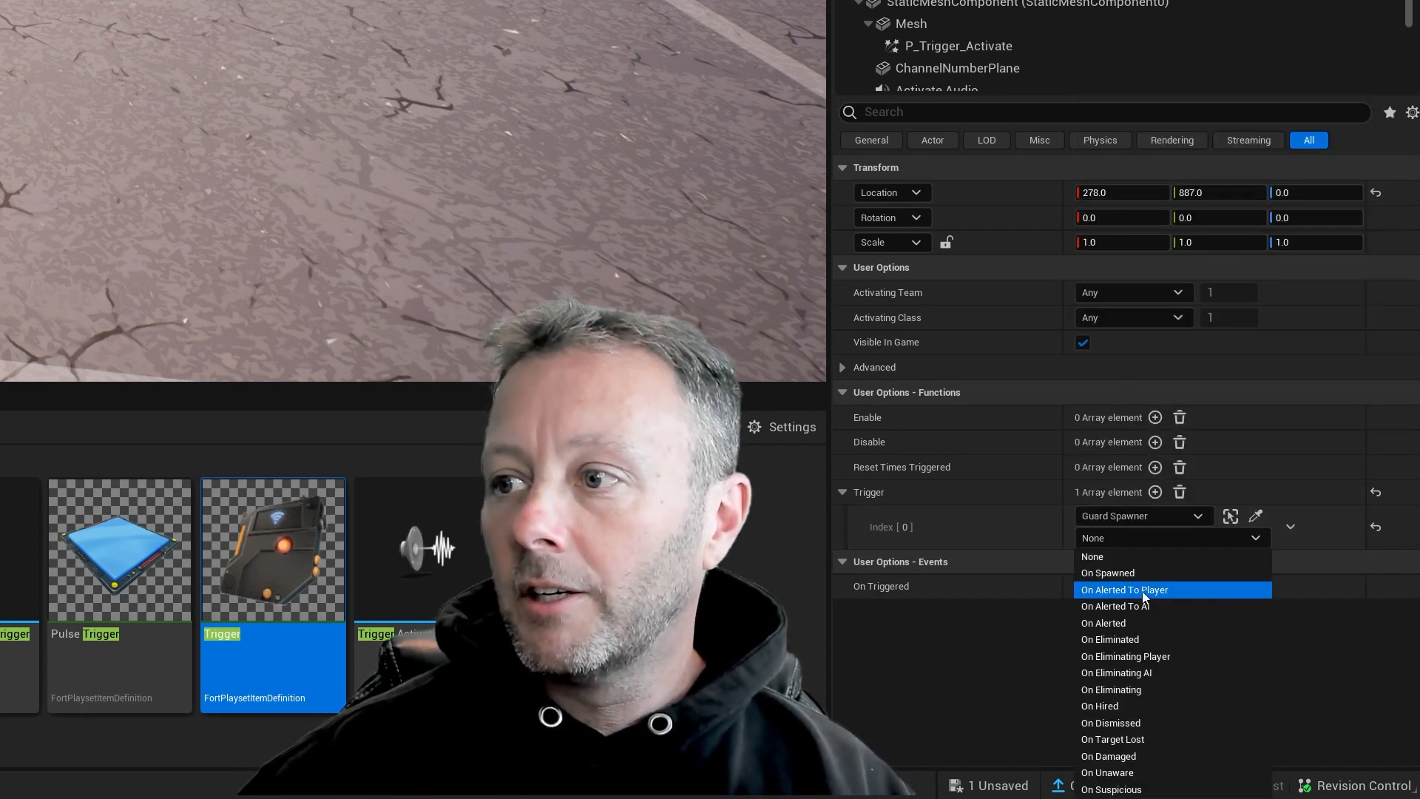
pyautogui.moveTo(1173, 640)
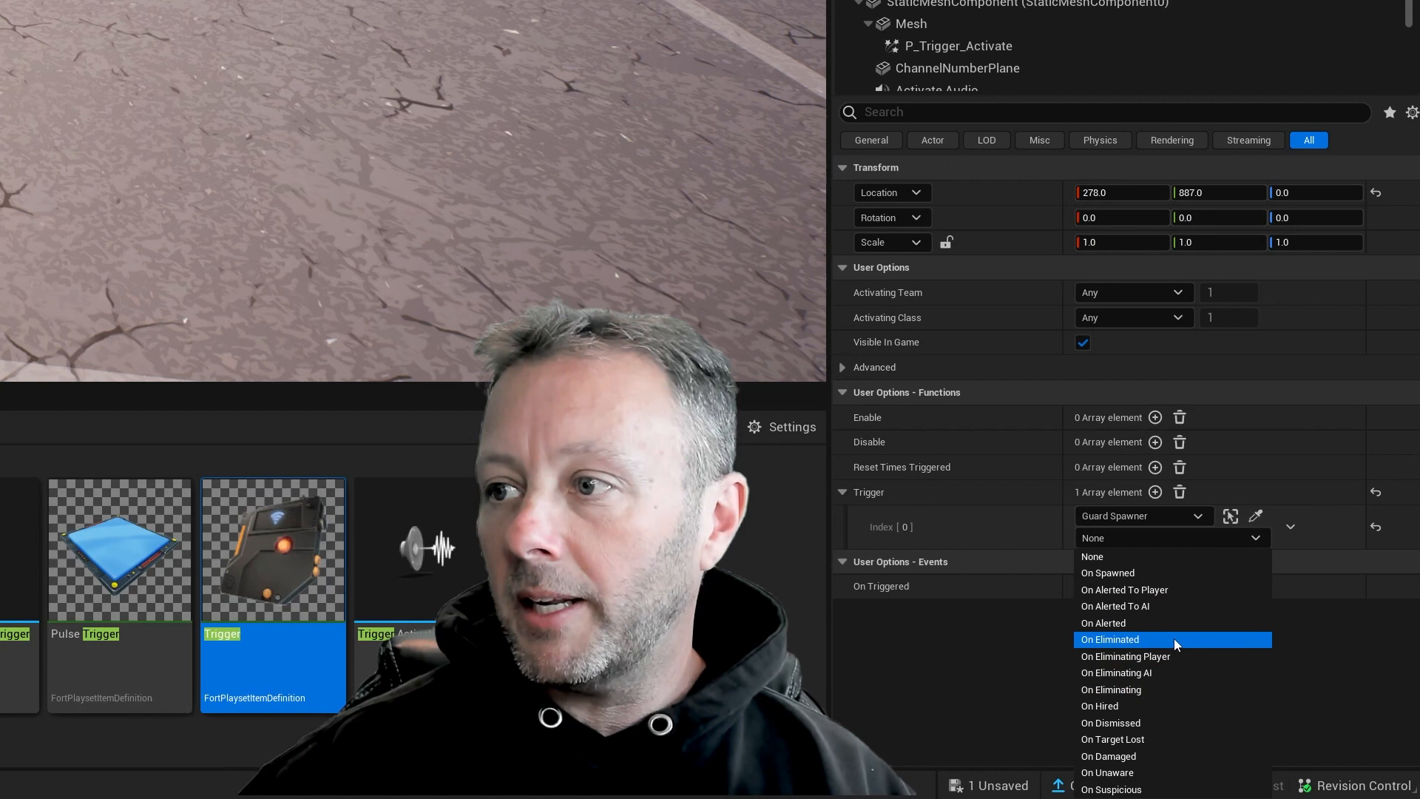
pyautogui.click(1113, 639)
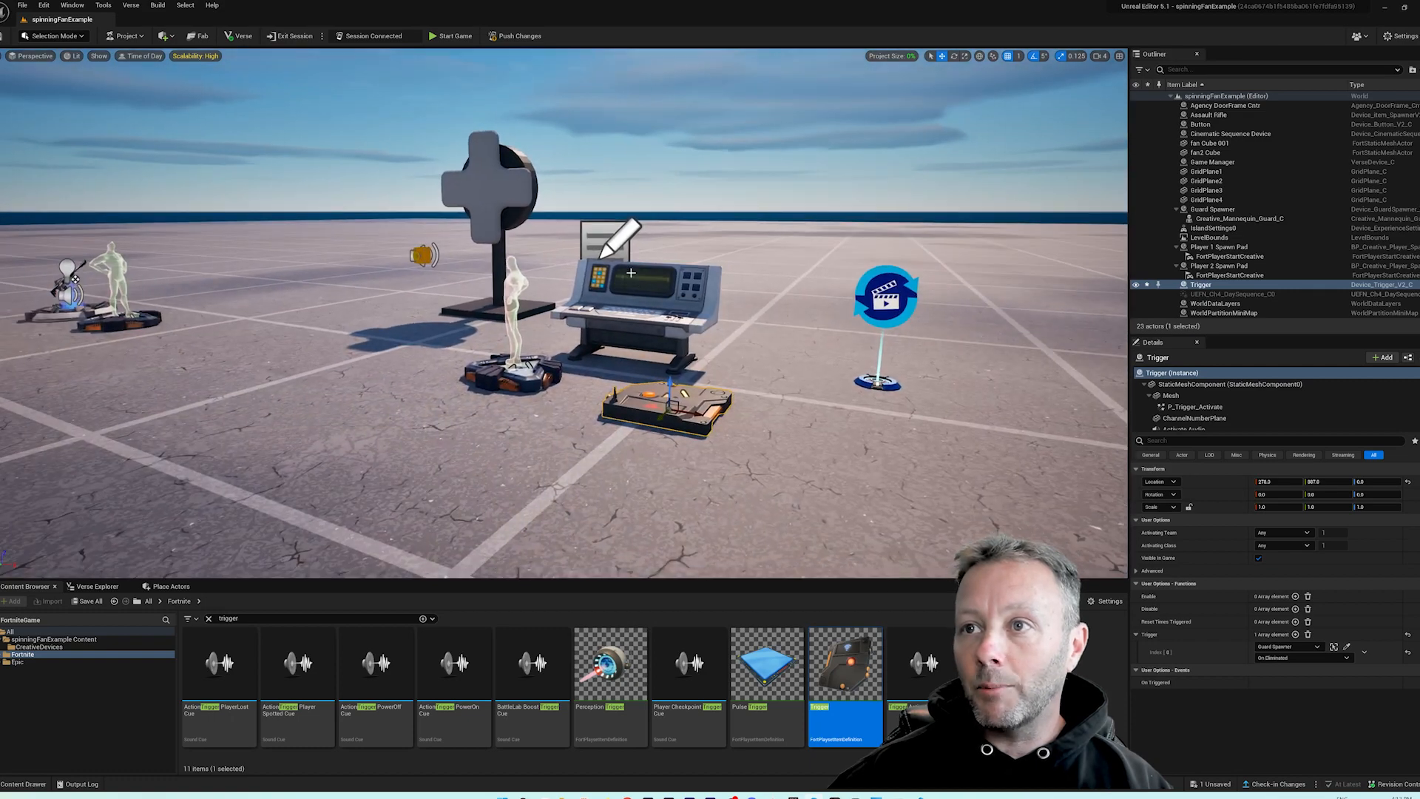
pyautogui.click(1214, 161)
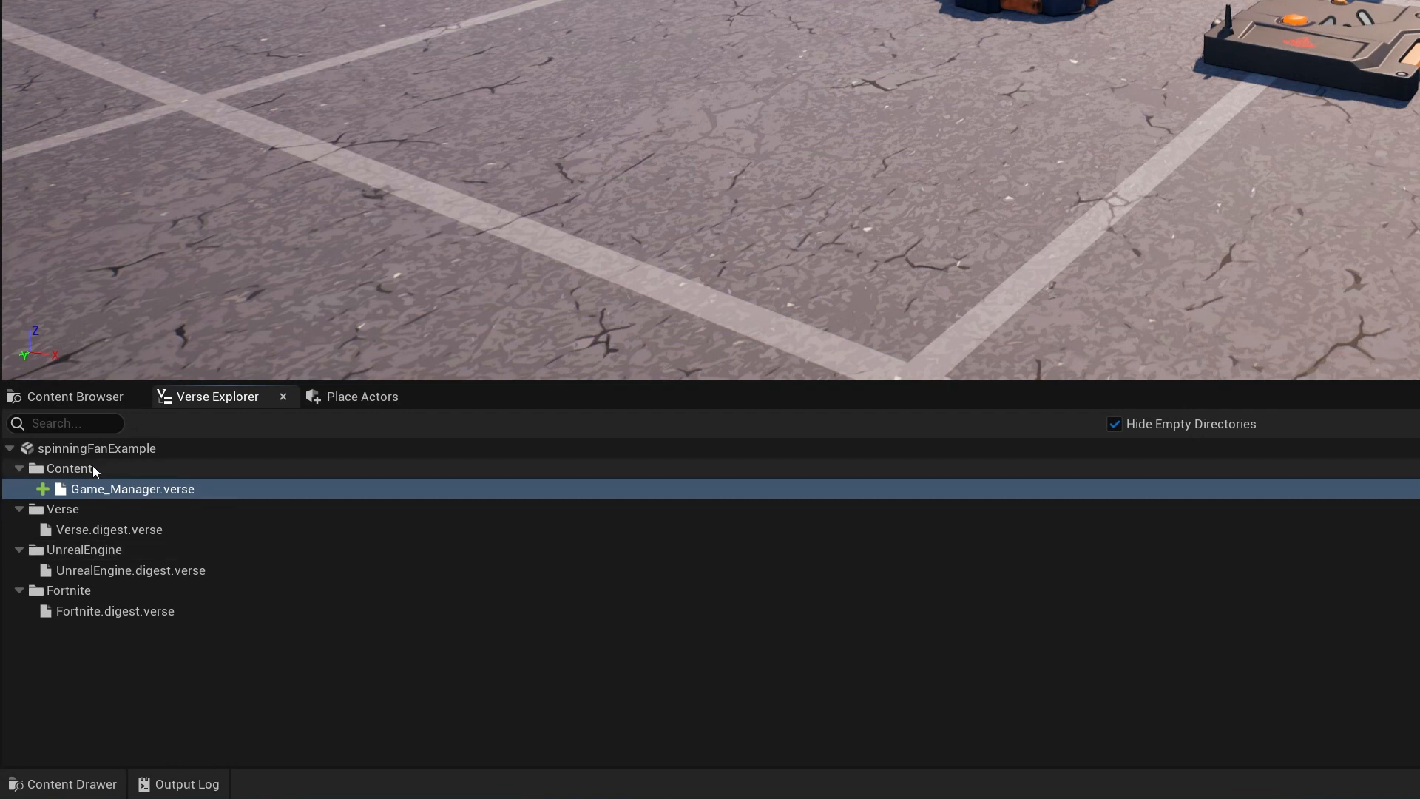
# Create a new Verse device named Game_Manager in the Content folder
pyautogui.rightClick(68, 469)
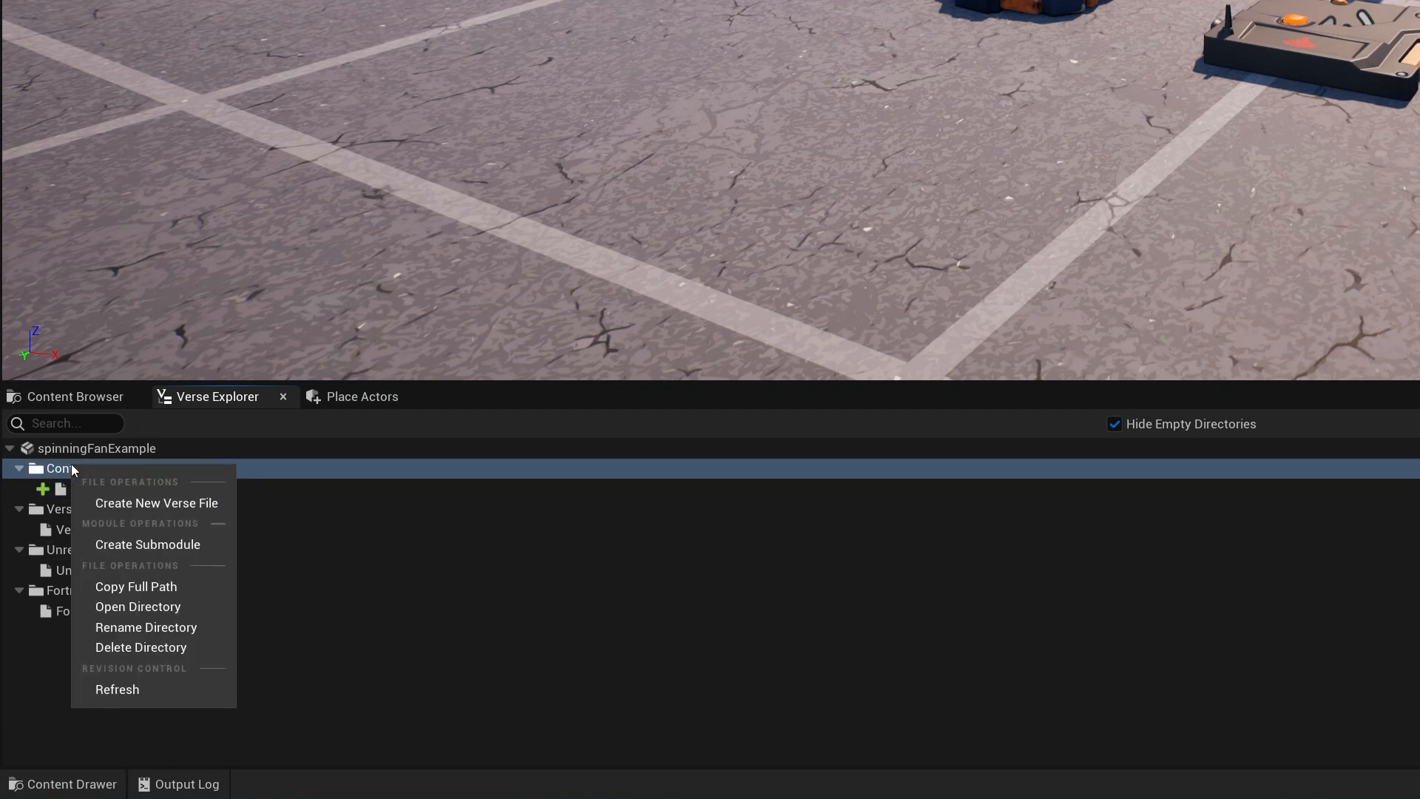
pyautogui.click(155, 503)
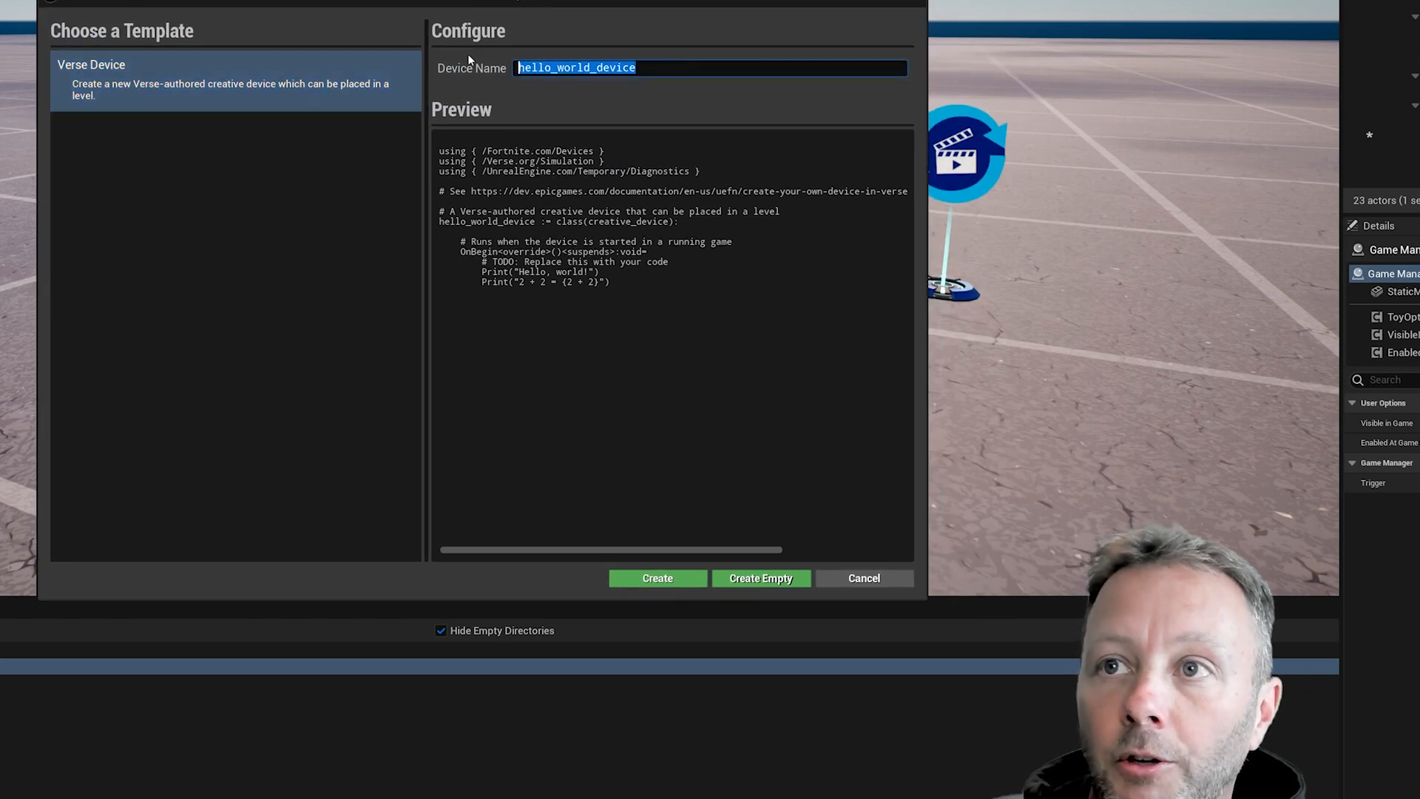
pyautogui.write('Grame_Manager')
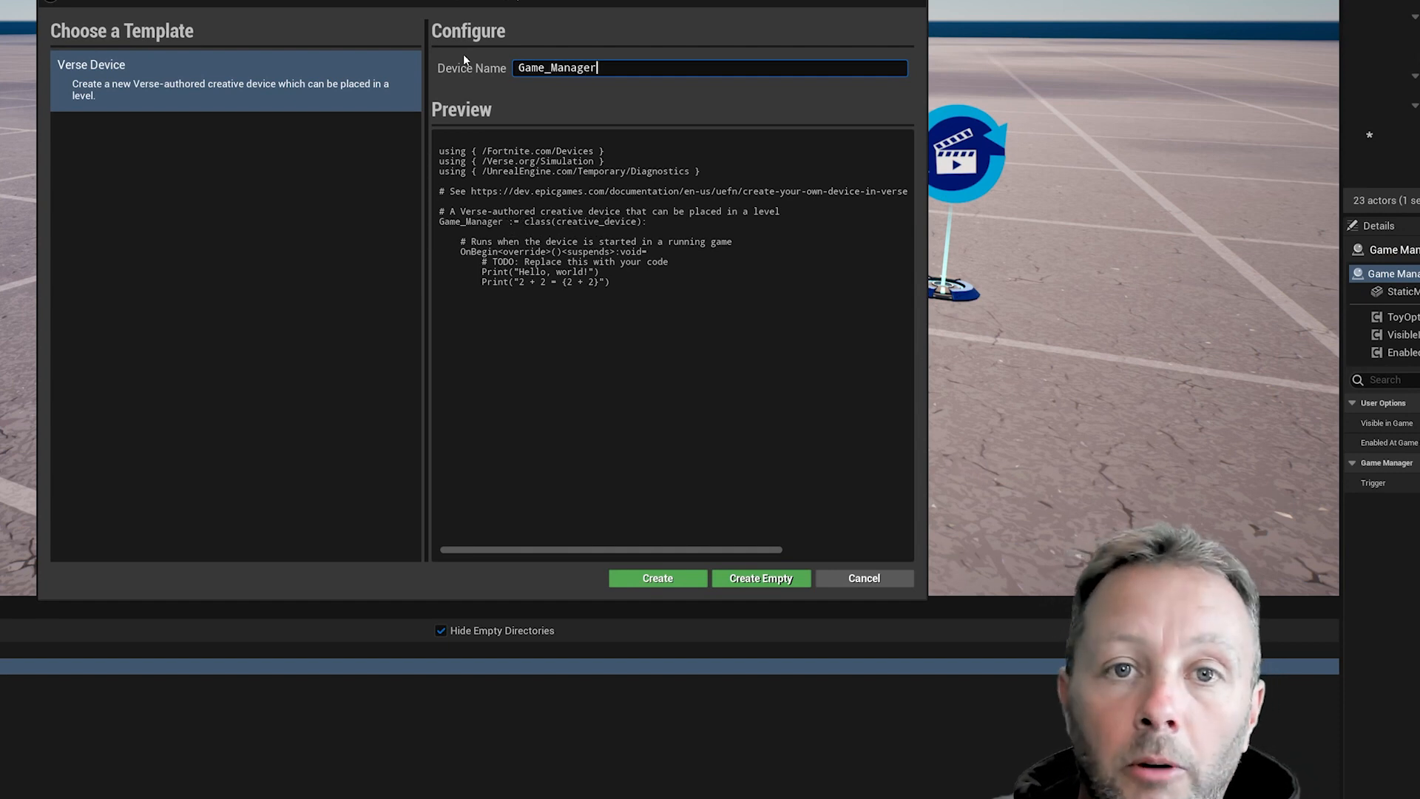
pyautogui.moveTo(663, 280)
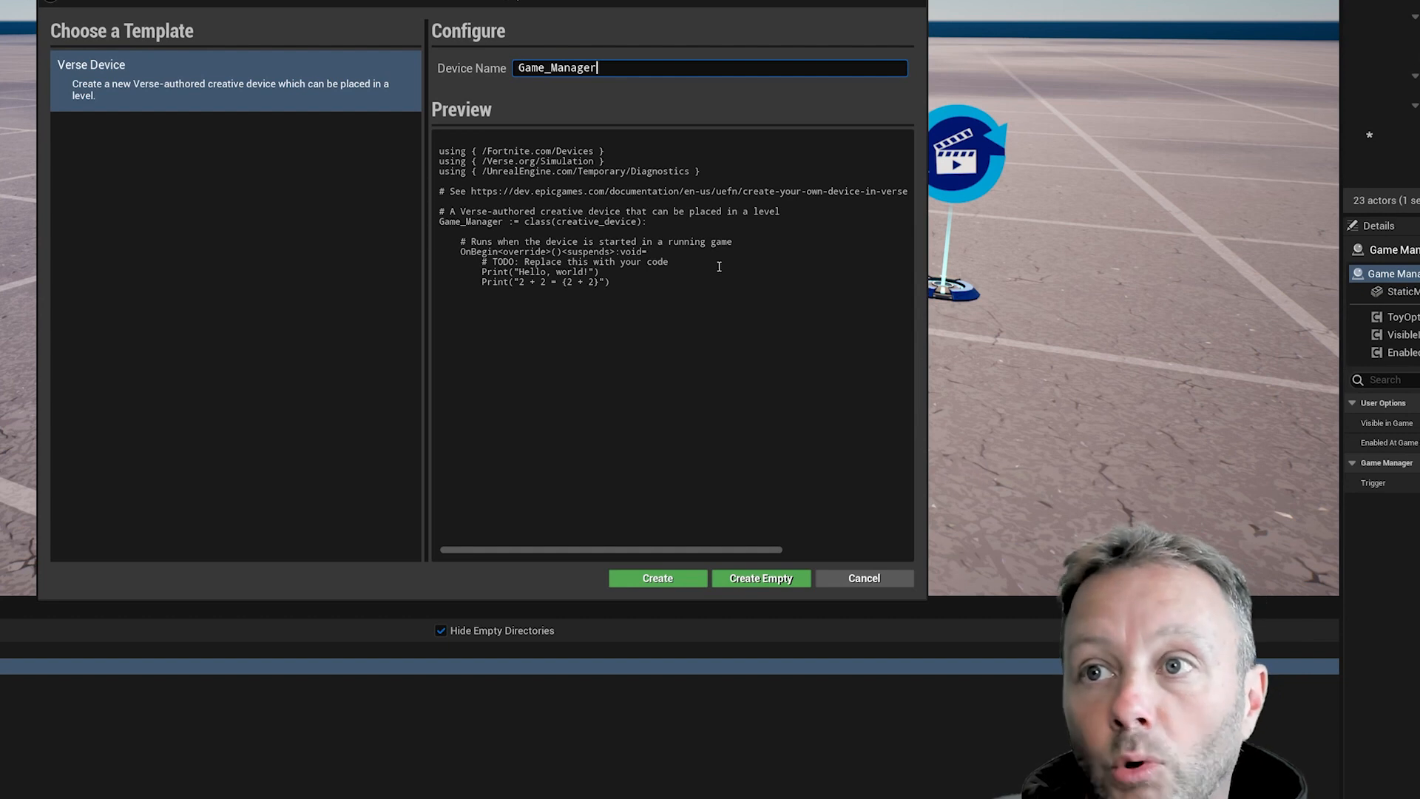
pyautogui.moveTo(481, 144)
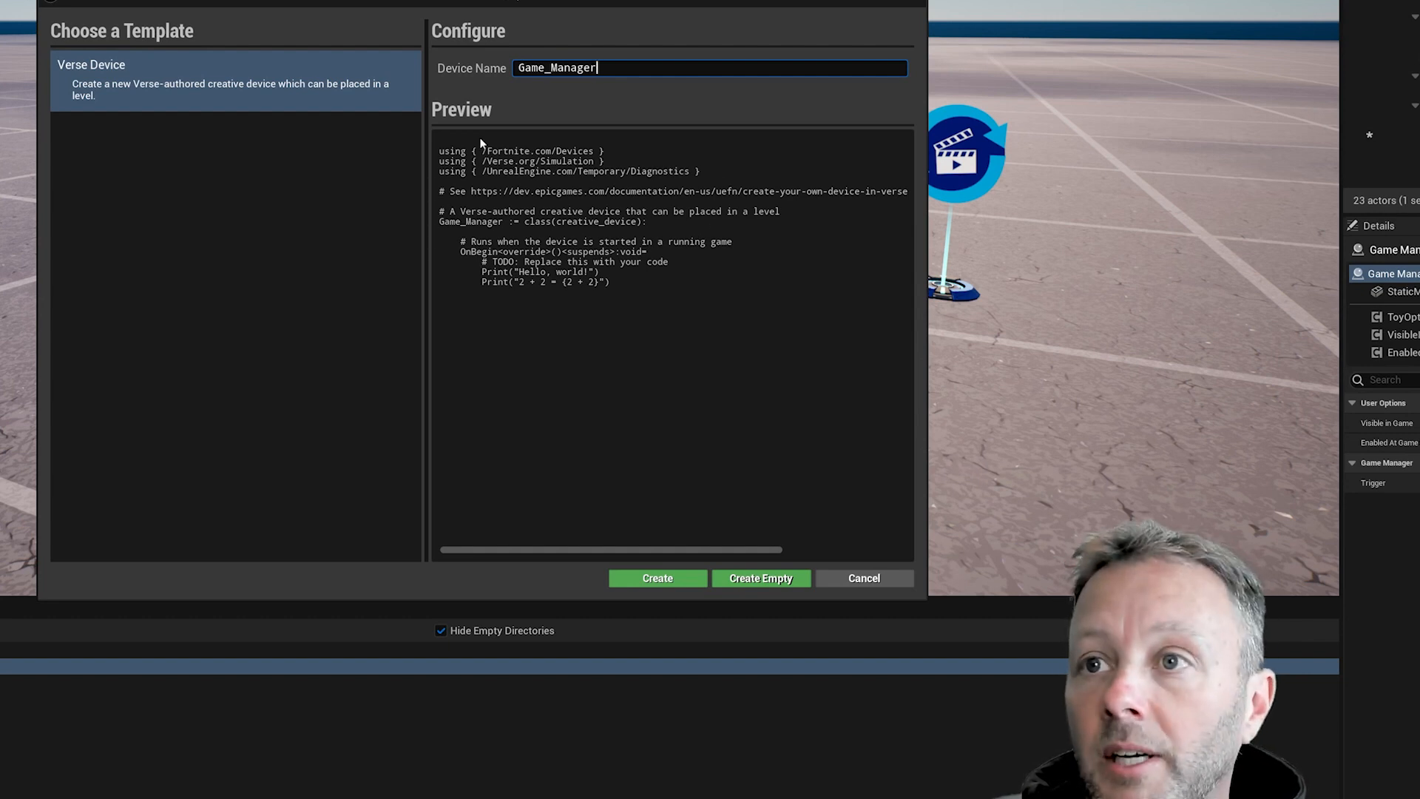
pyautogui.click(657, 578)
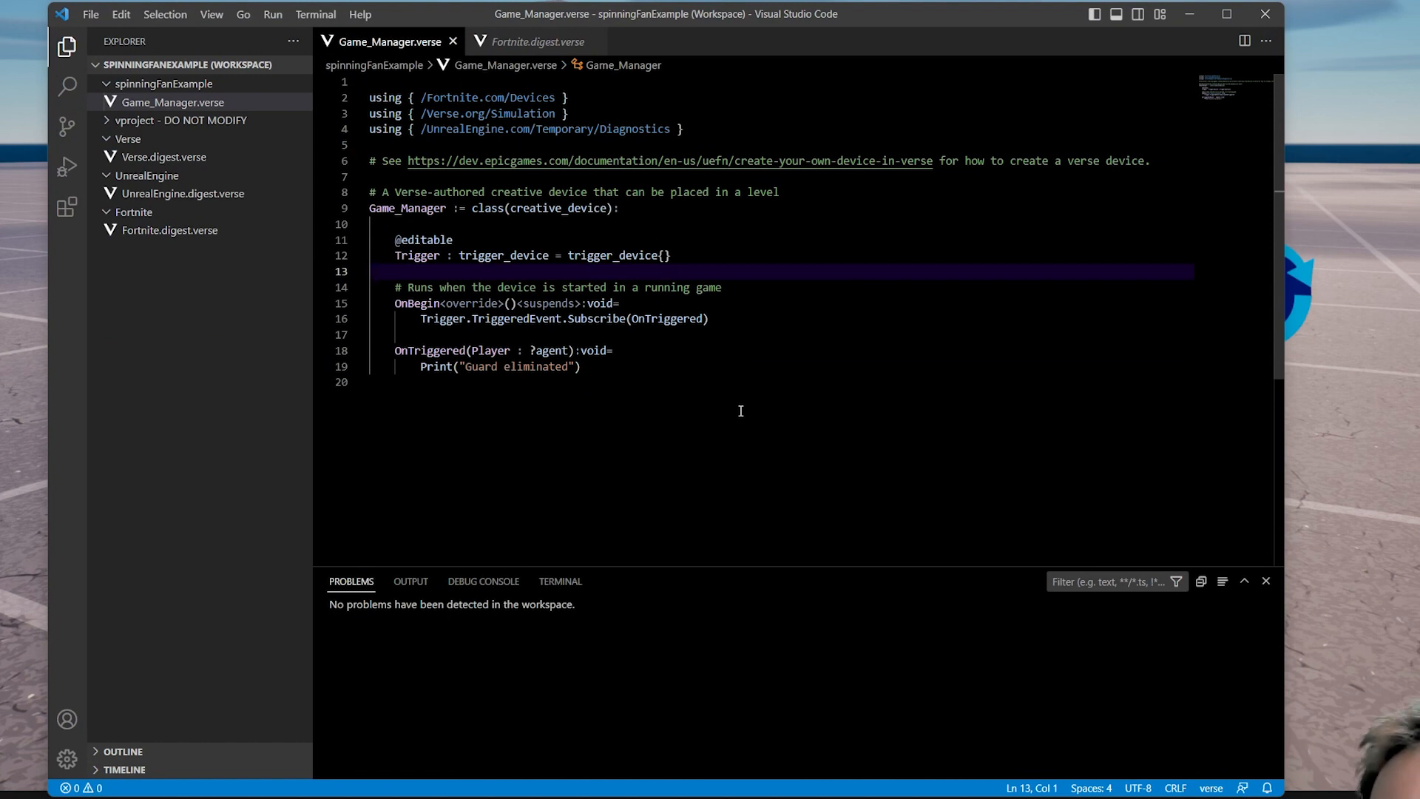
pyautogui.moveTo(700, 379)
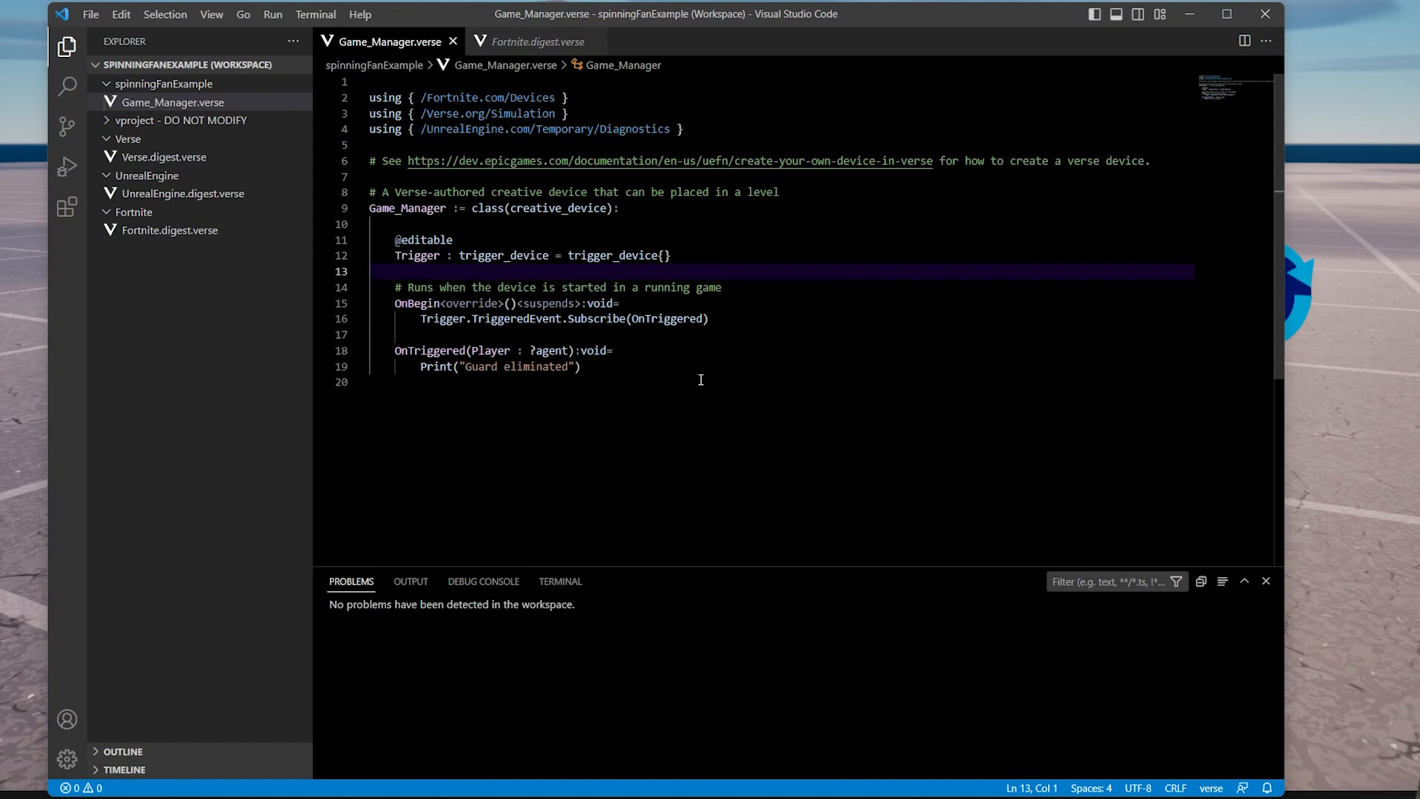
pyautogui.moveTo(675, 373)
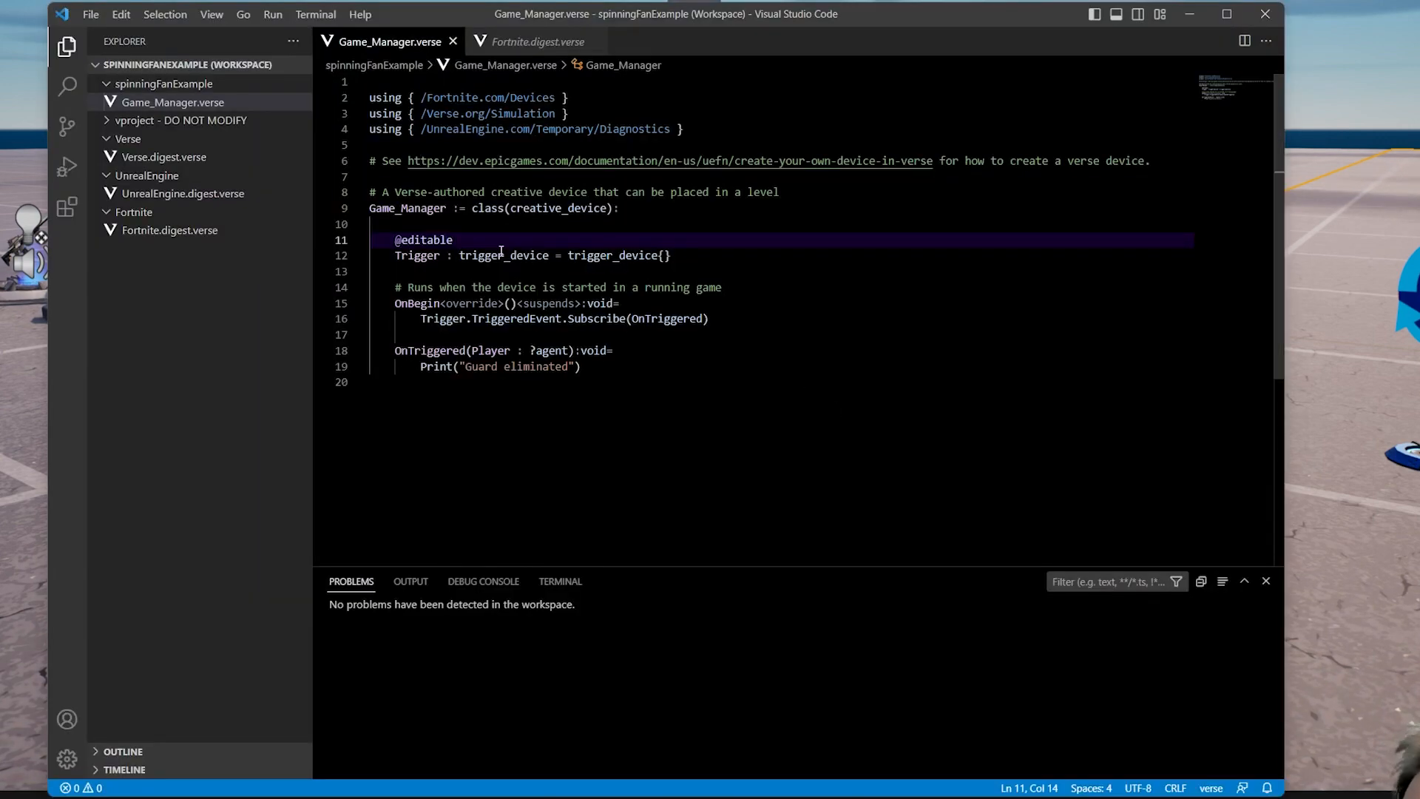
# Highlight the editable Trigger property declaration in Game_Manager.verse
pyautogui.doubleClick(418, 255)
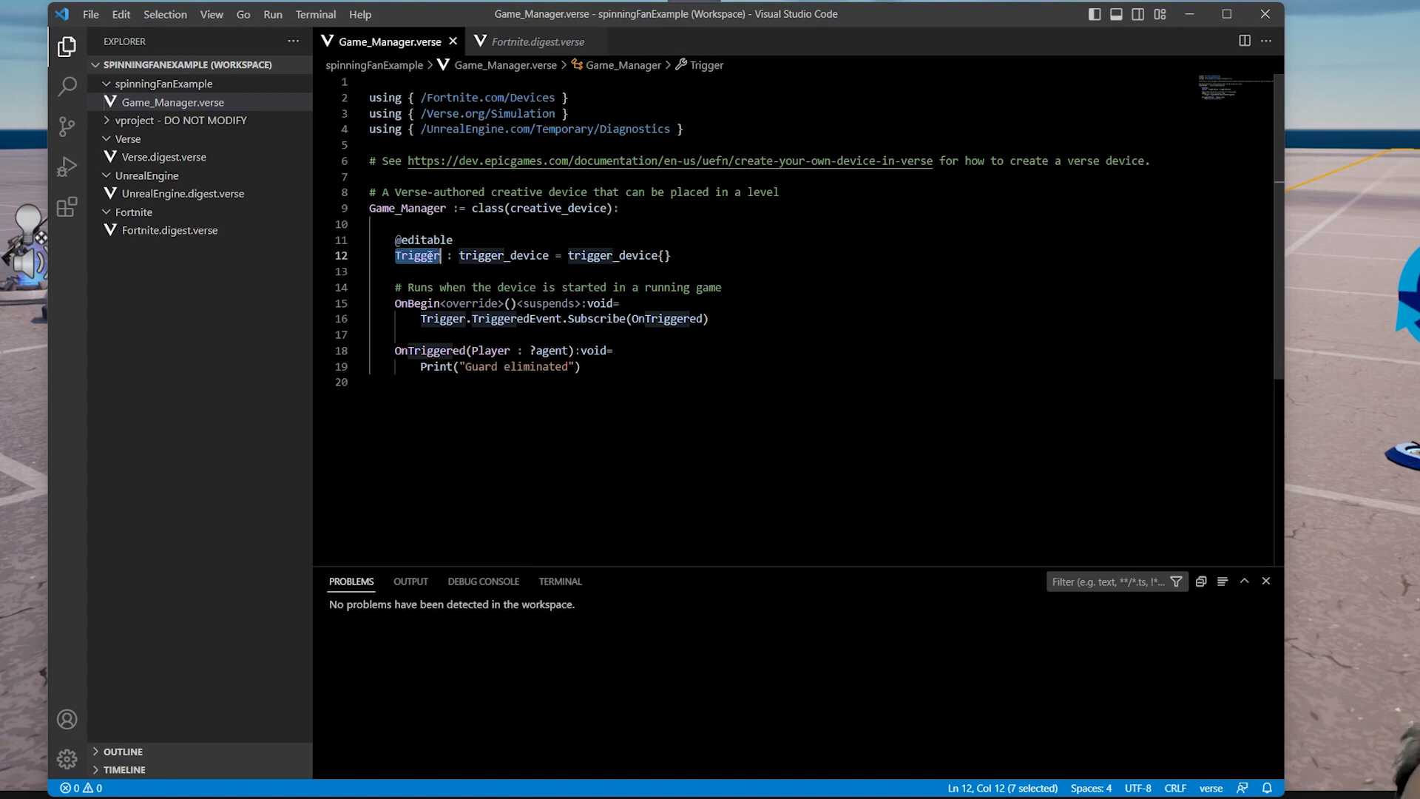
pyautogui.doubleClick(503, 256)
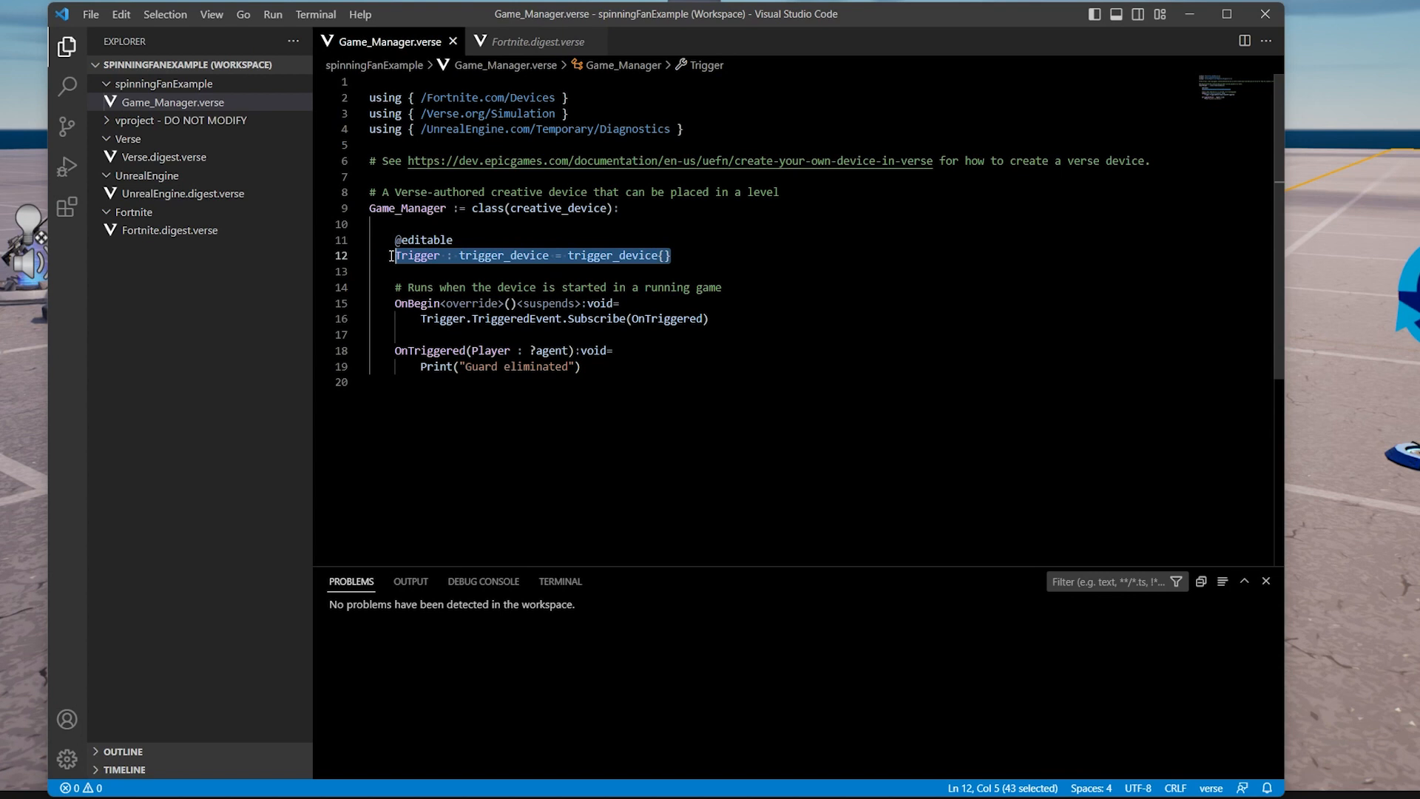
pyautogui.click(580, 269)
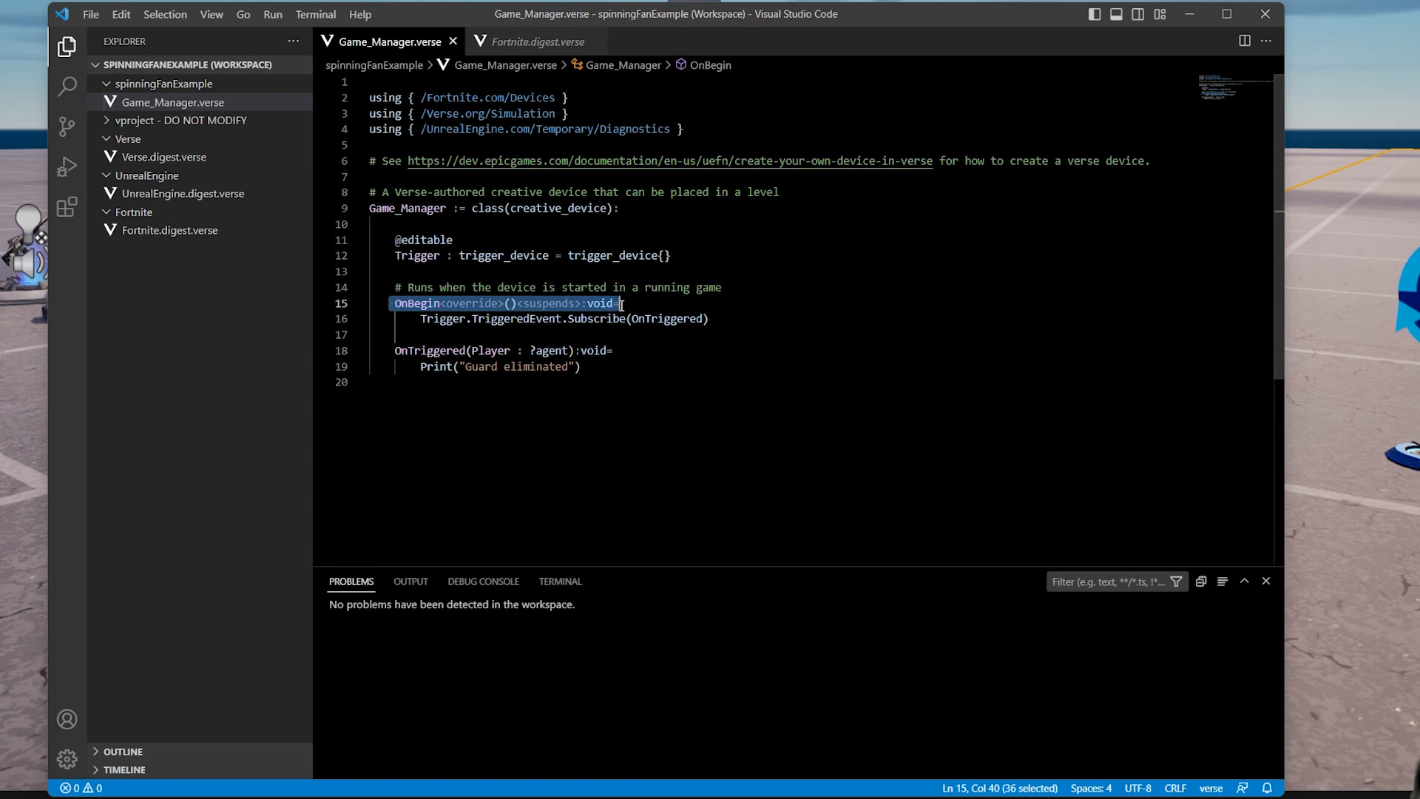
pyautogui.moveTo(671, 297)
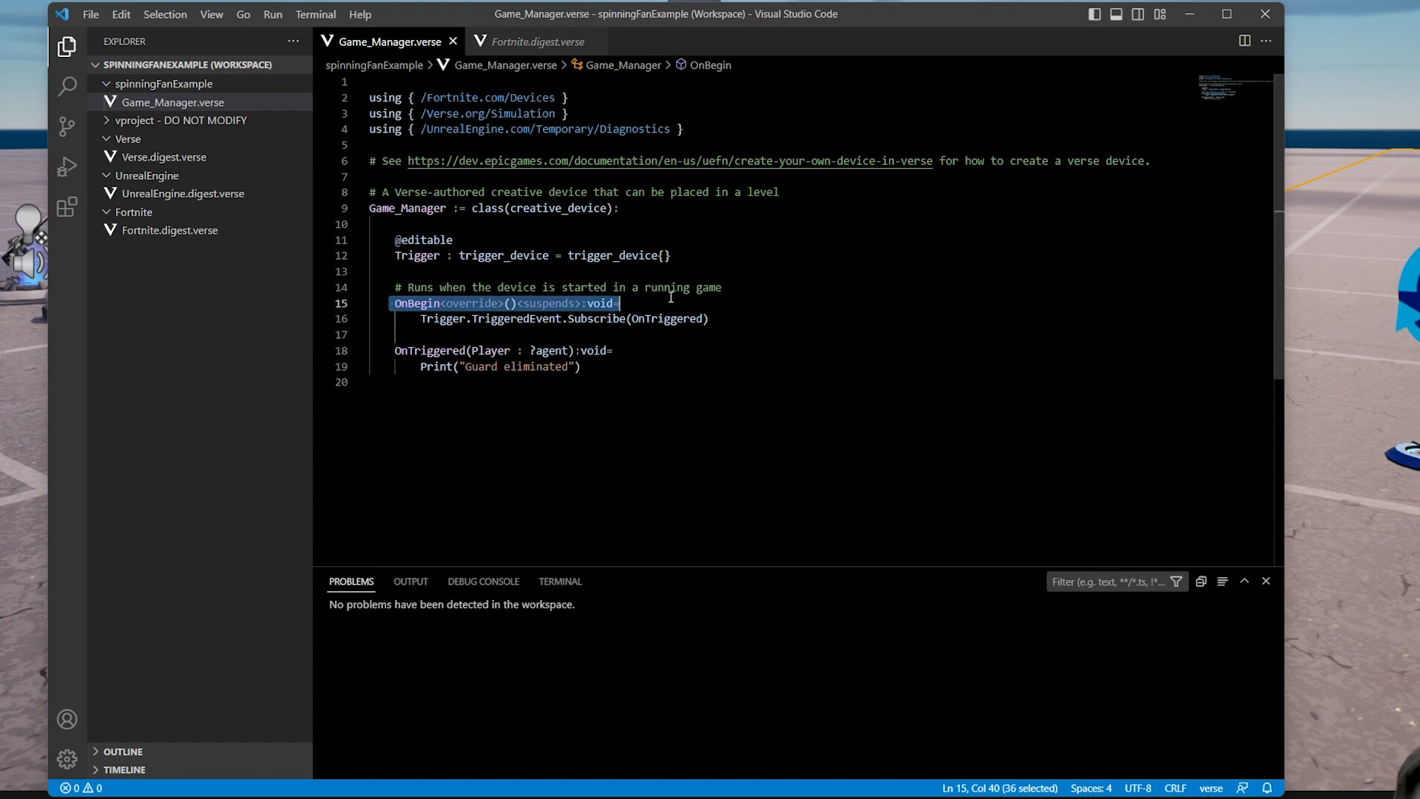
# Point out the TriggeredEvent subscription and jump to the trigger_device definition
pyautogui.doubleClick(443, 318)
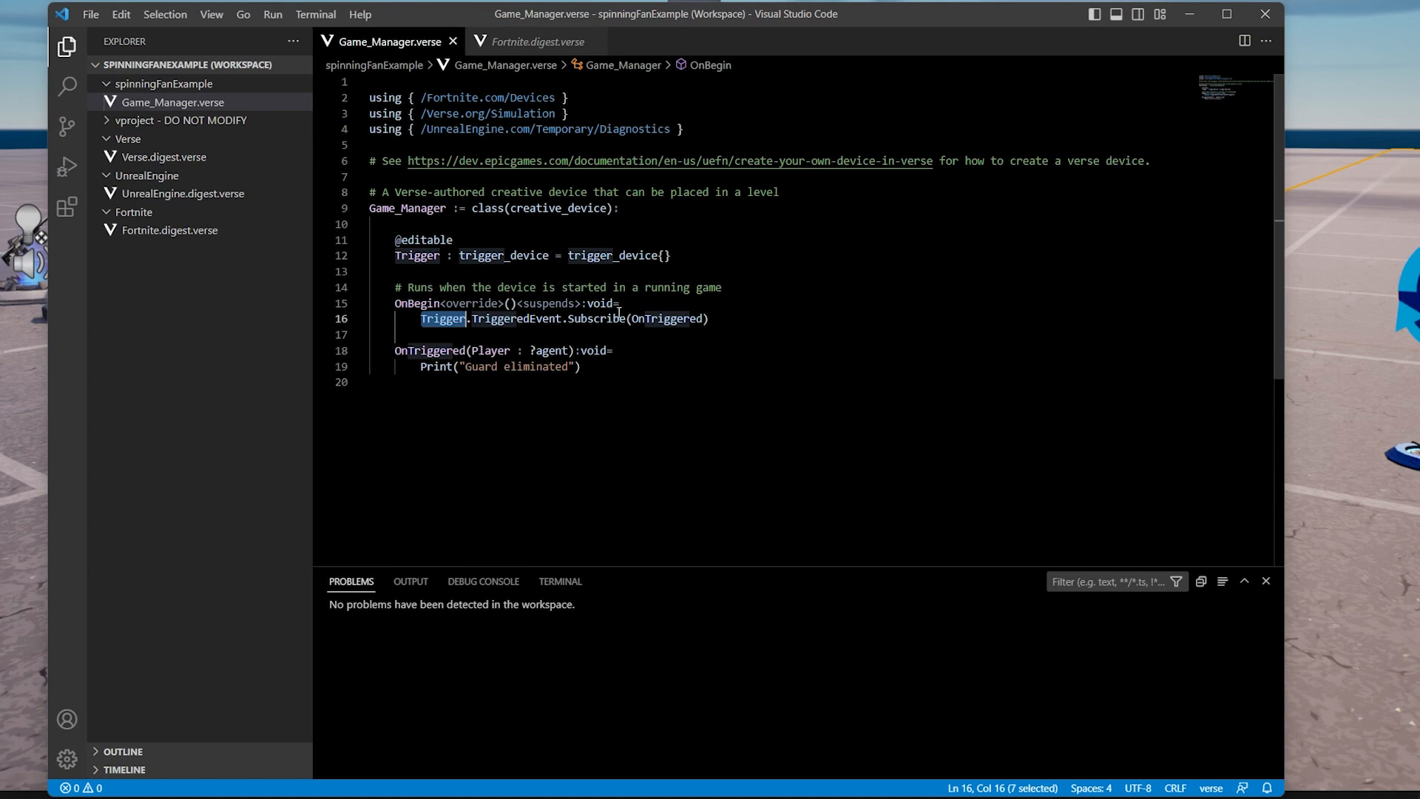
pyautogui.doubleClick(515, 318)
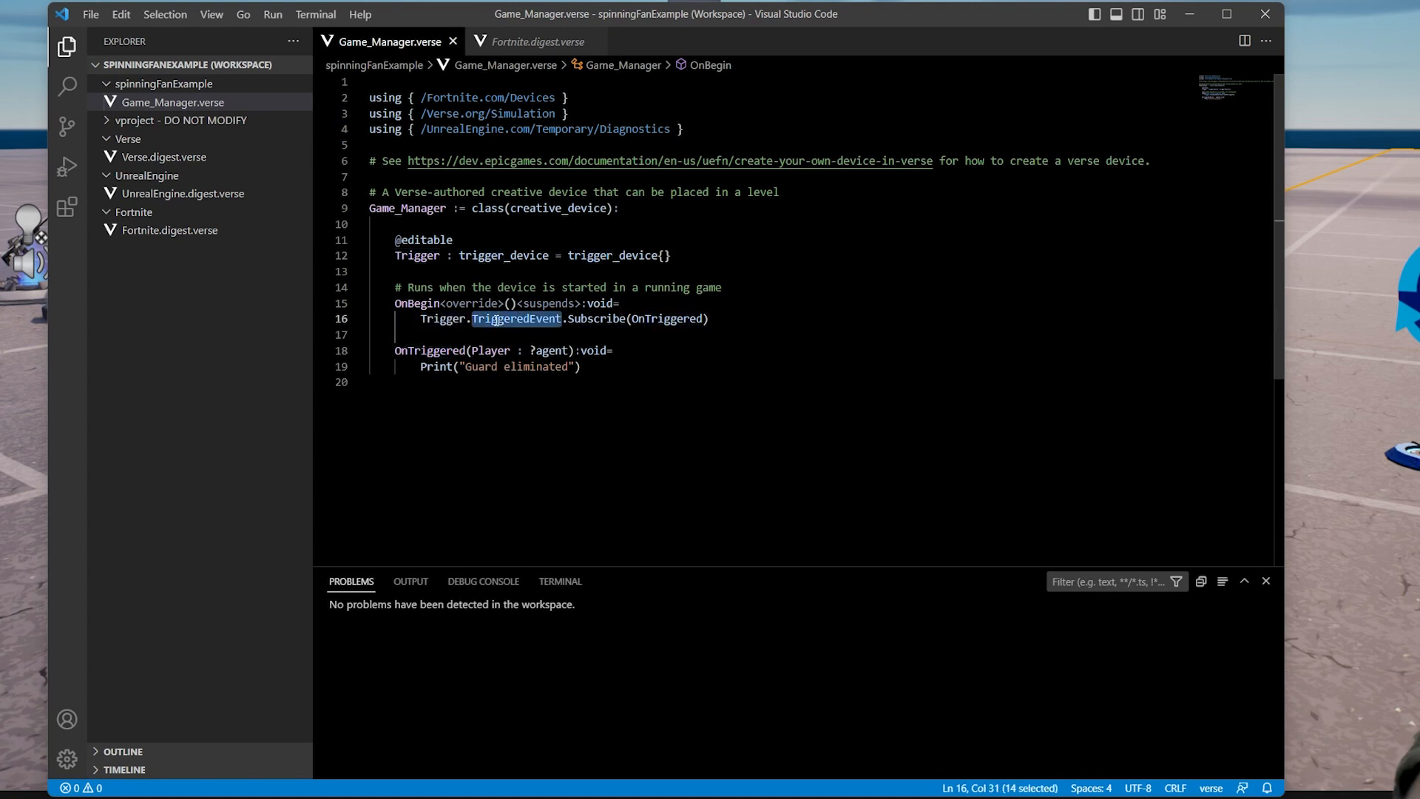
pyautogui.click(640, 256)
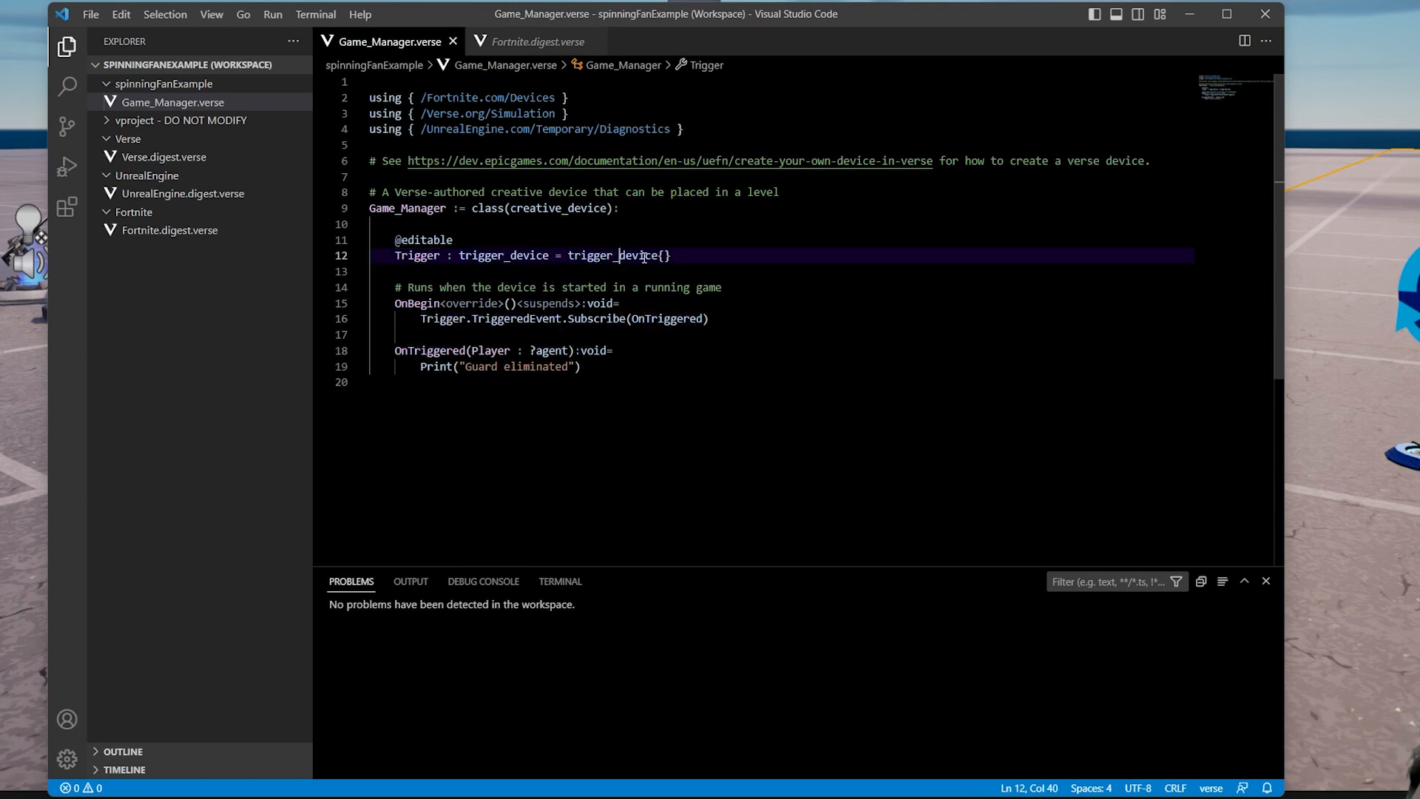
pyautogui.moveTo(613, 254)
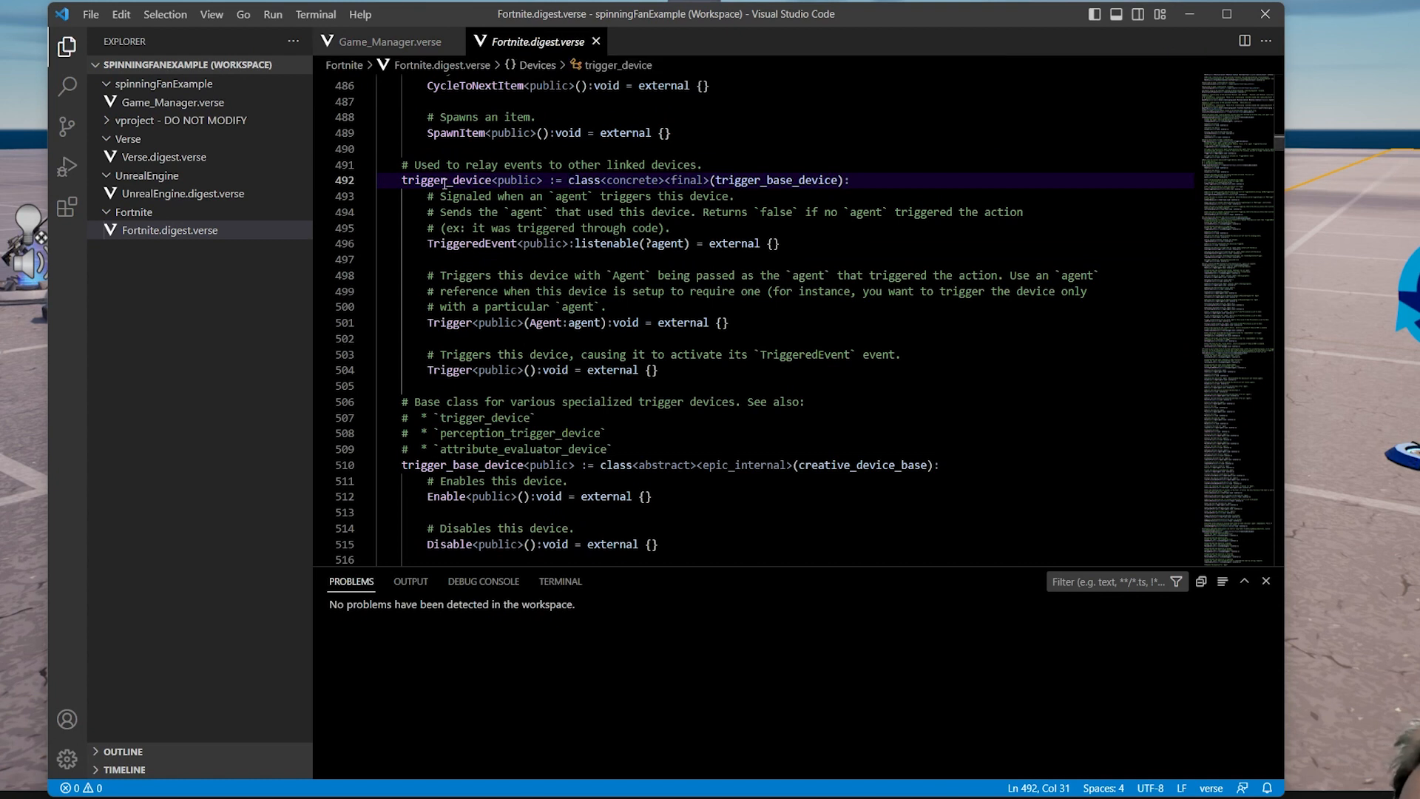
# Examine trigger_device's TriggeredEvent declaration, then return to Game_Manager.verse
pyautogui.moveTo(401, 179); pyautogui.dragTo(788, 464)
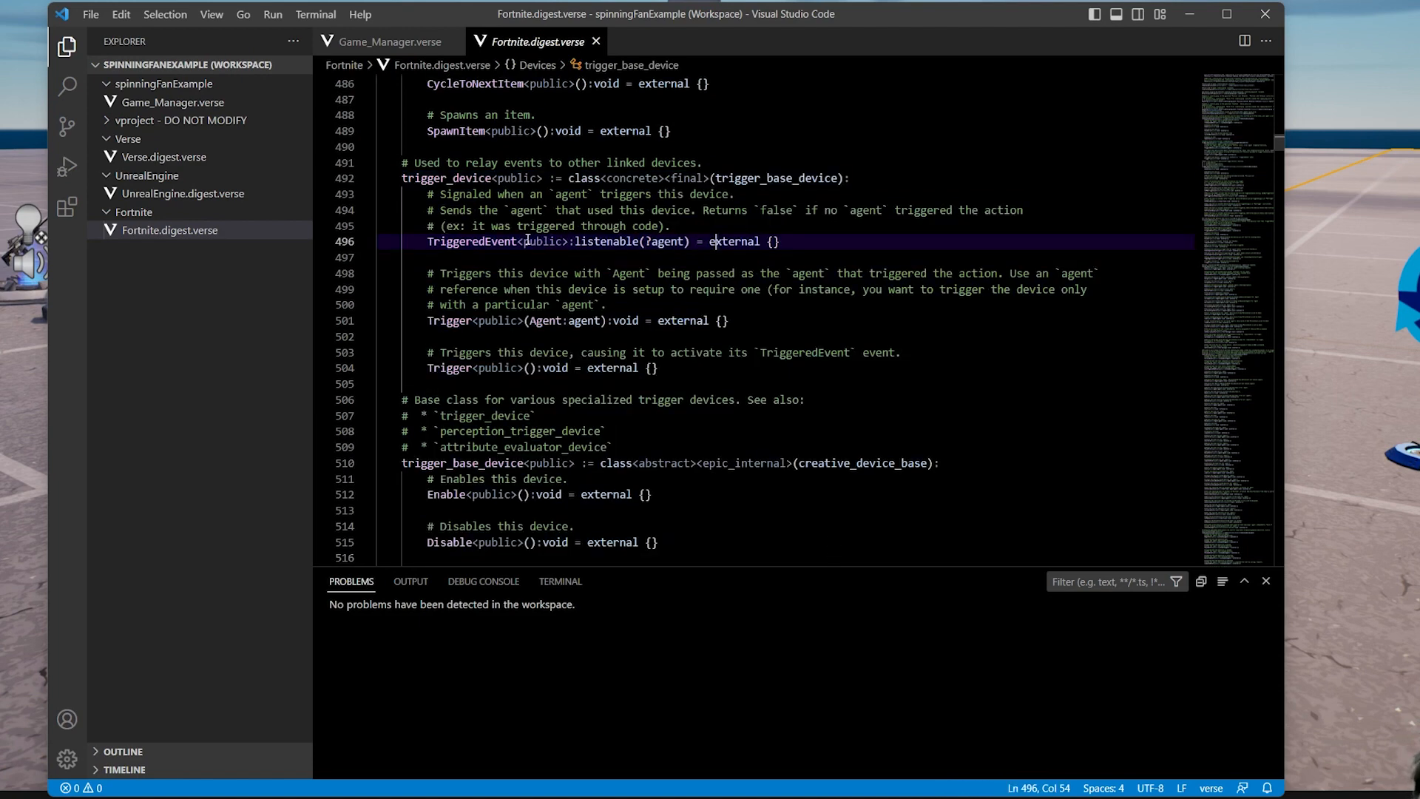
pyautogui.doubleClick(470, 241)
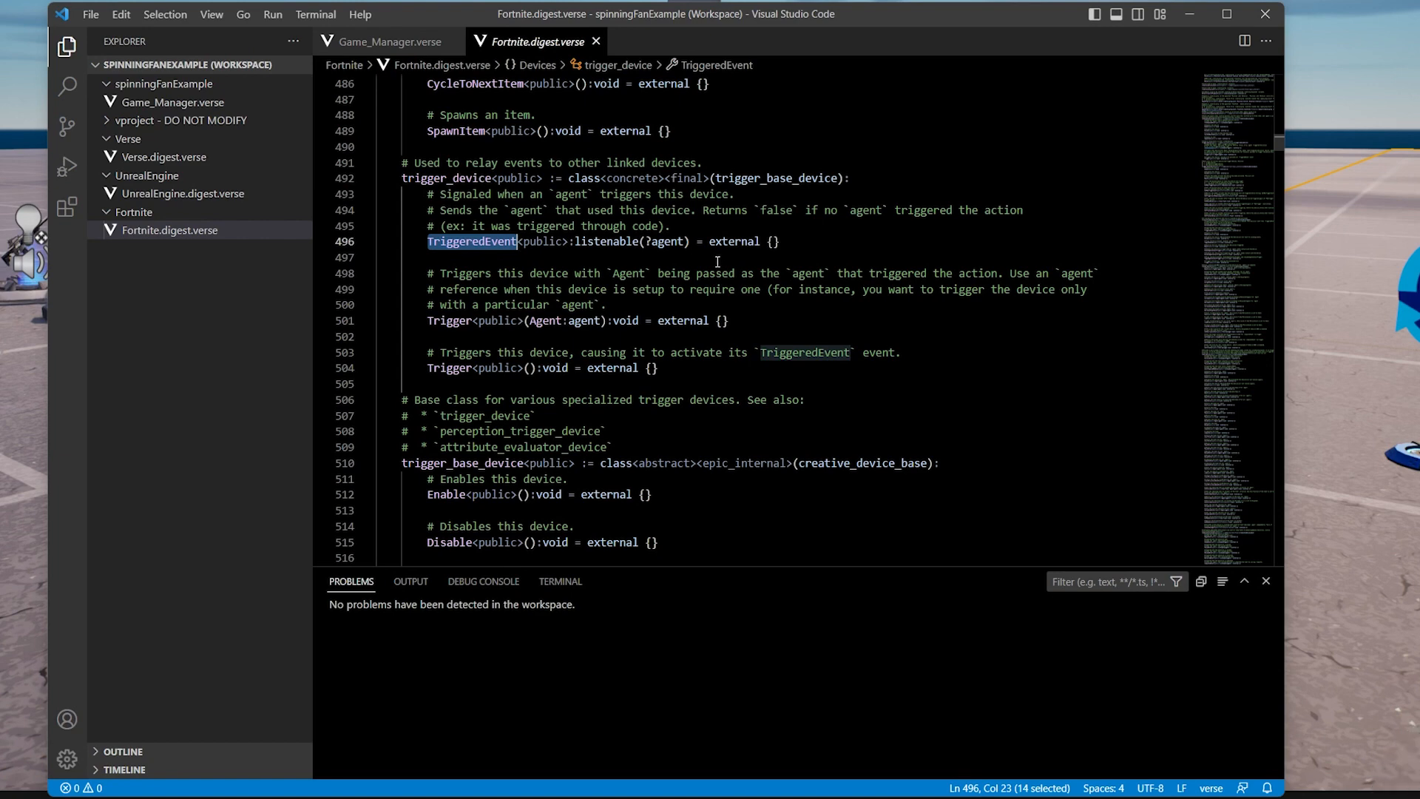
pyautogui.click(391, 41)
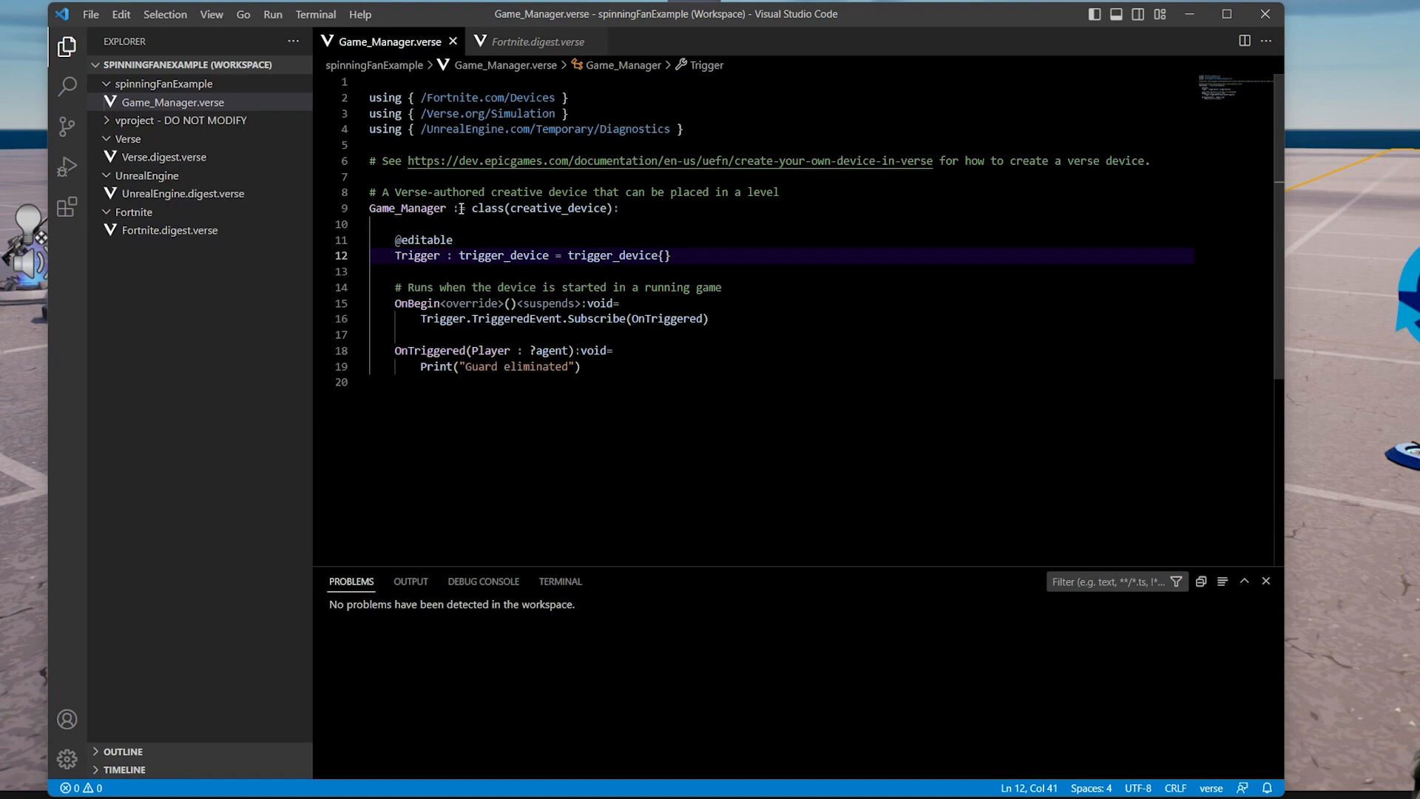
# Highlight TriggeredEvent and the OnTriggered handler in the subscription line
pyautogui.doubleClick(515, 319)
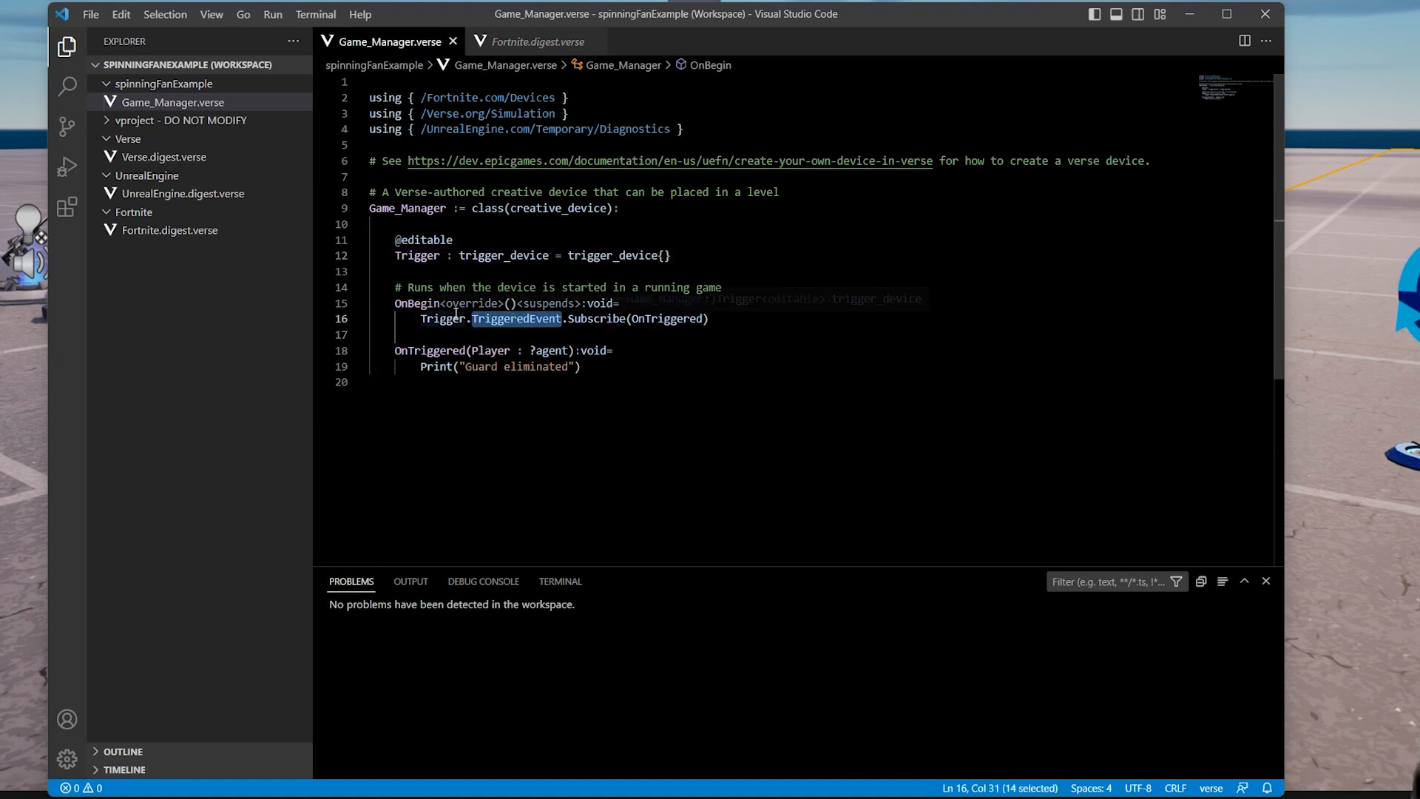
pyautogui.doubleClick(596, 318)
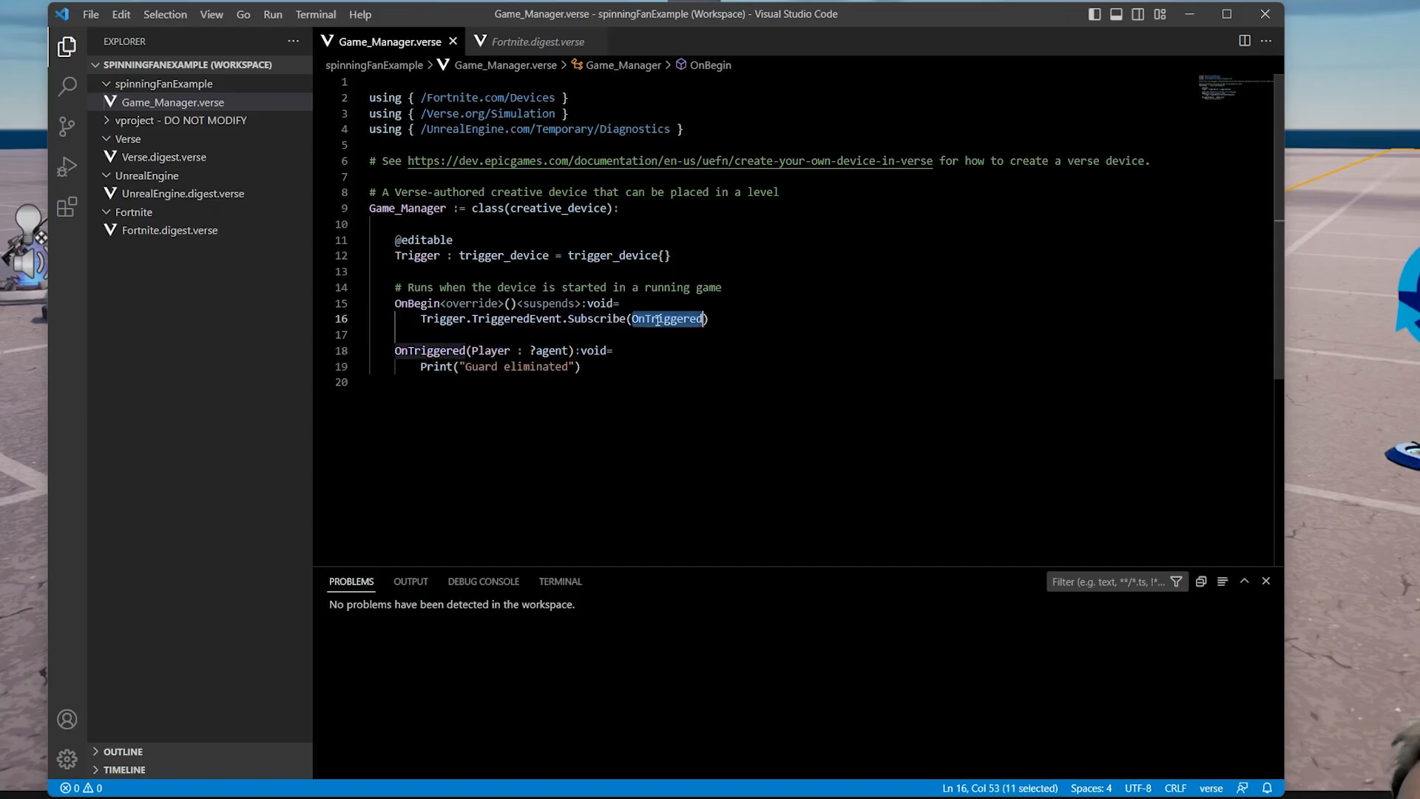
pyautogui.moveTo(668, 318)
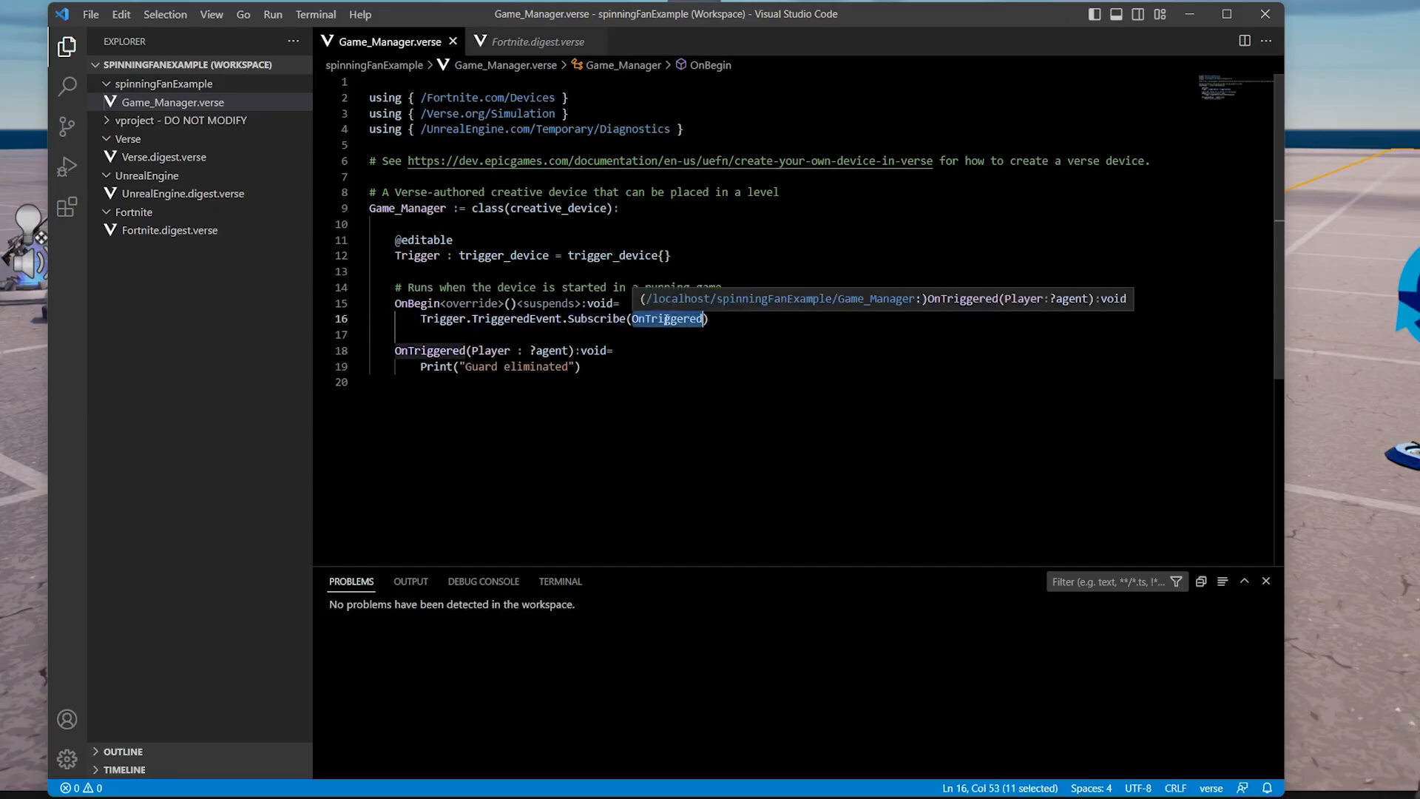
pyautogui.moveTo(489, 318)
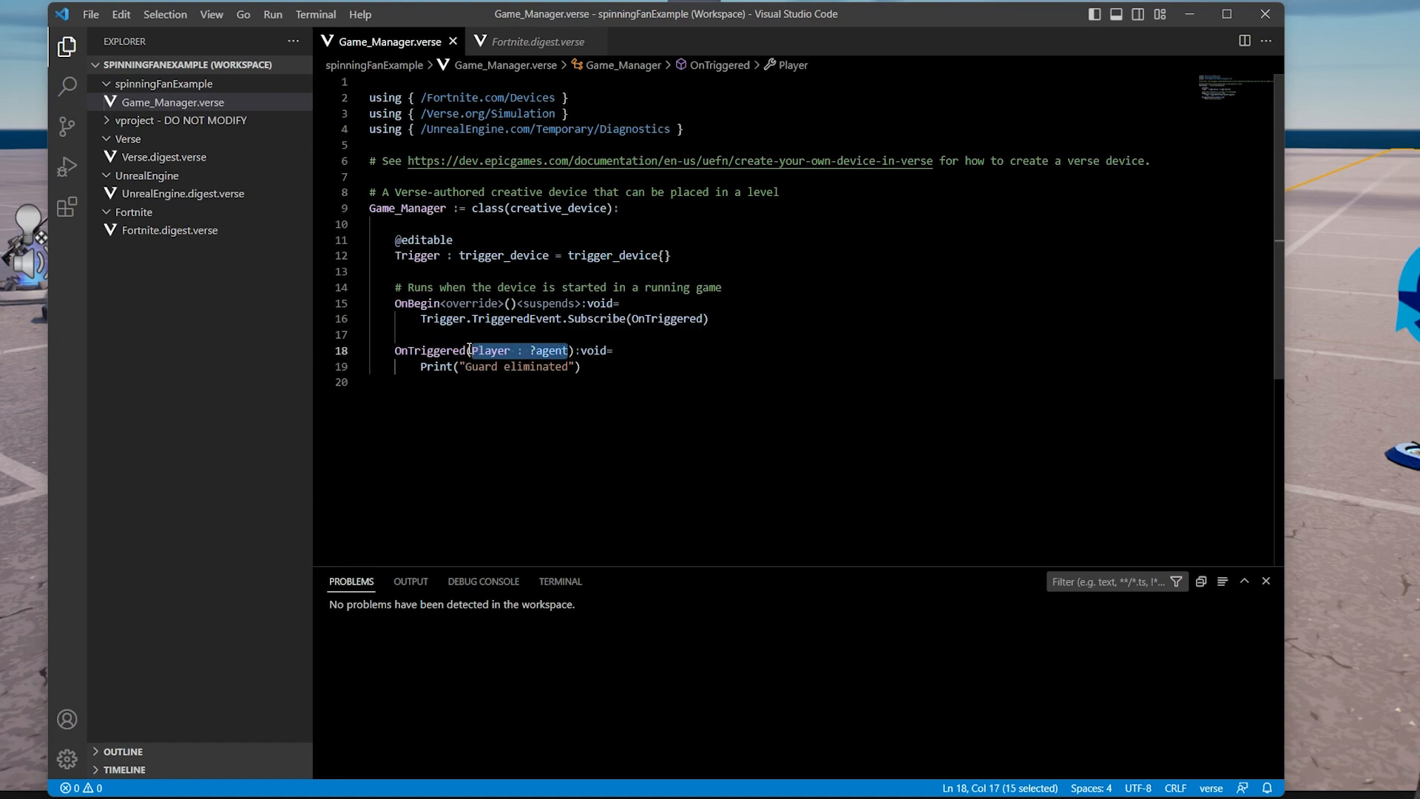
pyautogui.moveTo(551, 351)
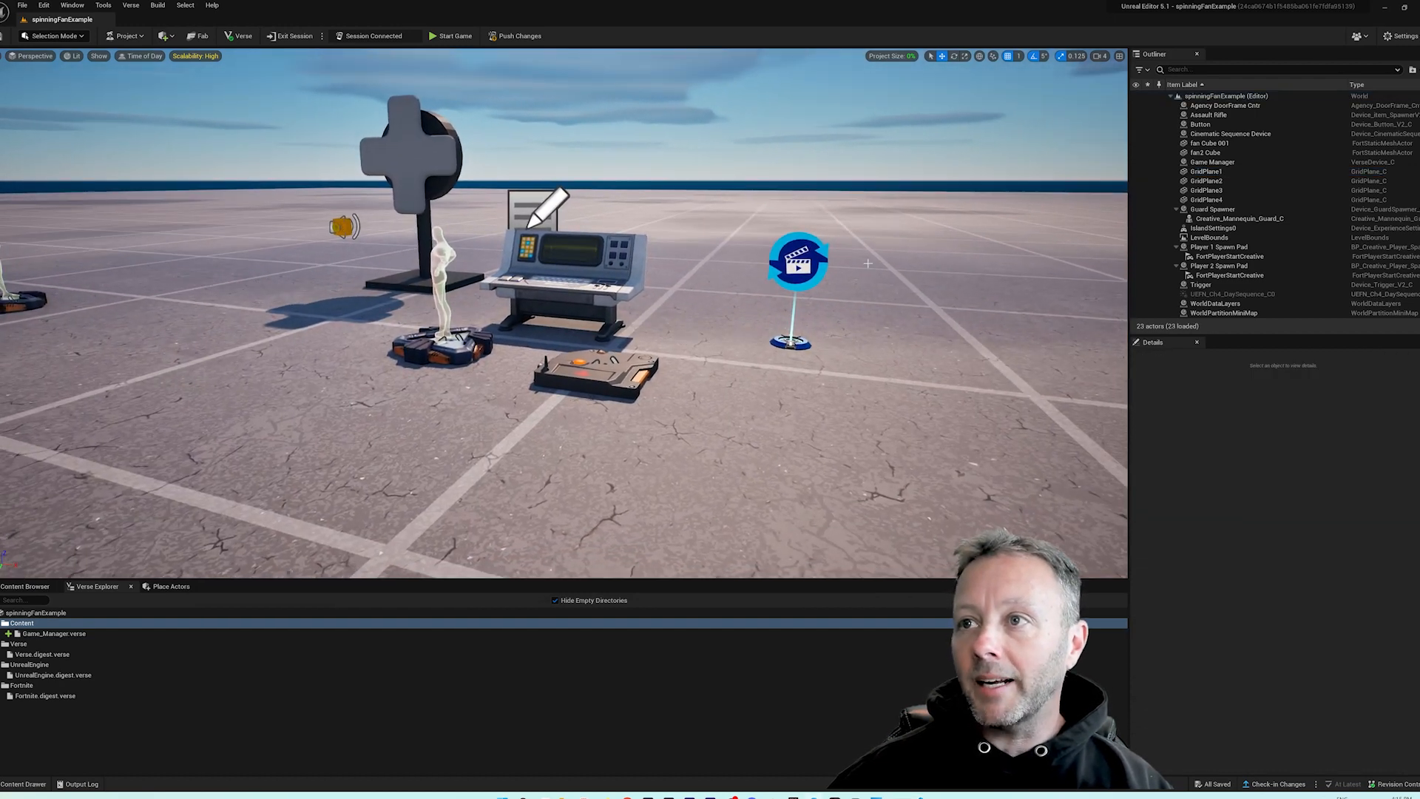
# Add a Toggle Pause binding on the Cinematic Sequence Device for the Trigger's On Triggered event
pyautogui.click(799, 263)
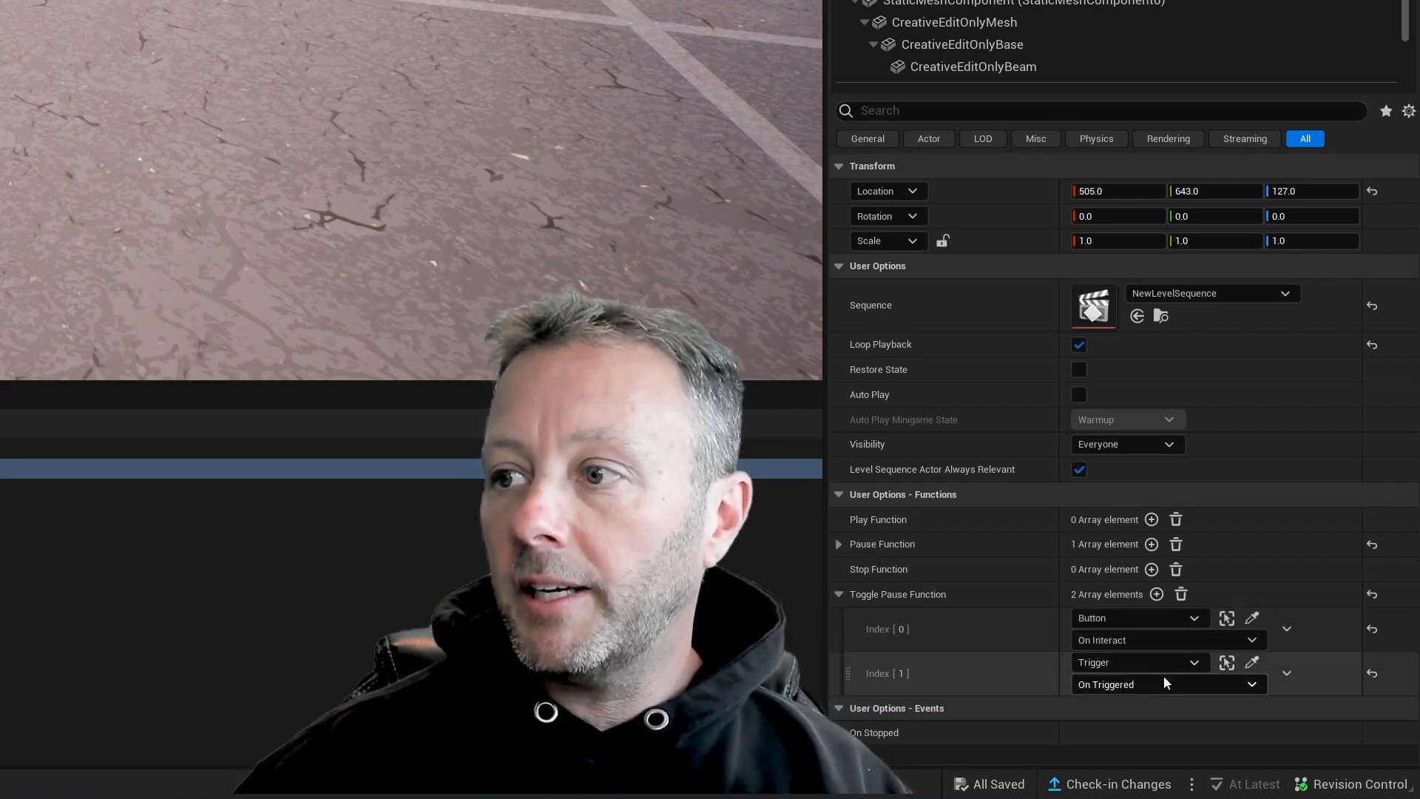
pyautogui.click(1156, 595)
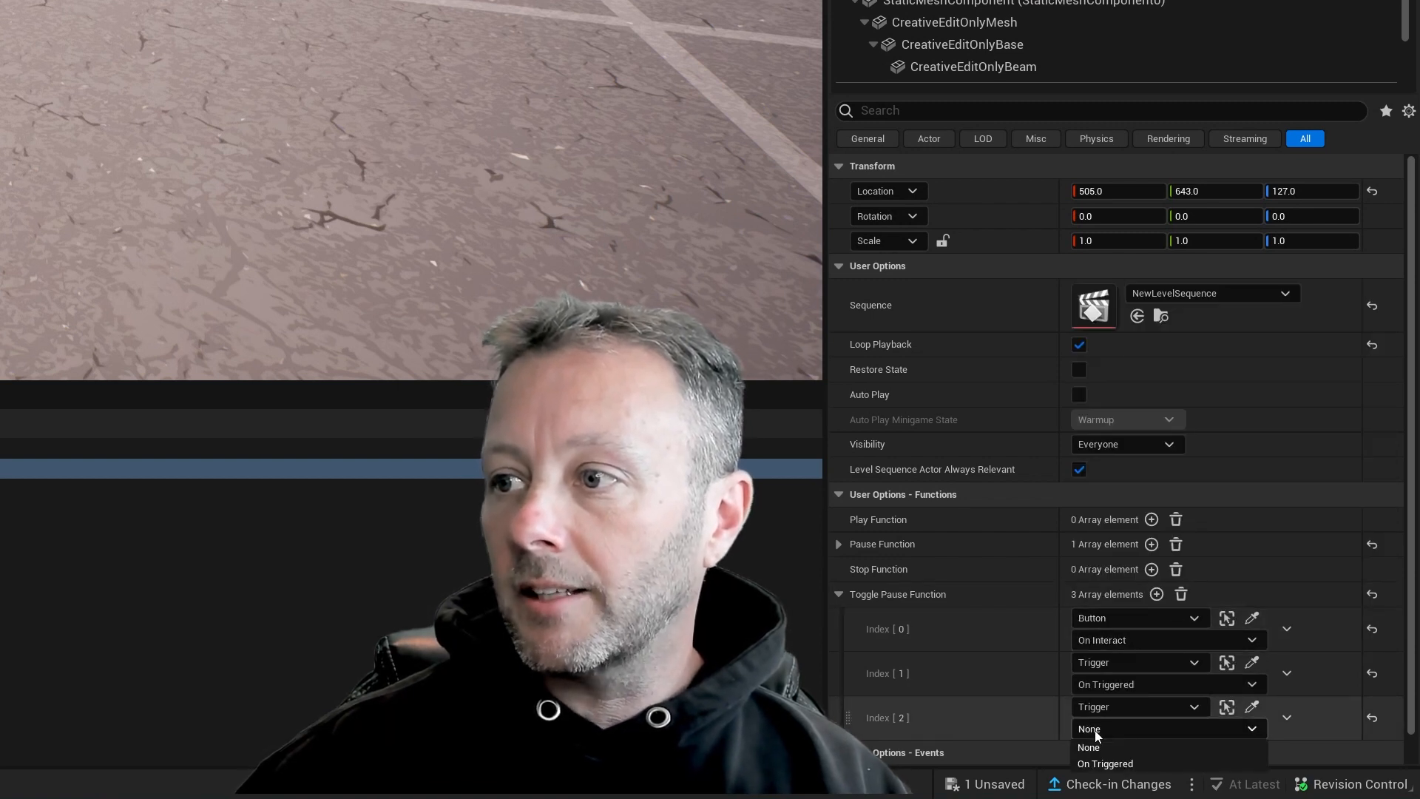
pyautogui.click(1104, 764)
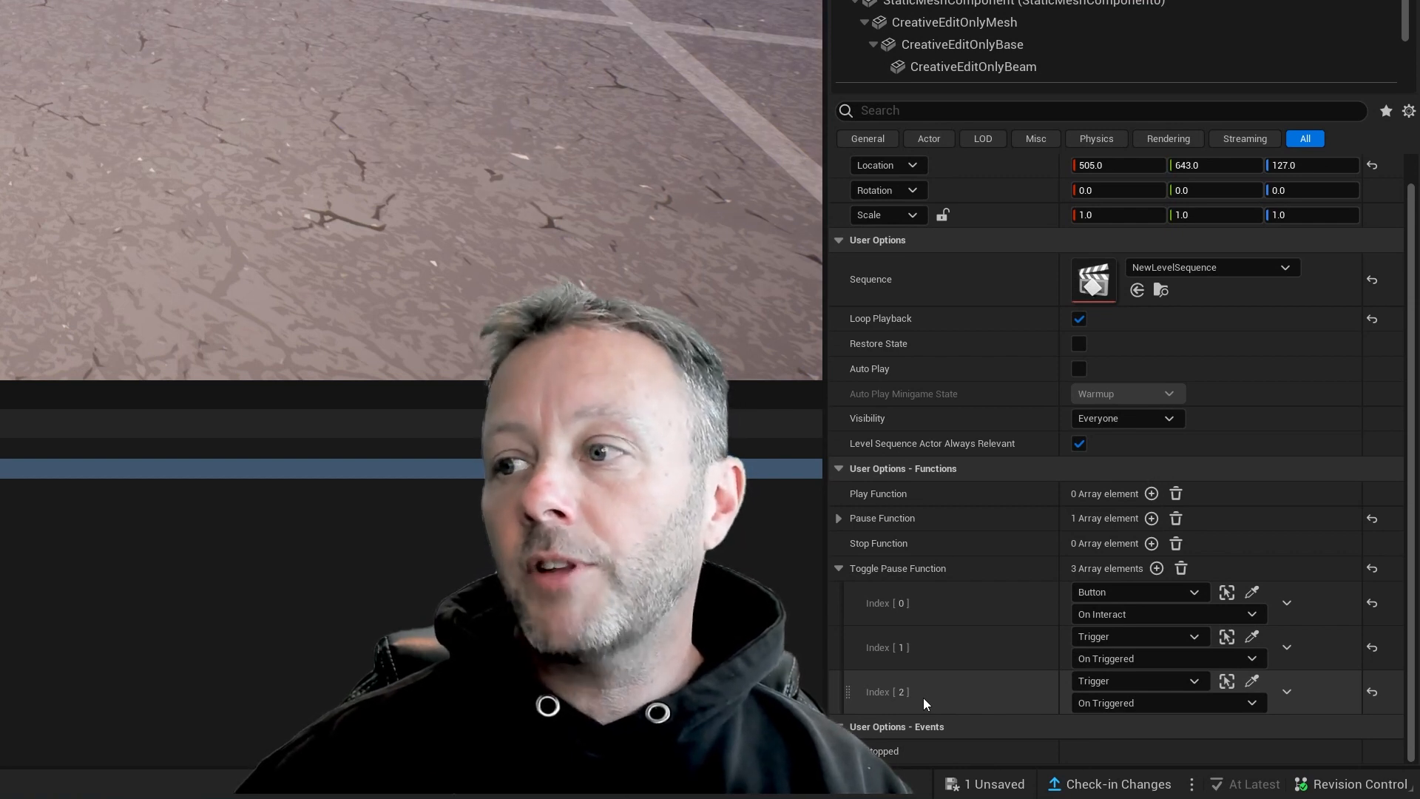
pyautogui.moveTo(1141, 723)
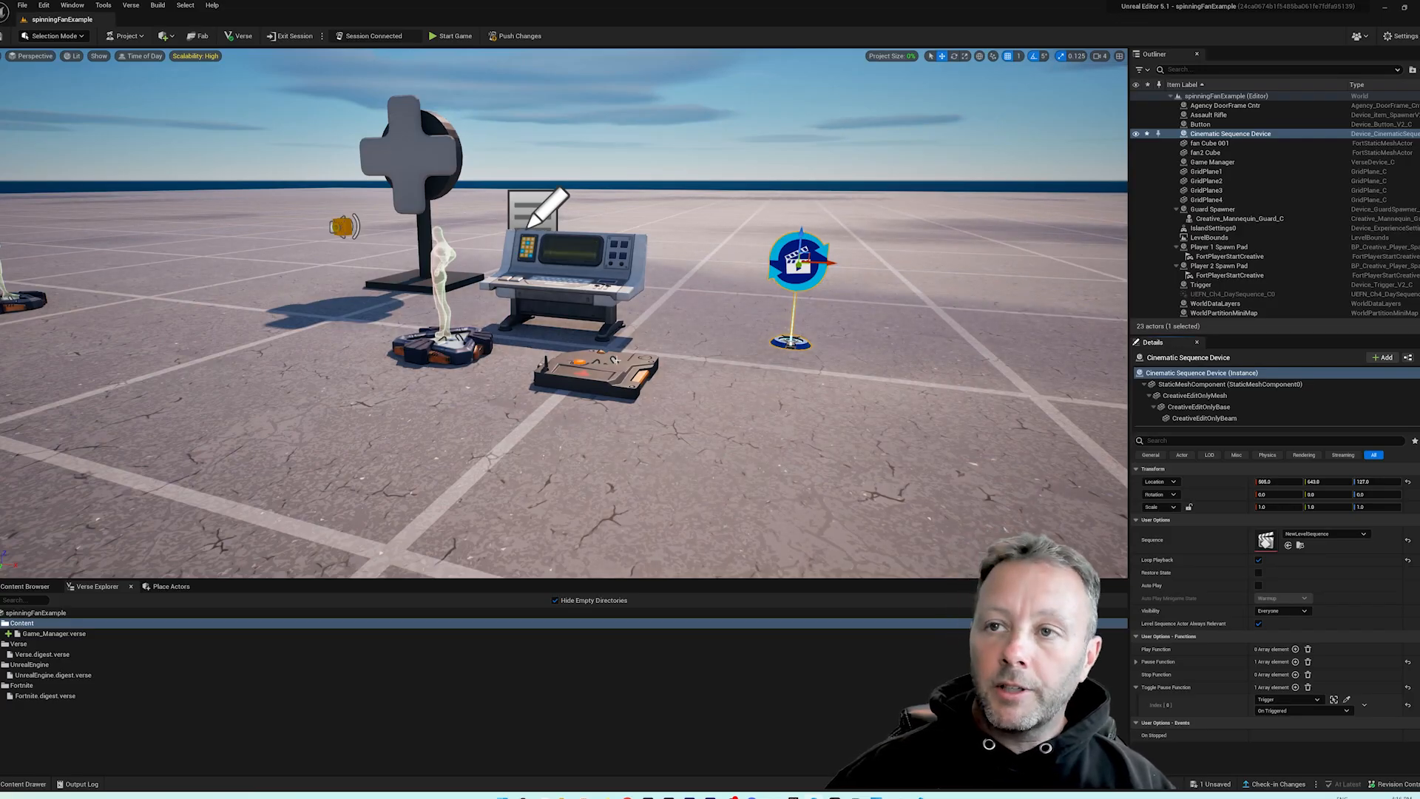
# Browse to the project's CreativeDevices folder and clear the search to show Game_Manager
pyautogui.click(1200, 285)
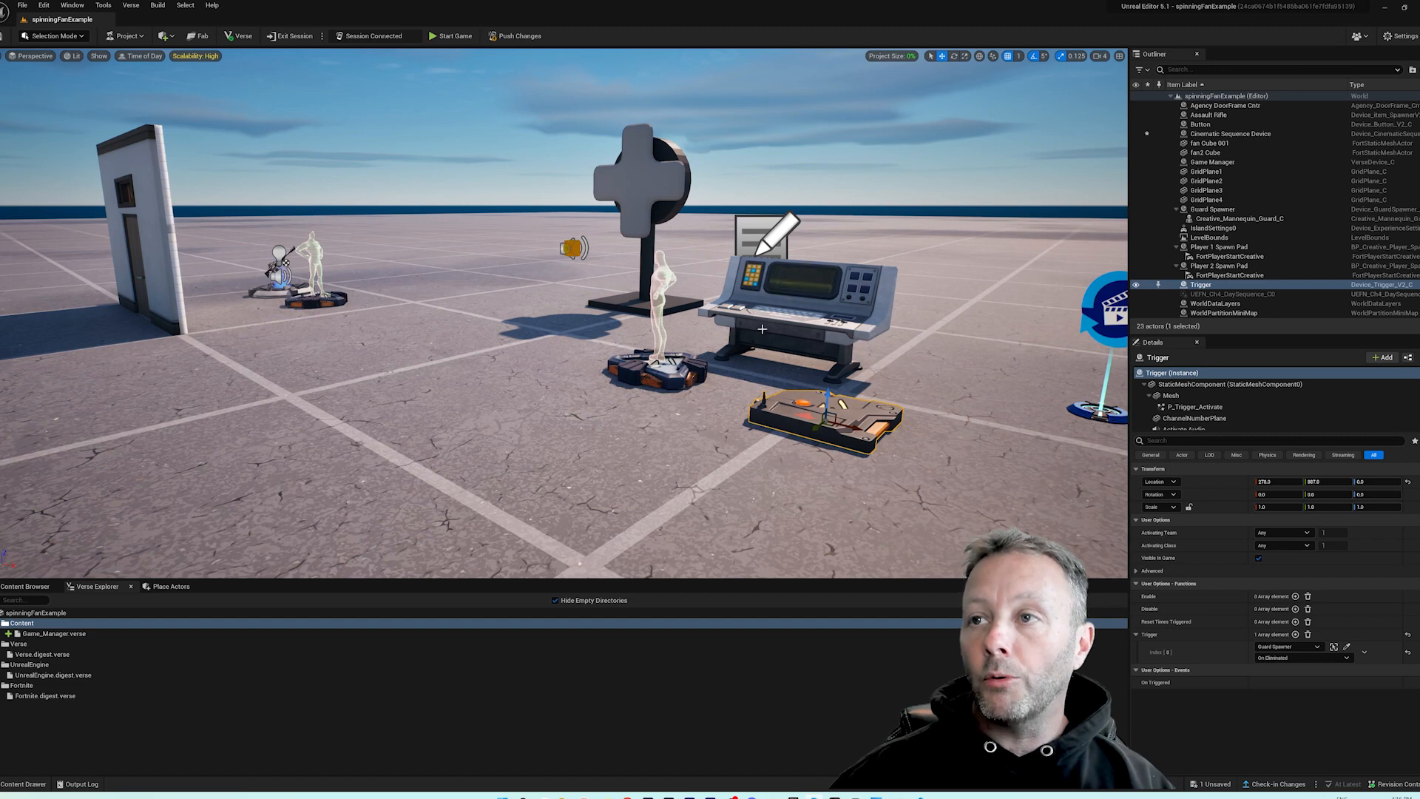
pyautogui.click(1211, 161)
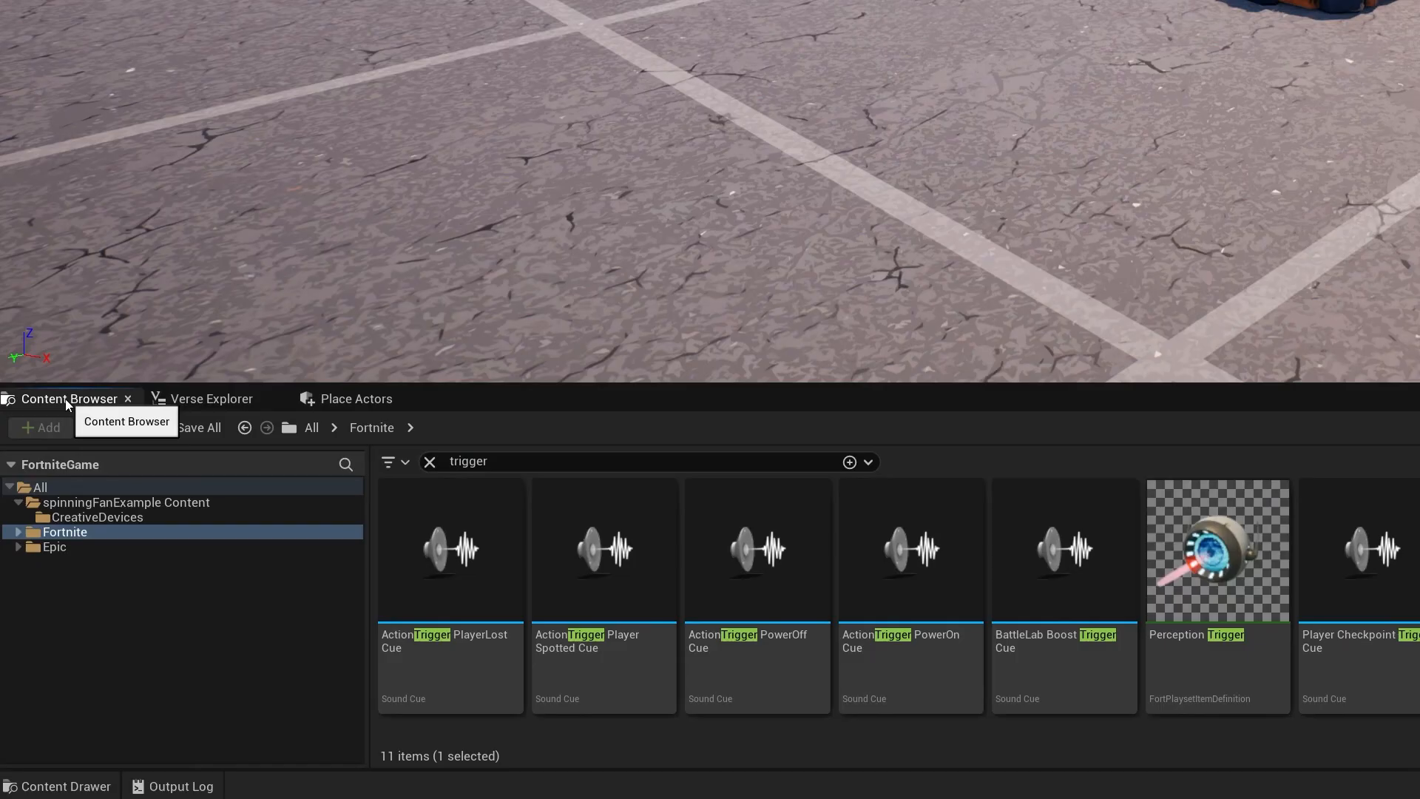
pyautogui.click(126, 502)
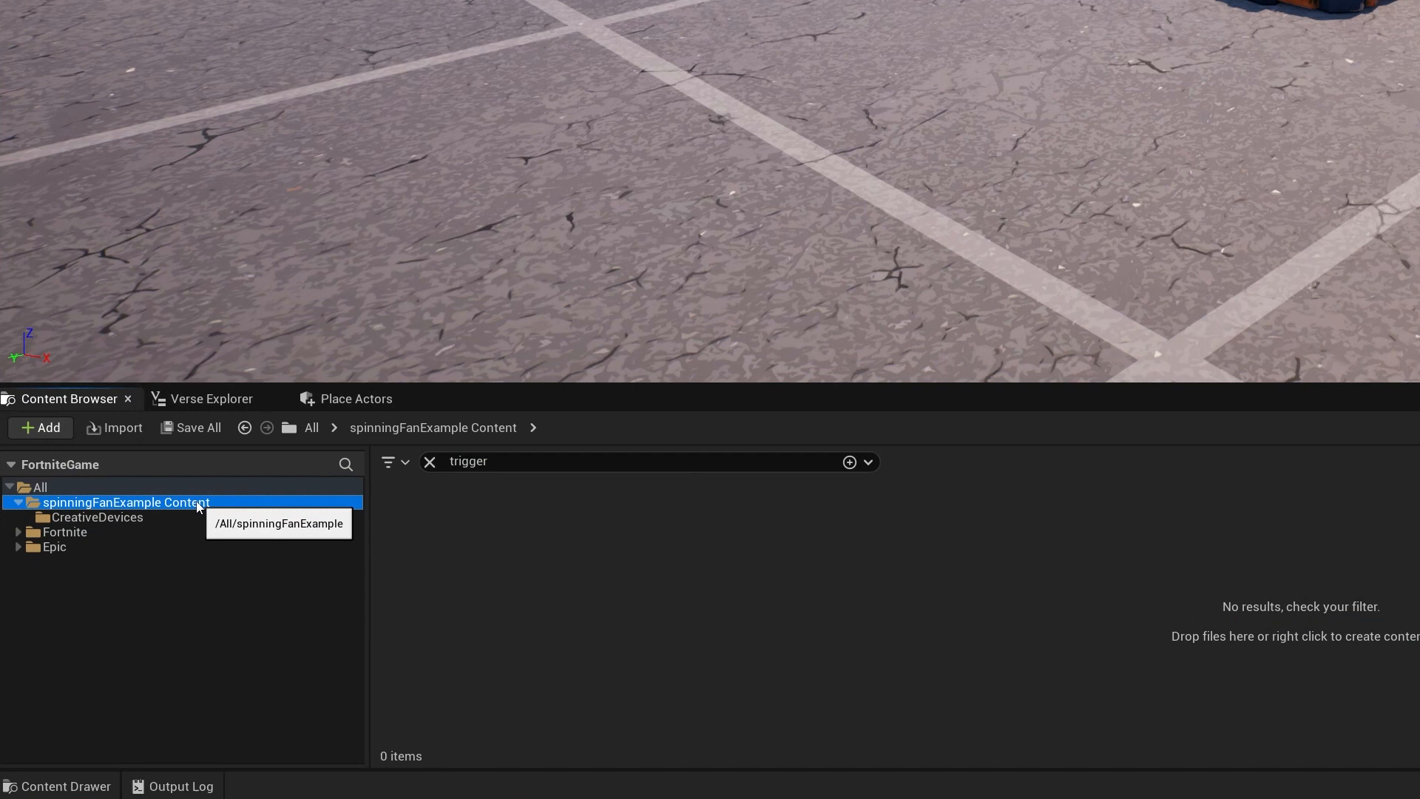
pyautogui.click(98, 518)
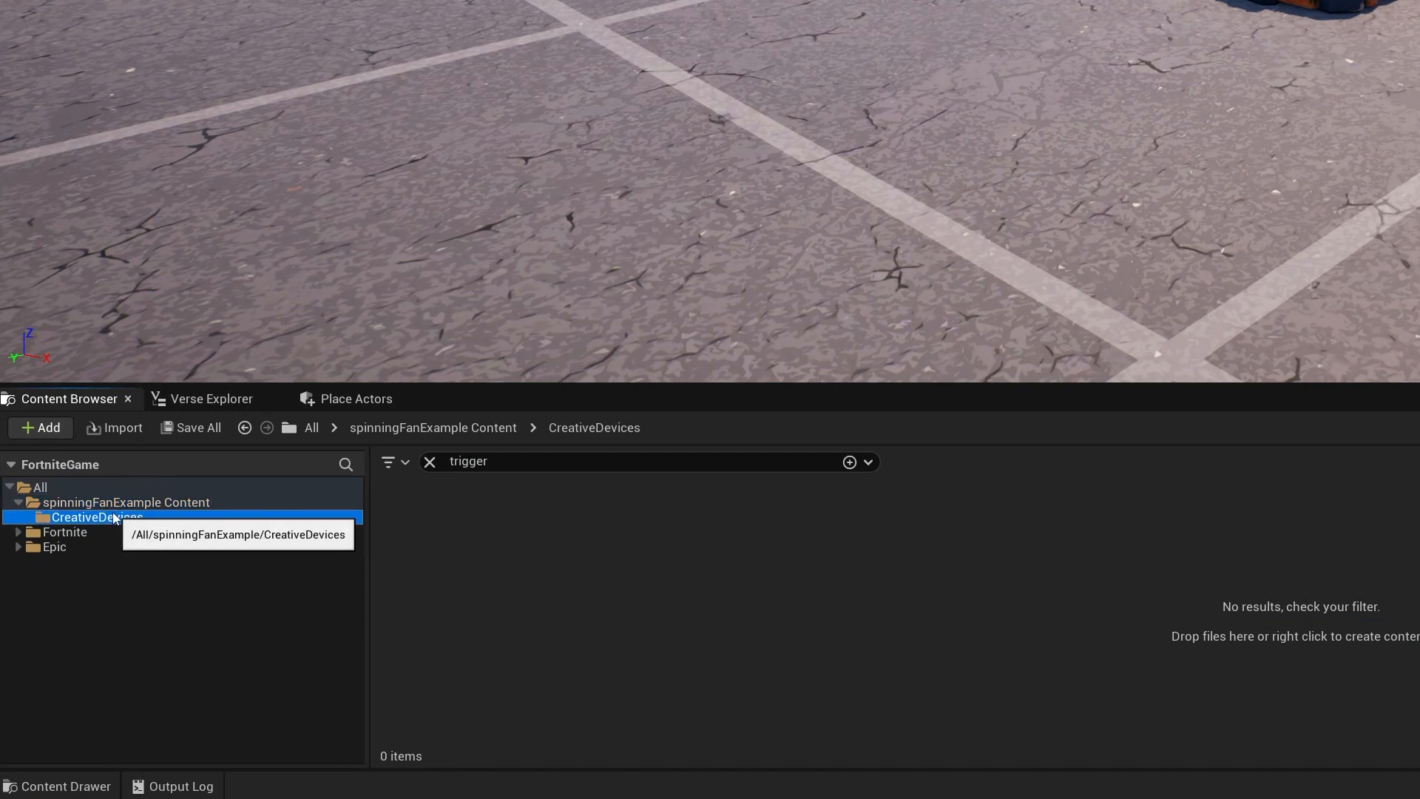
pyautogui.click(429, 462)
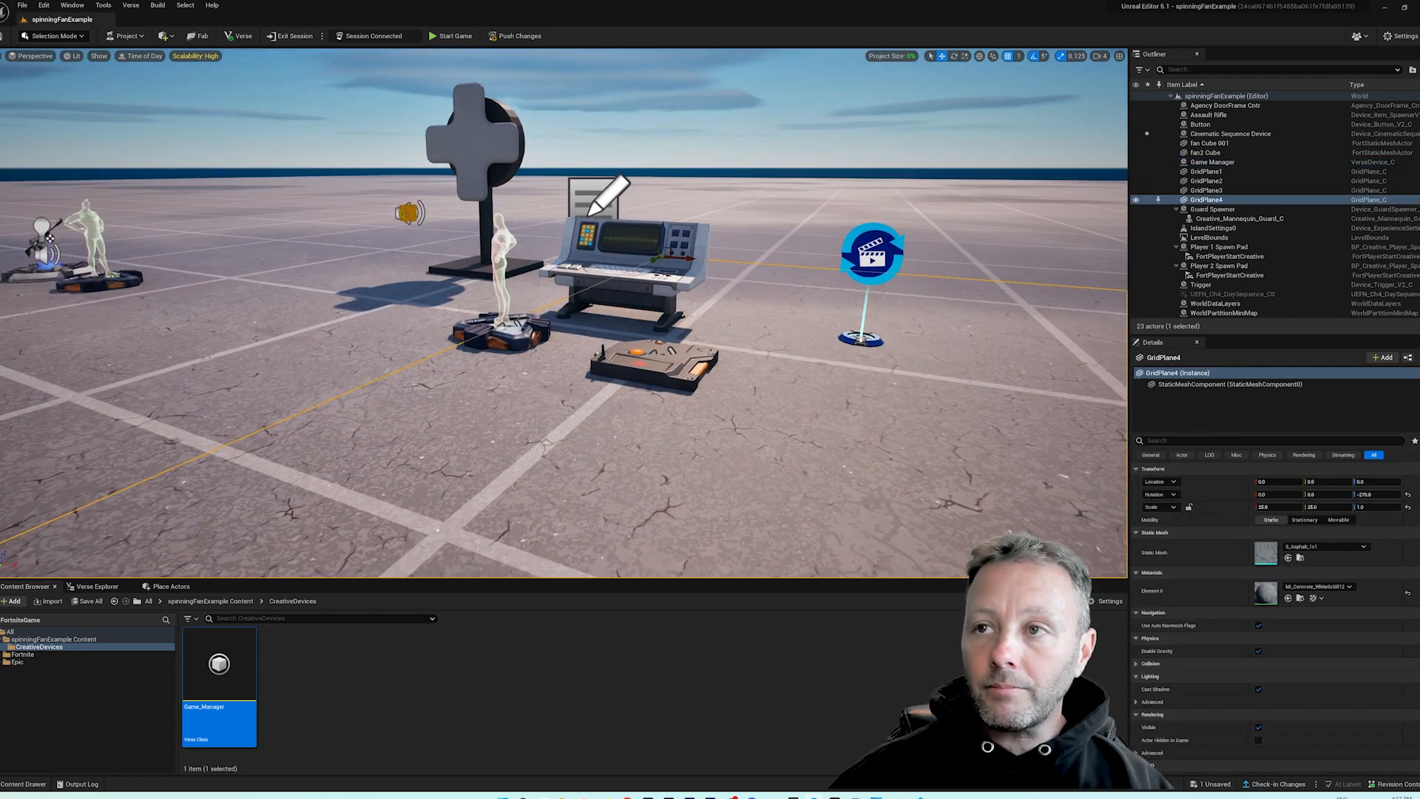
# Clear the Game Manager's Trigger reference to None, then switch to Visual Studio Code
pyautogui.click(1211, 161)
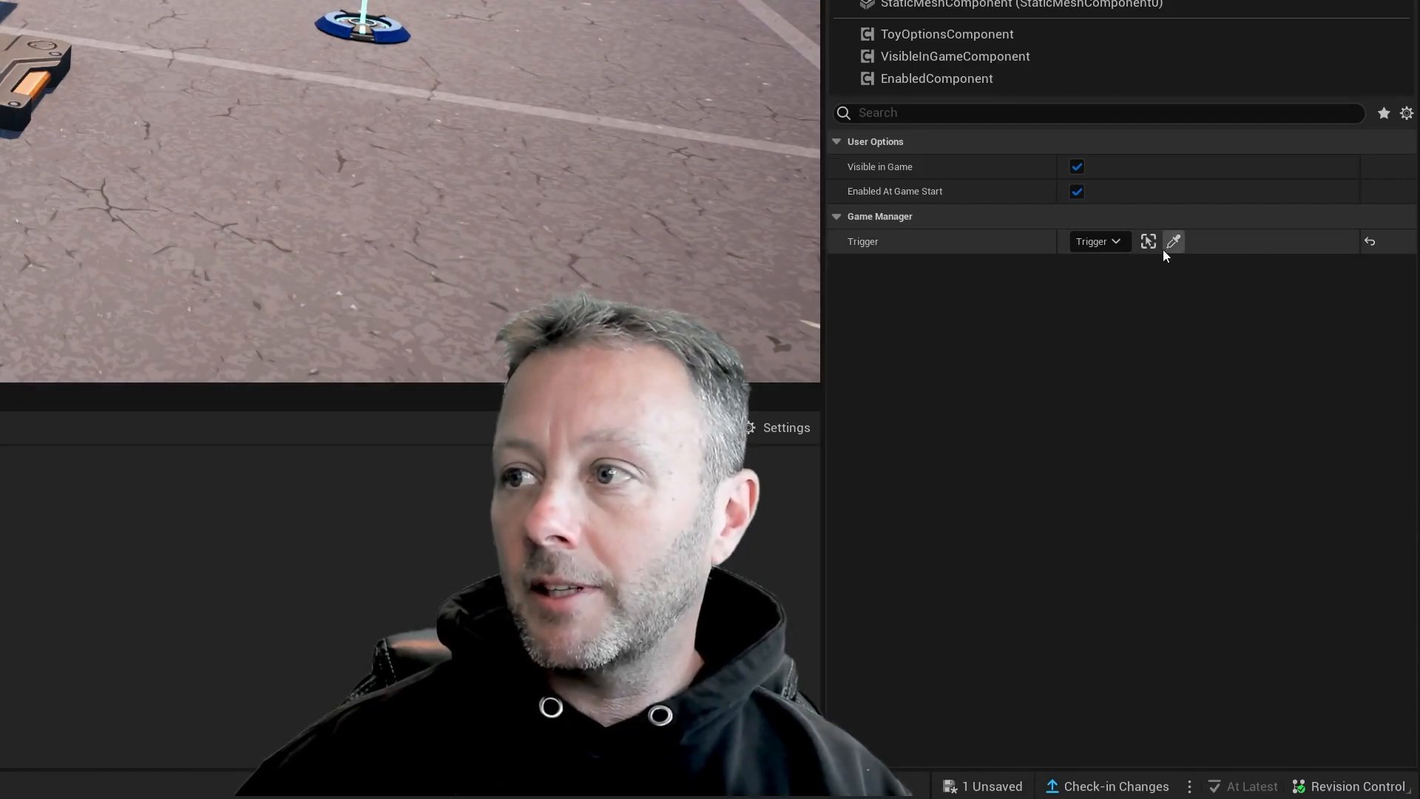
pyautogui.click(1099, 241)
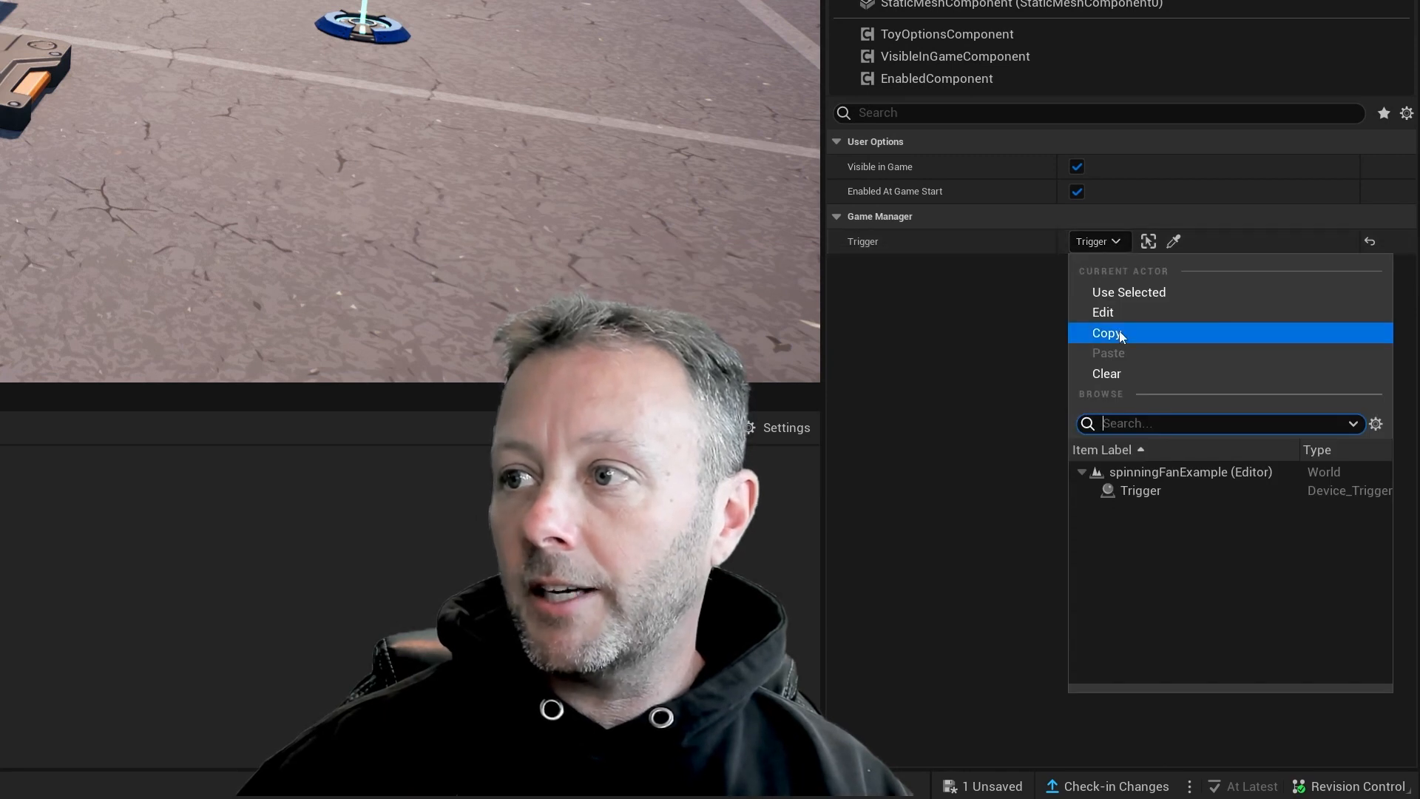
pyautogui.click(1107, 373)
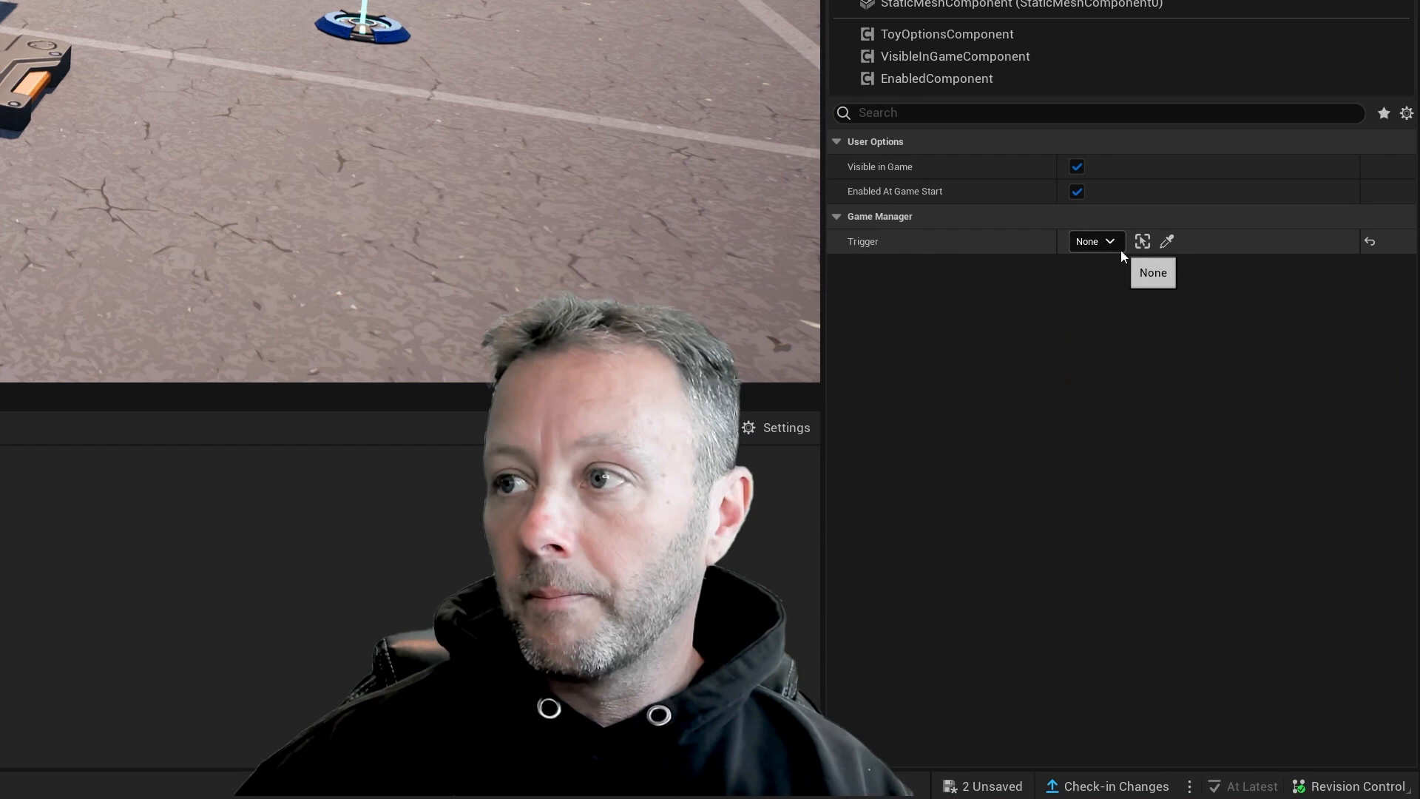
pyautogui.click(1097, 241)
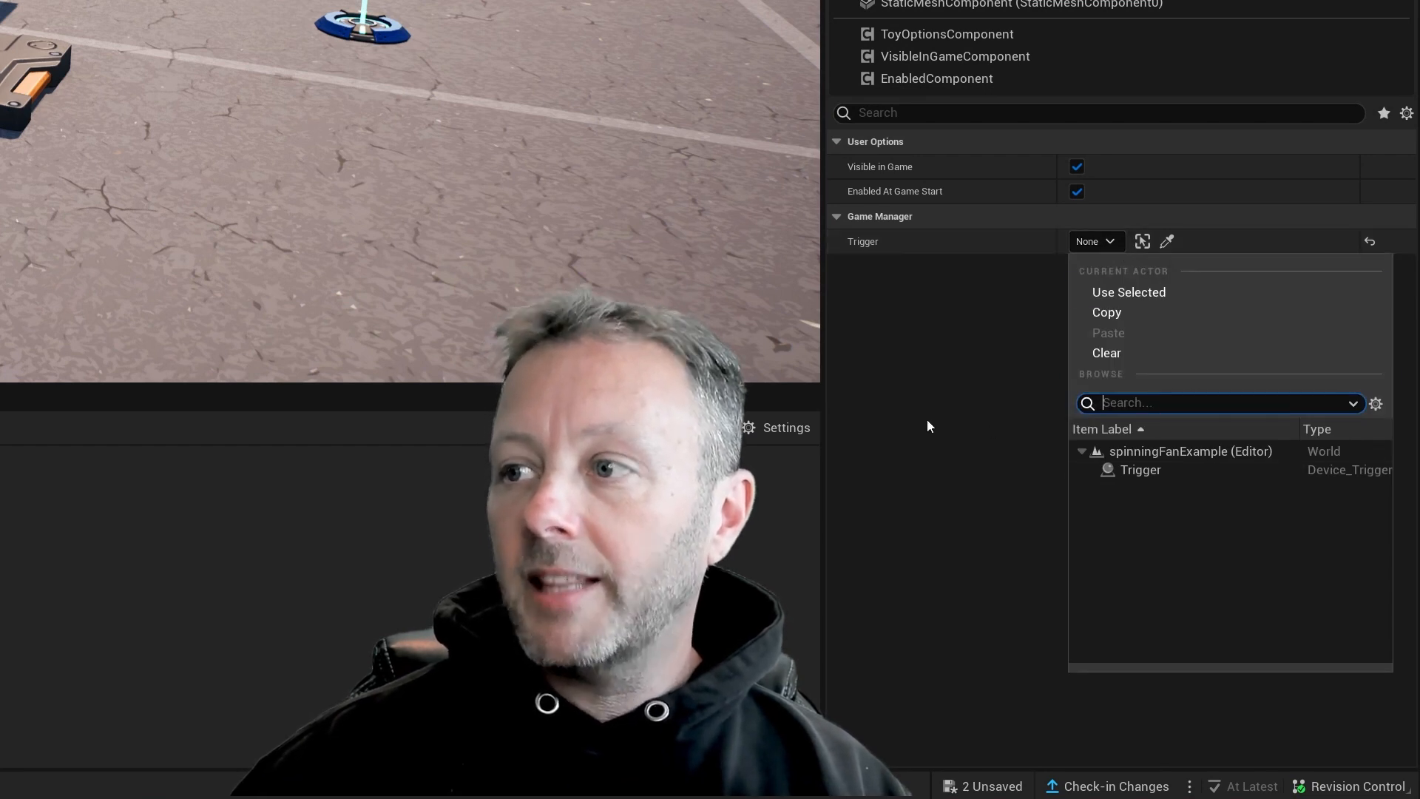
pyautogui.click(927, 426)
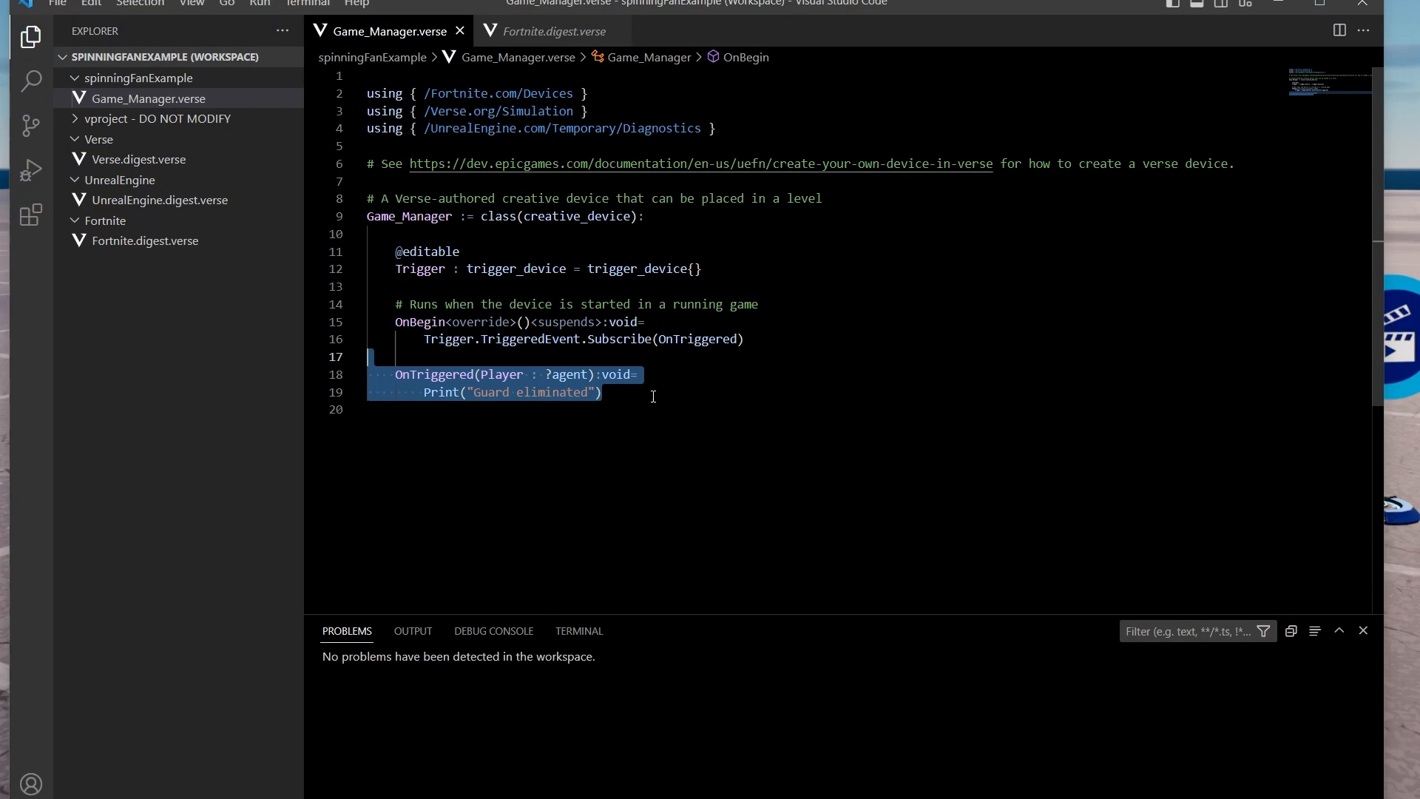
# Assign the level's Trigger device to the Game Manager's Trigger property
pyautogui.click(733, 409)
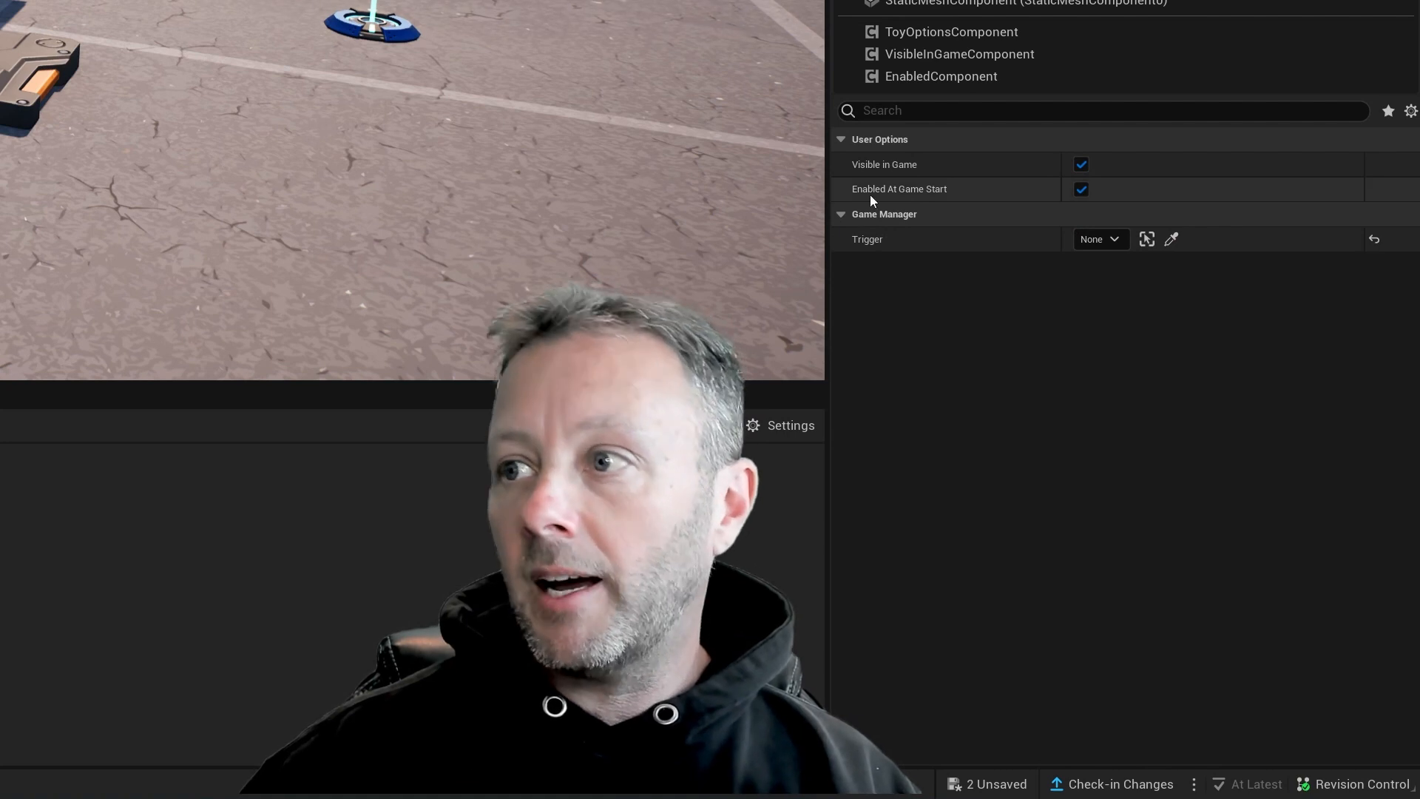
pyautogui.moveTo(868, 240)
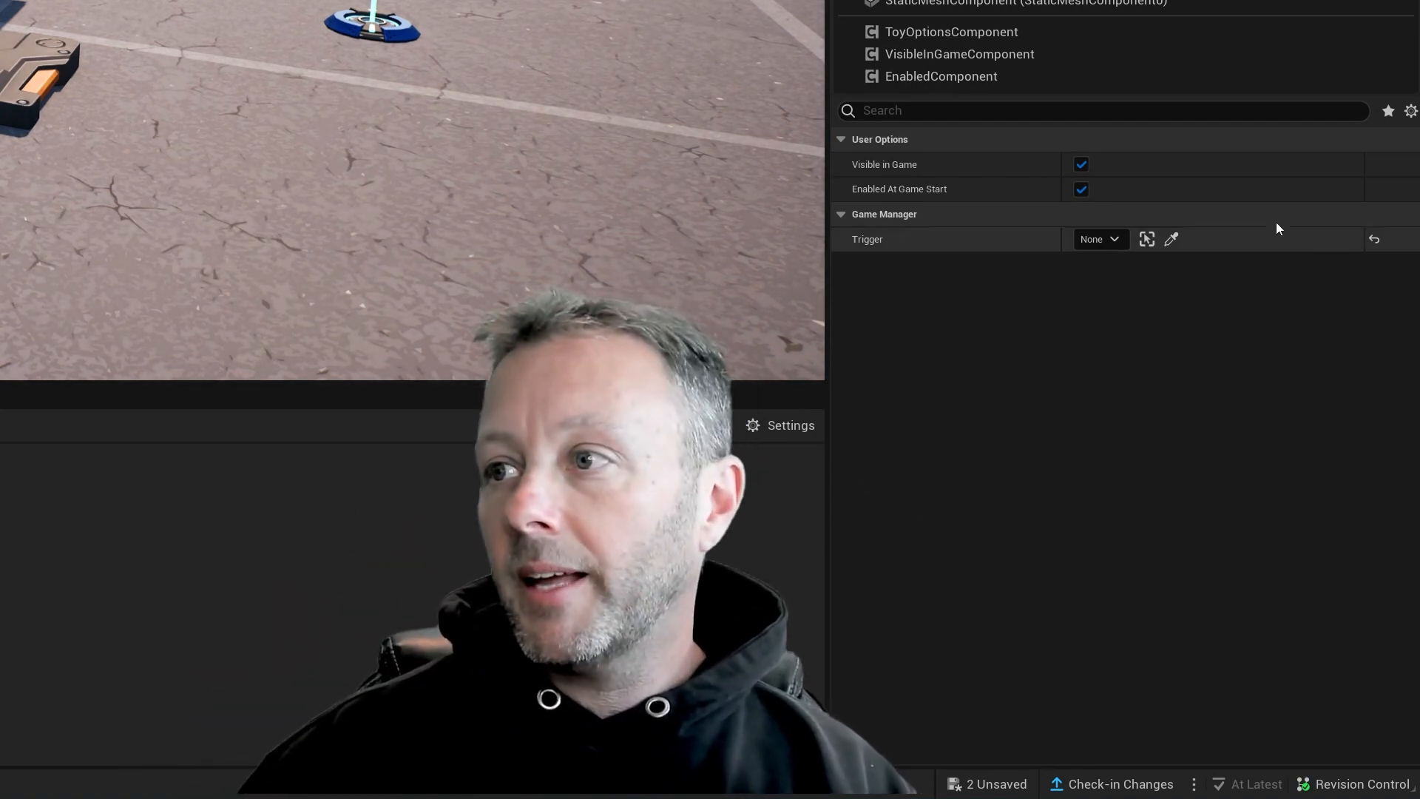
pyautogui.click(1099, 239)
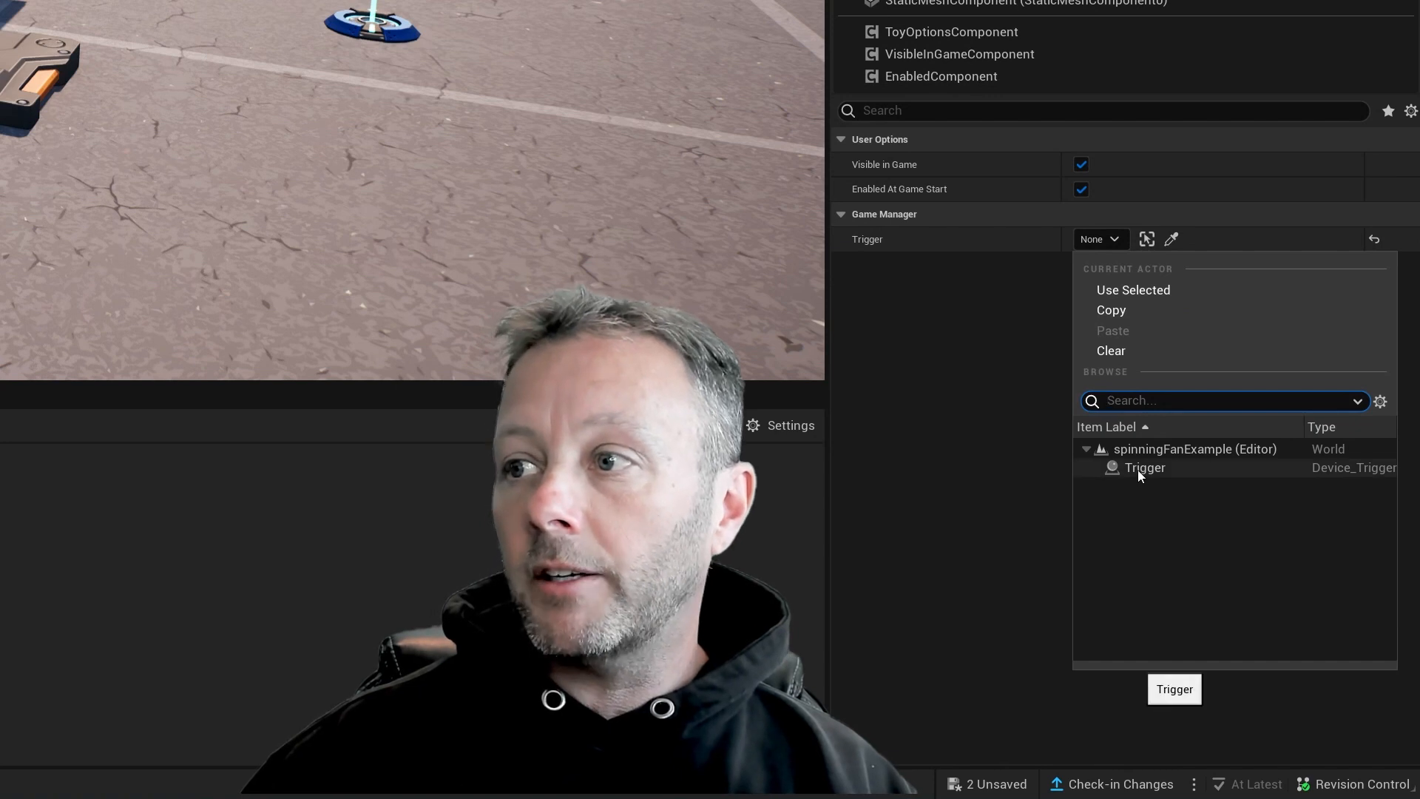
pyautogui.click(1146, 468)
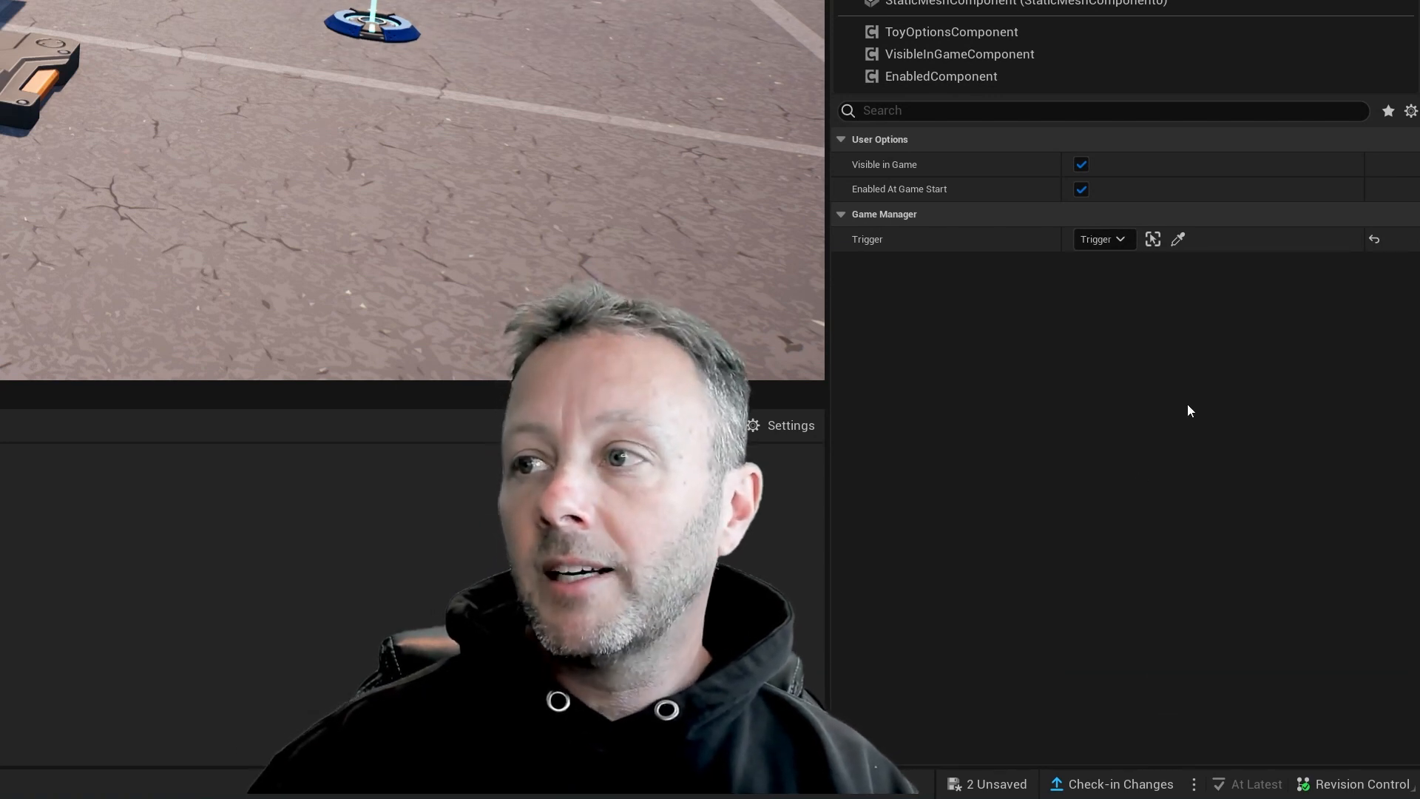
pyautogui.click(1103, 240)
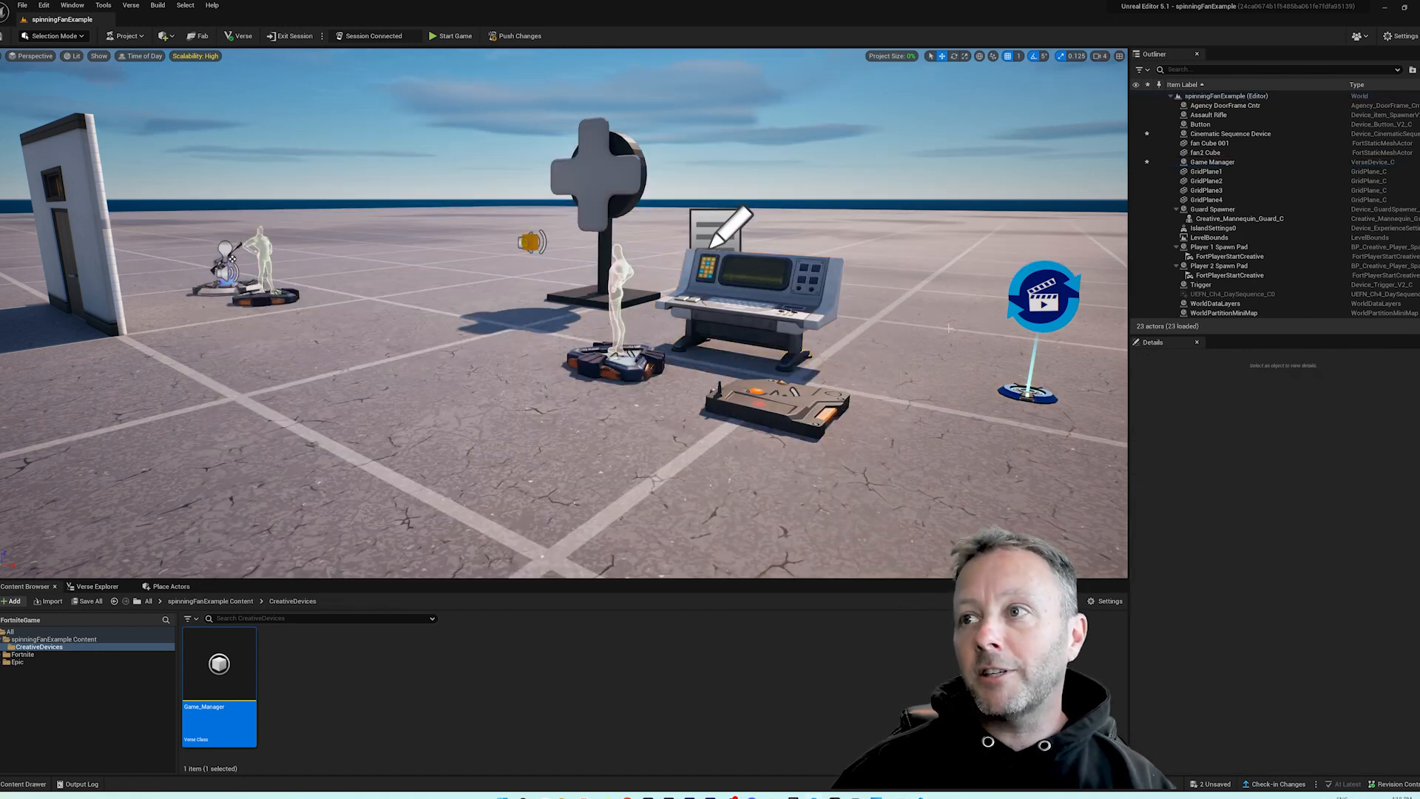
pyautogui.click(1230, 133)
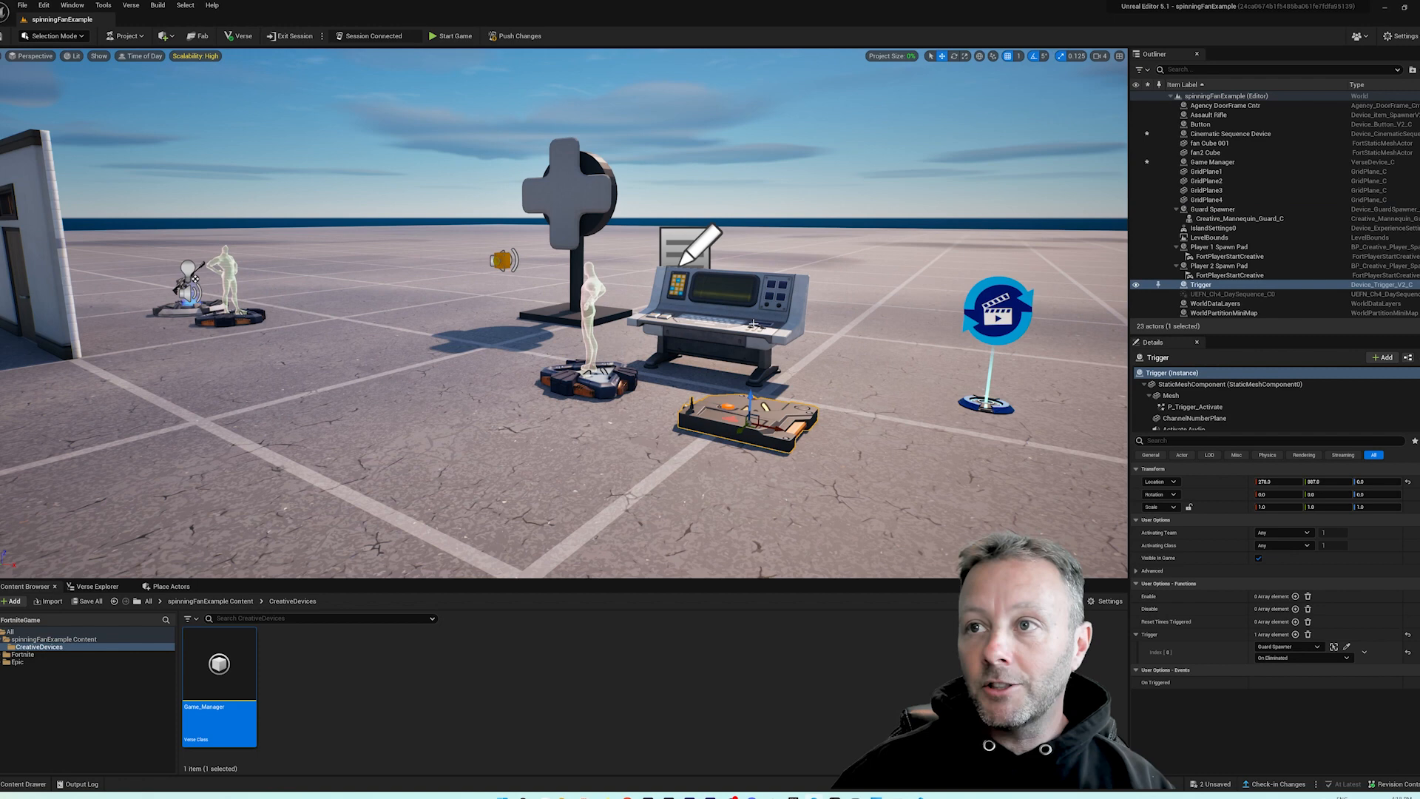
pyautogui.click(1214, 161)
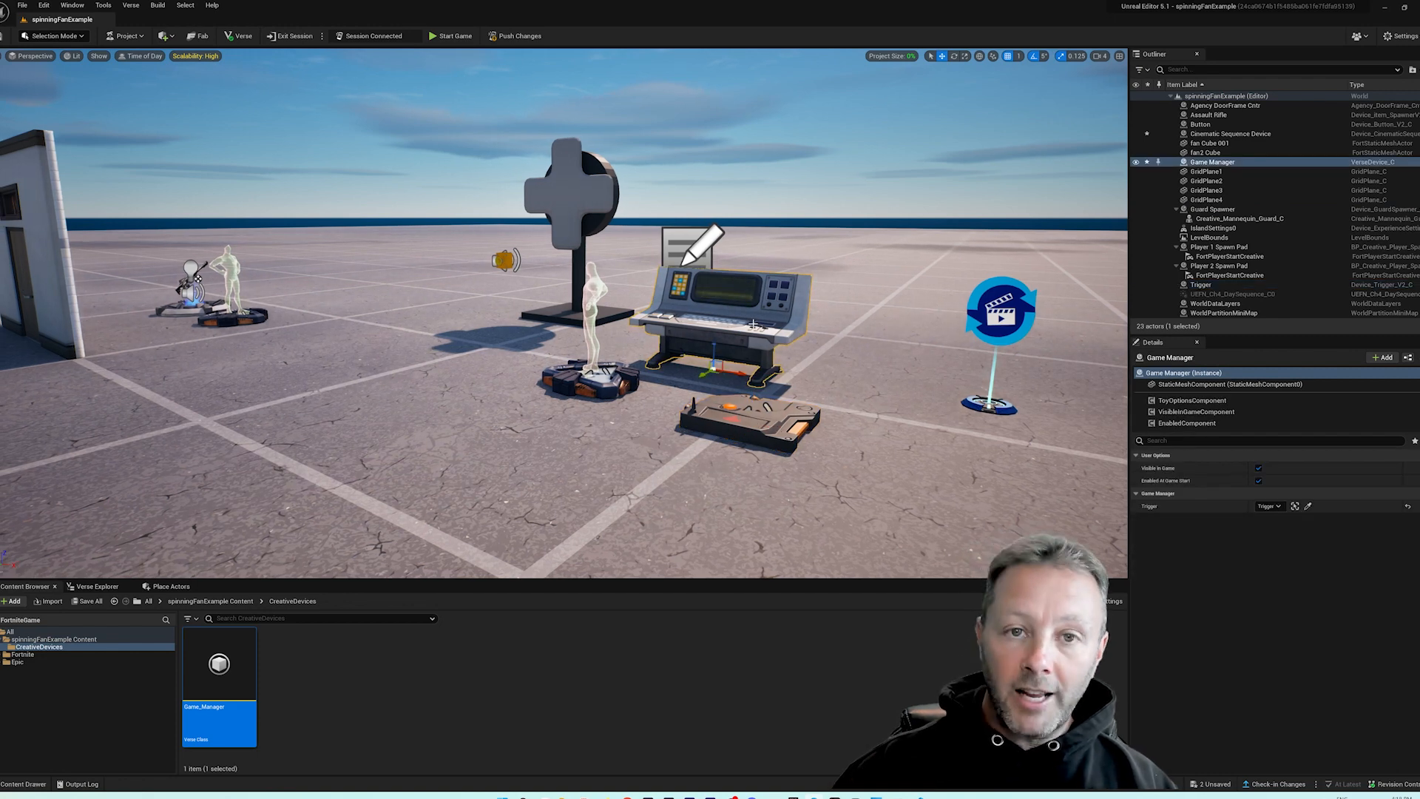